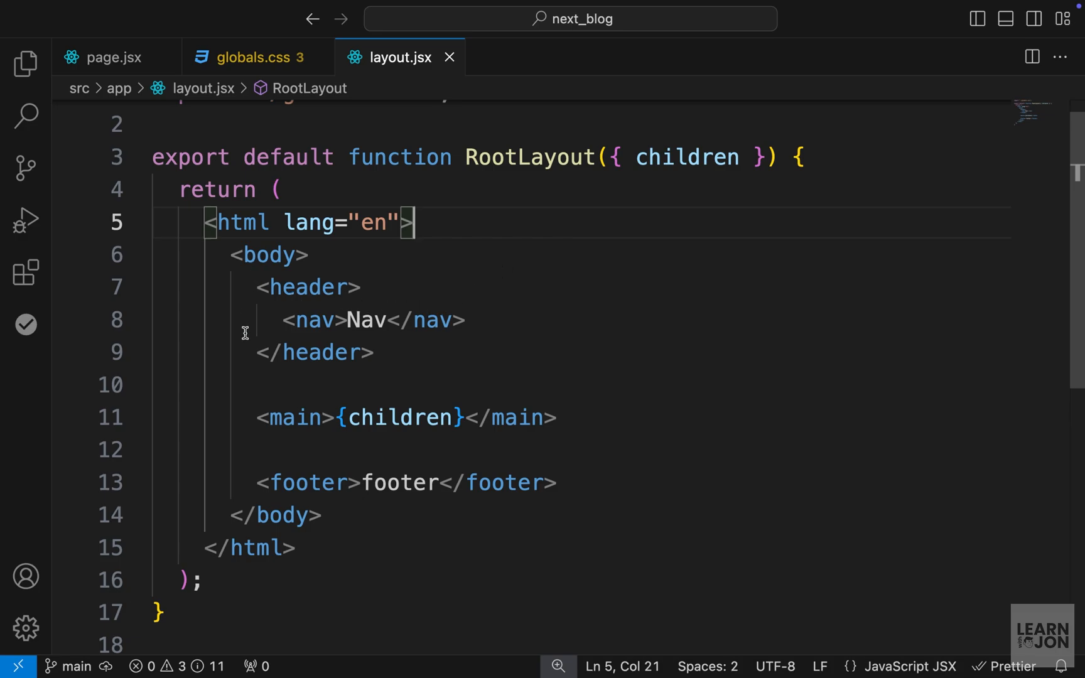
mouse_move(233, 267)
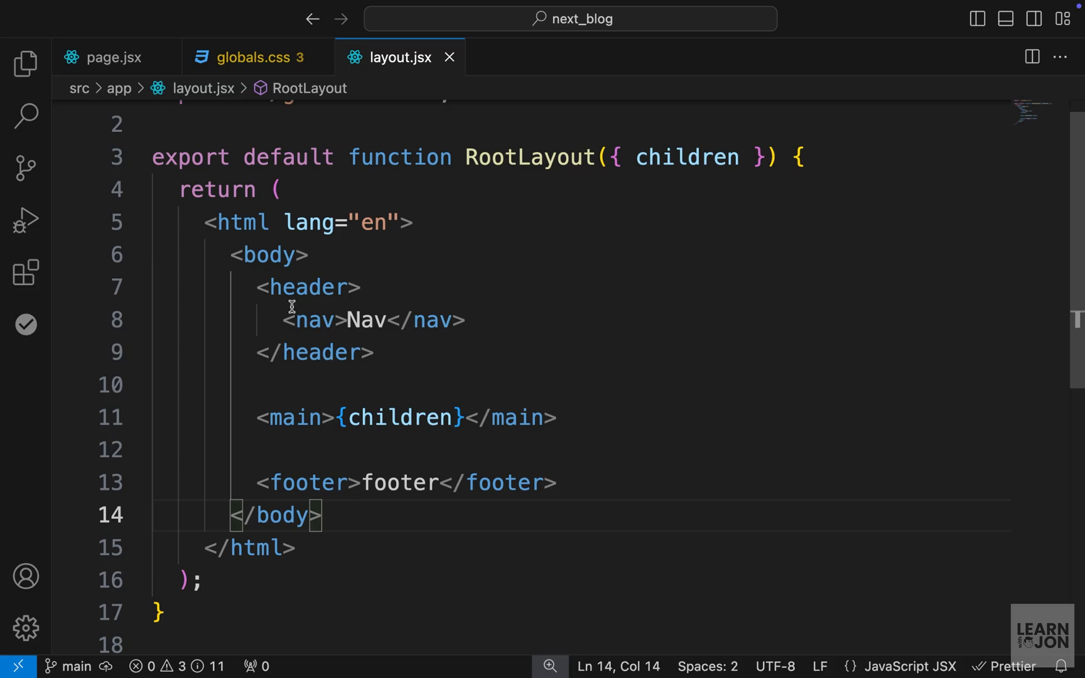
Reveal the Explorer file tree beside the open root layout file
left_click(27, 62)
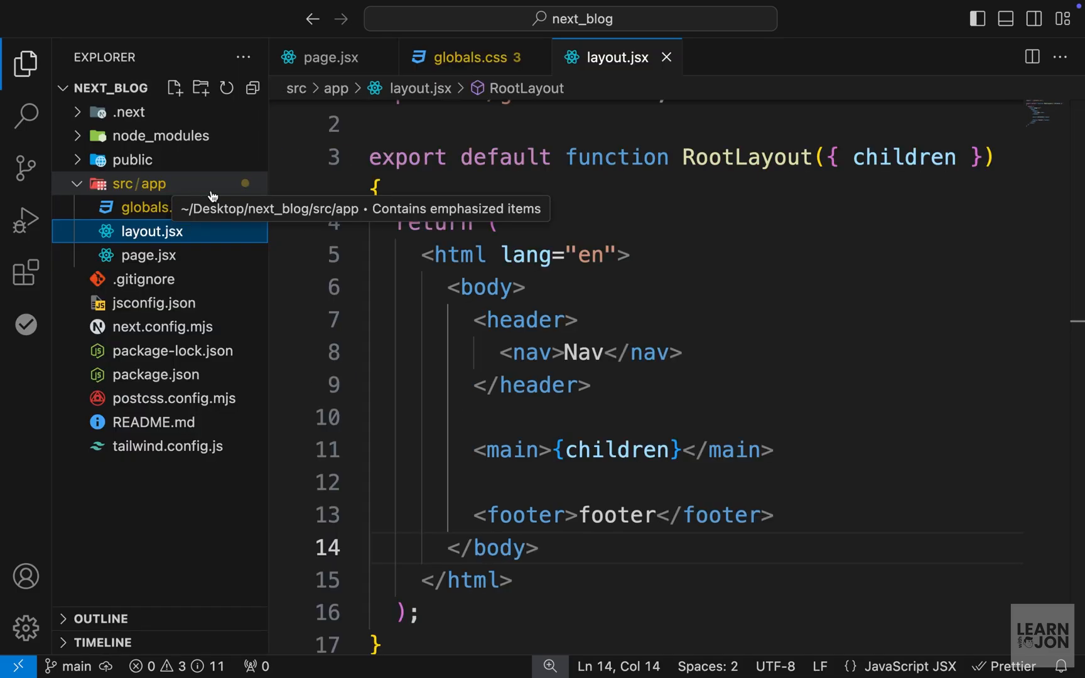
mouse_move(170, 190)
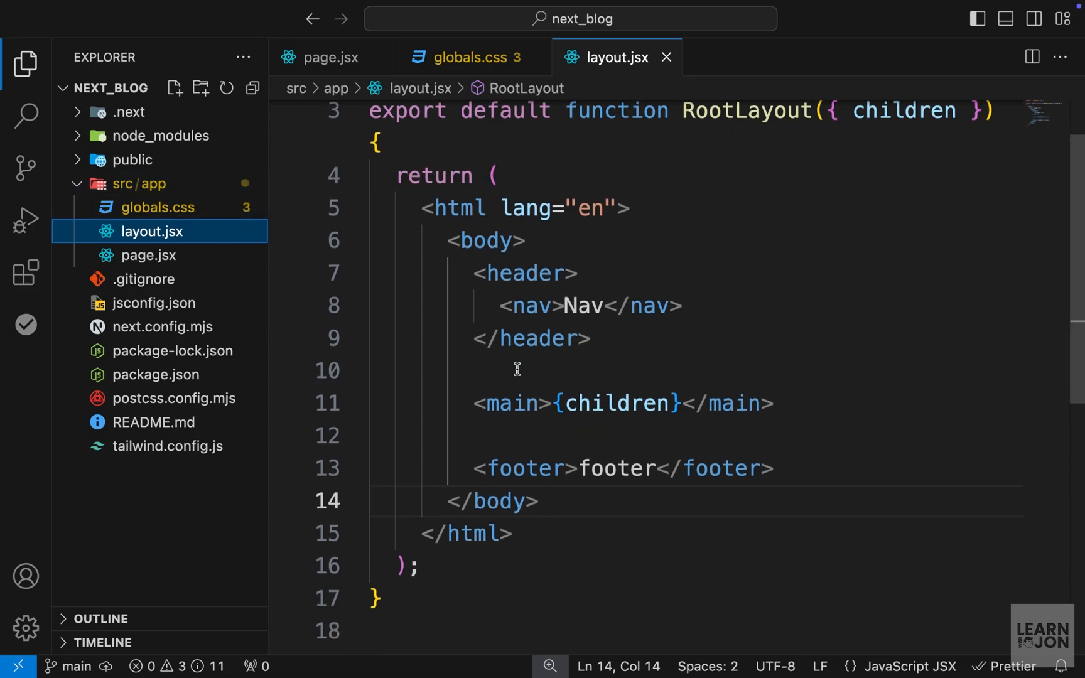
mouse_move(138, 183)
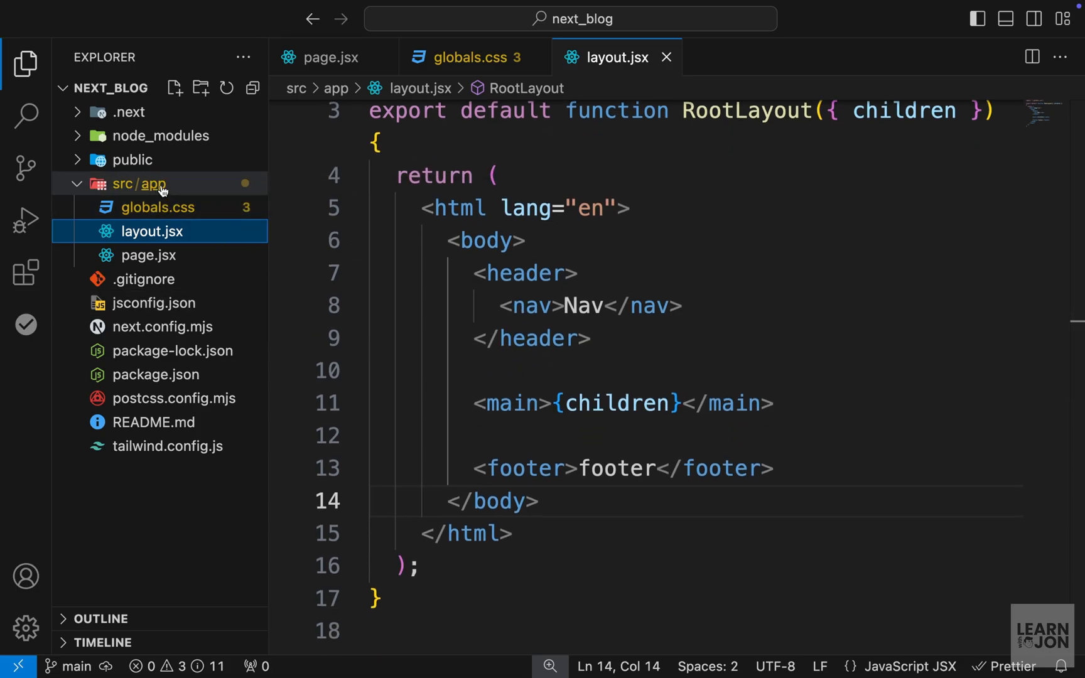
Create a dashboard folder under src/app containing a new empty page.jsx file
right_click(138, 183)
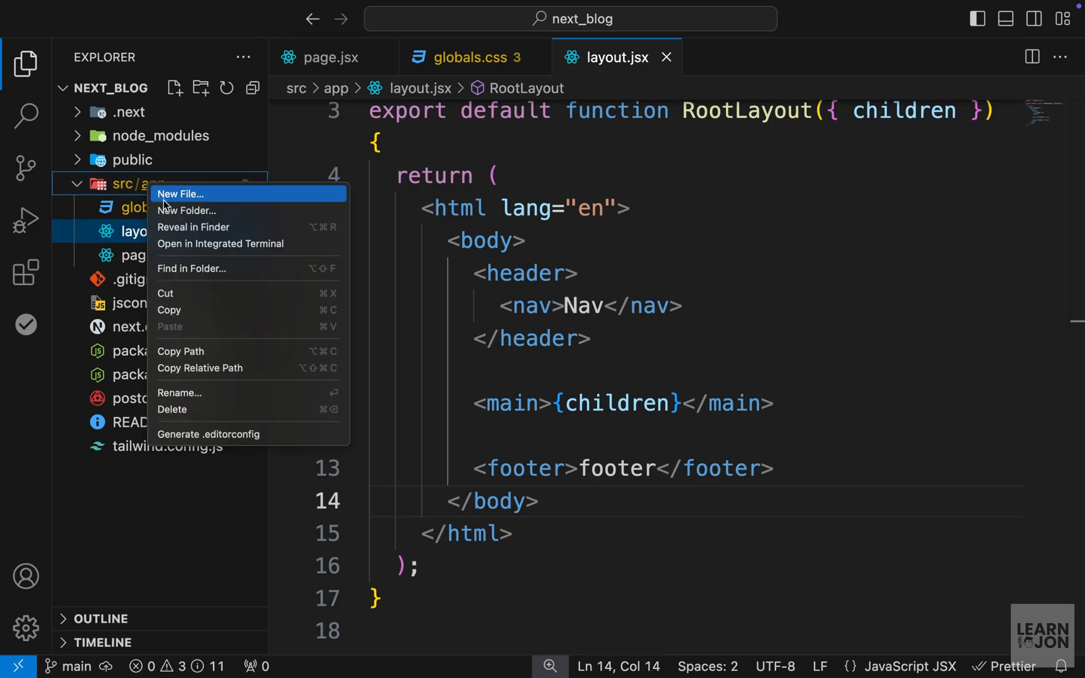
left_click(188, 211)
type("dashboard")
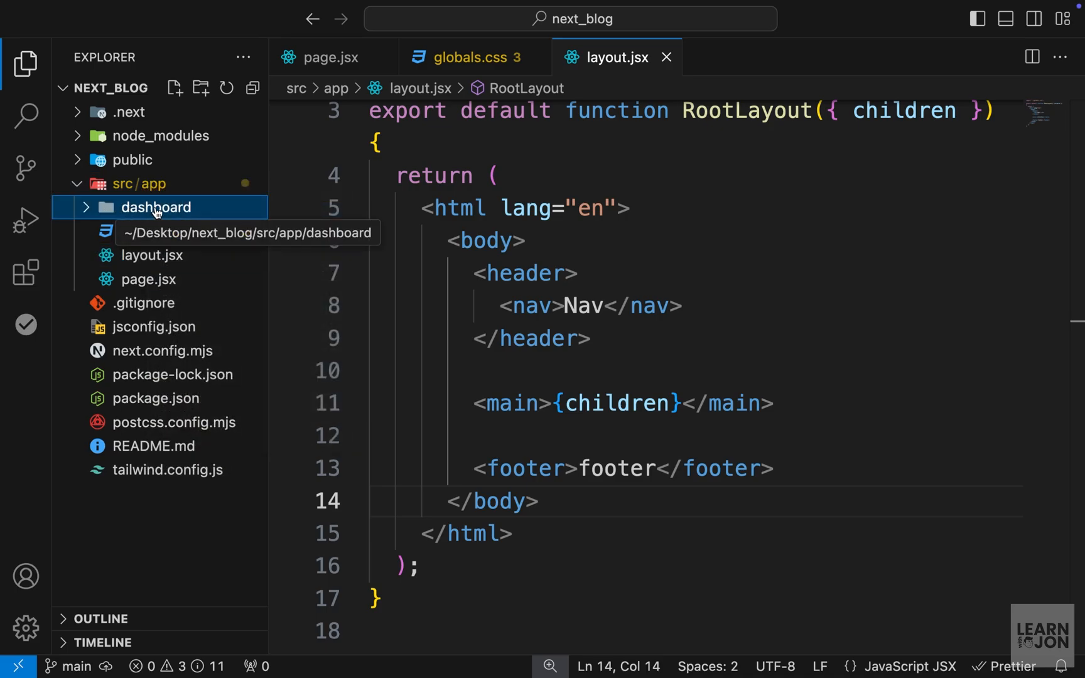
right_click(155, 208)
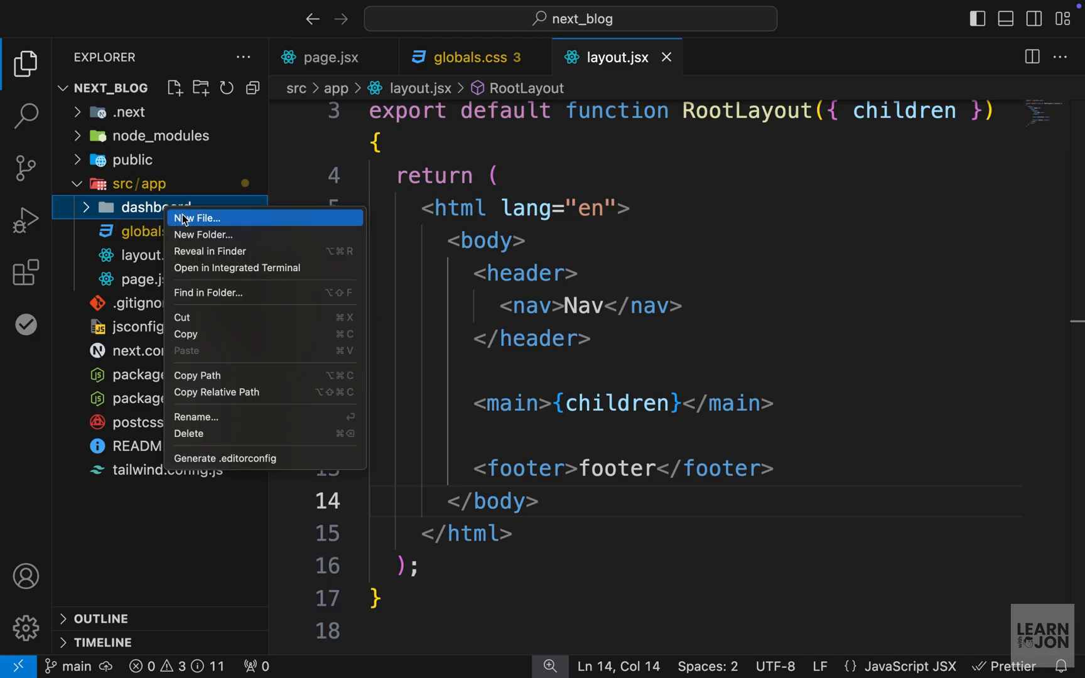
left_click(201, 218)
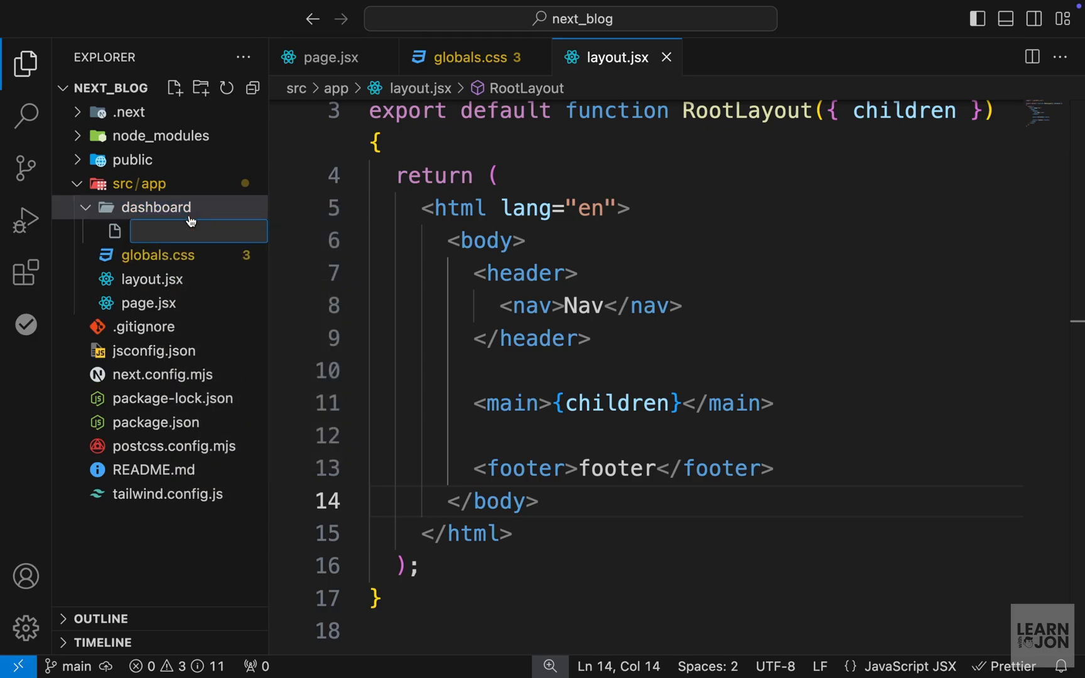
type("page")
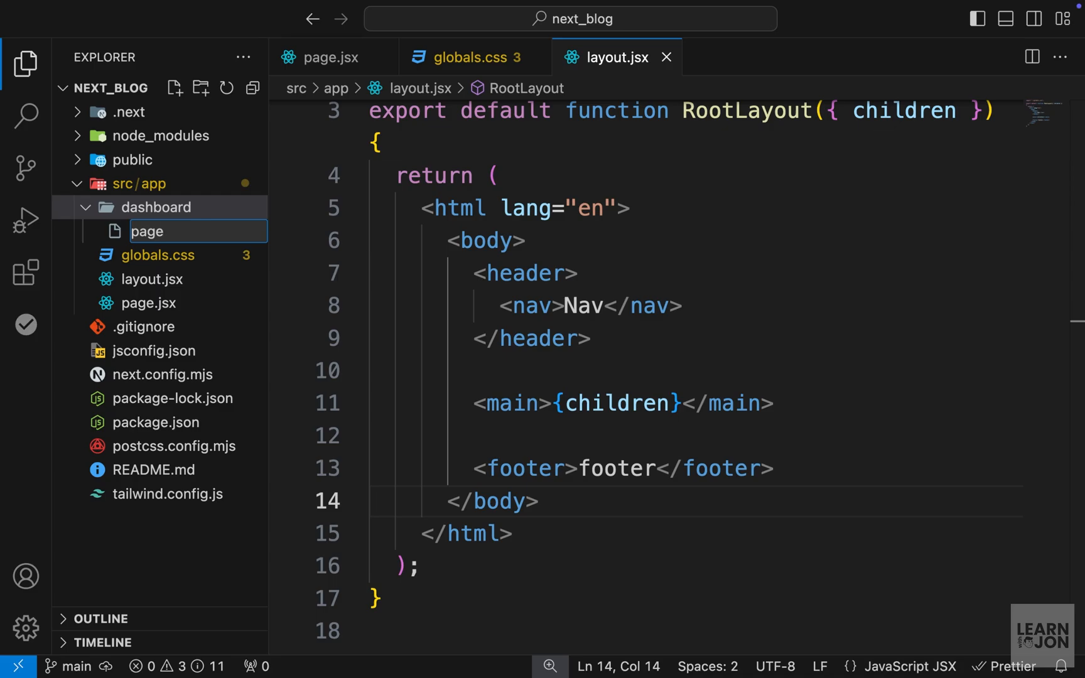
type(".jsx")
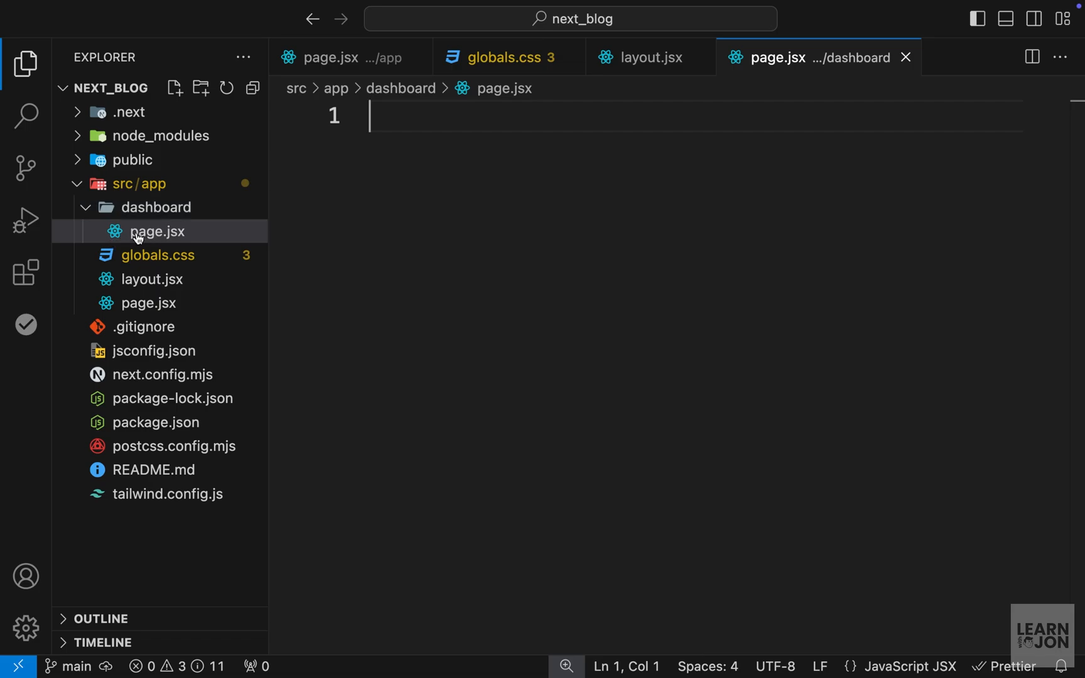
mouse_move(157, 231)
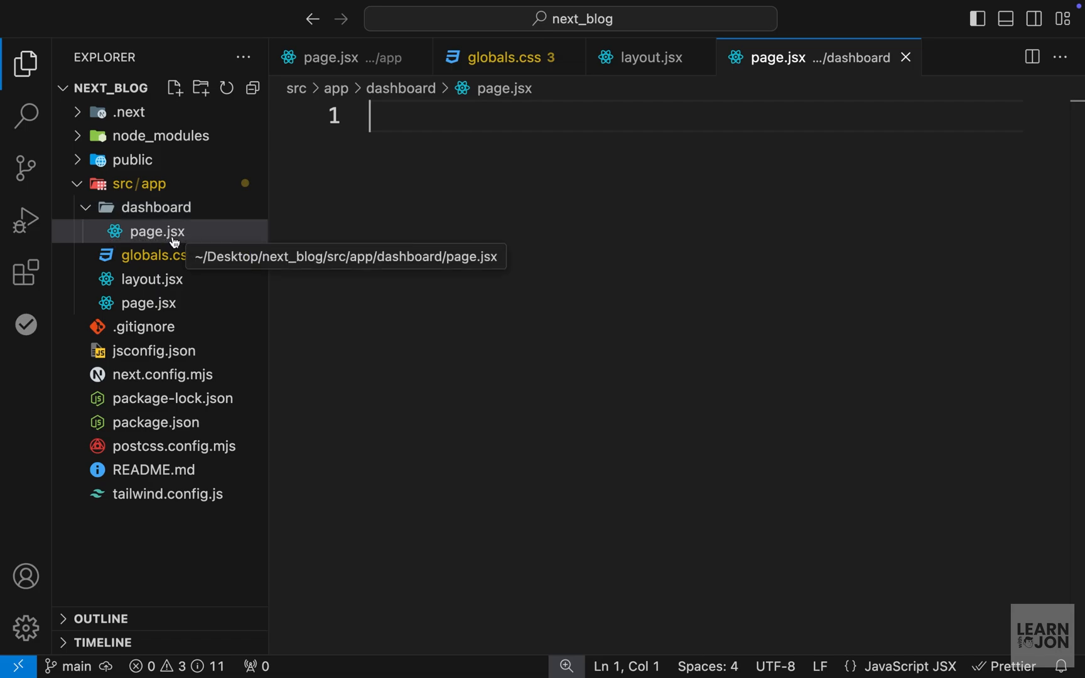
mouse_move(159, 231)
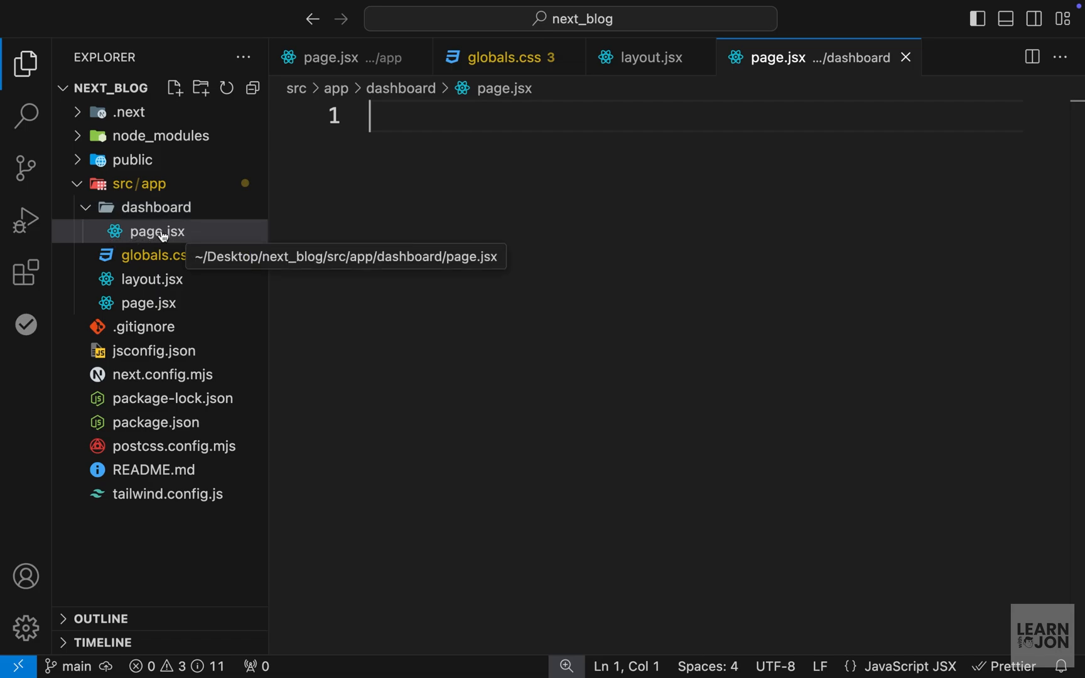
Write an exported default Dashboard component returning a div with an h1 Dashboard heading, and save
type("export")
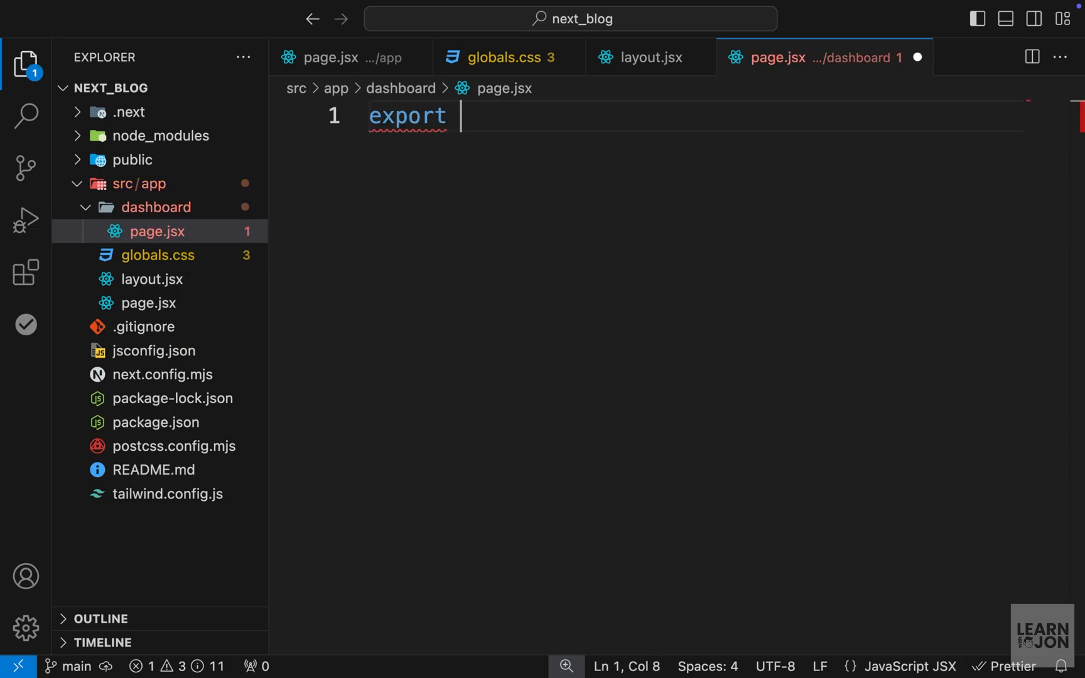
type("default func")
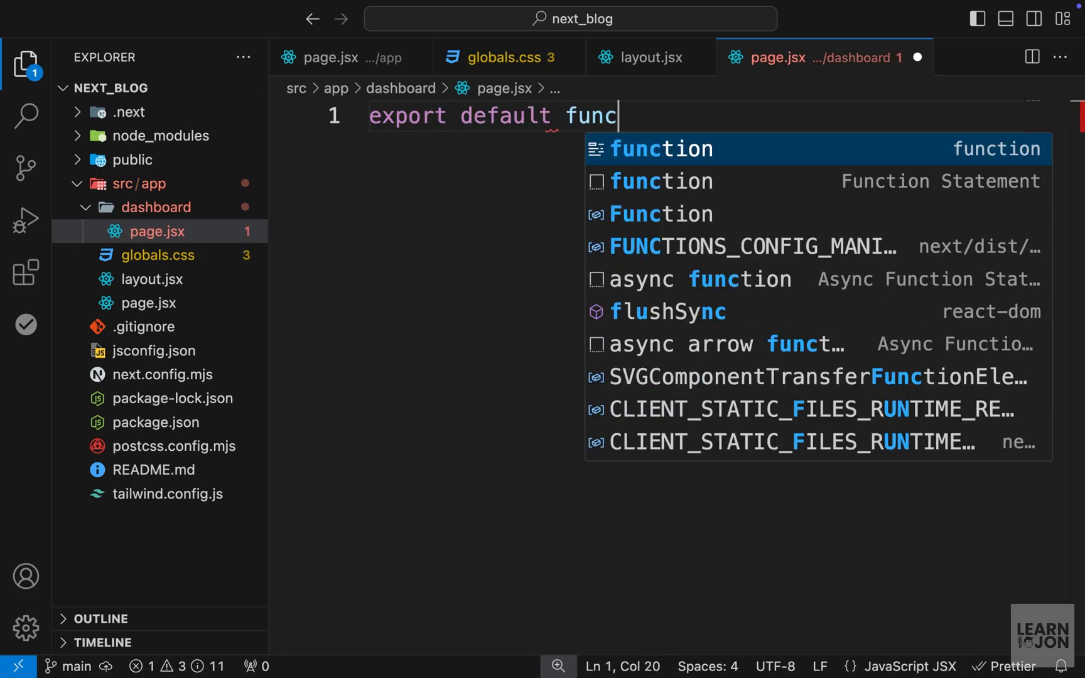
type("tion Dashboard() {")
type("h1")
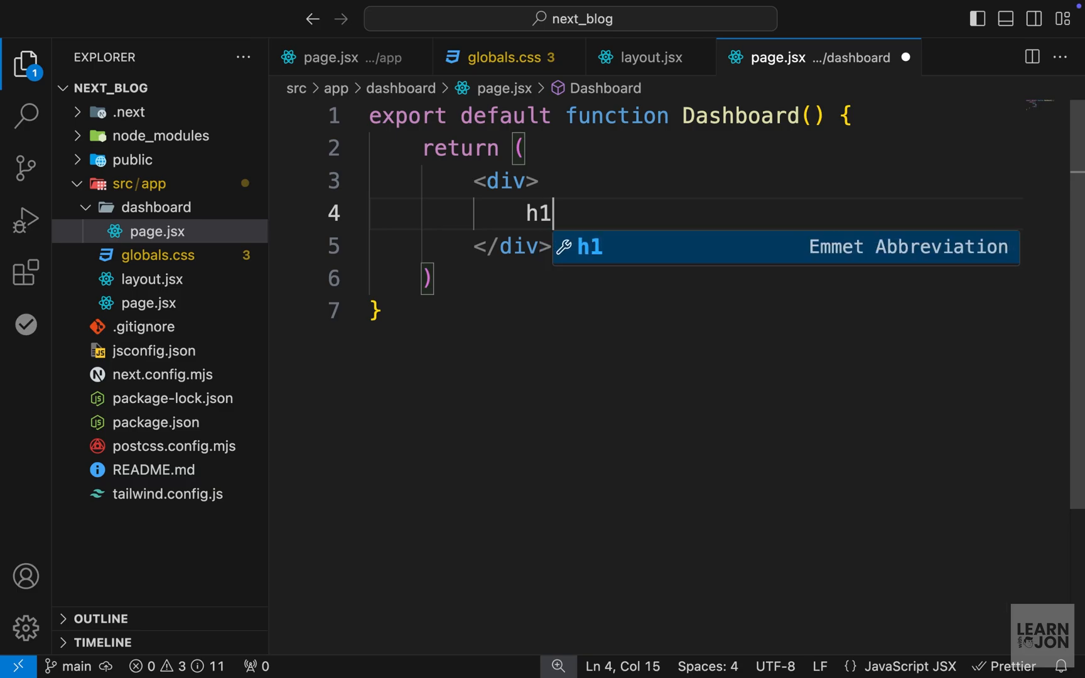
type("Dashboard</h1>")
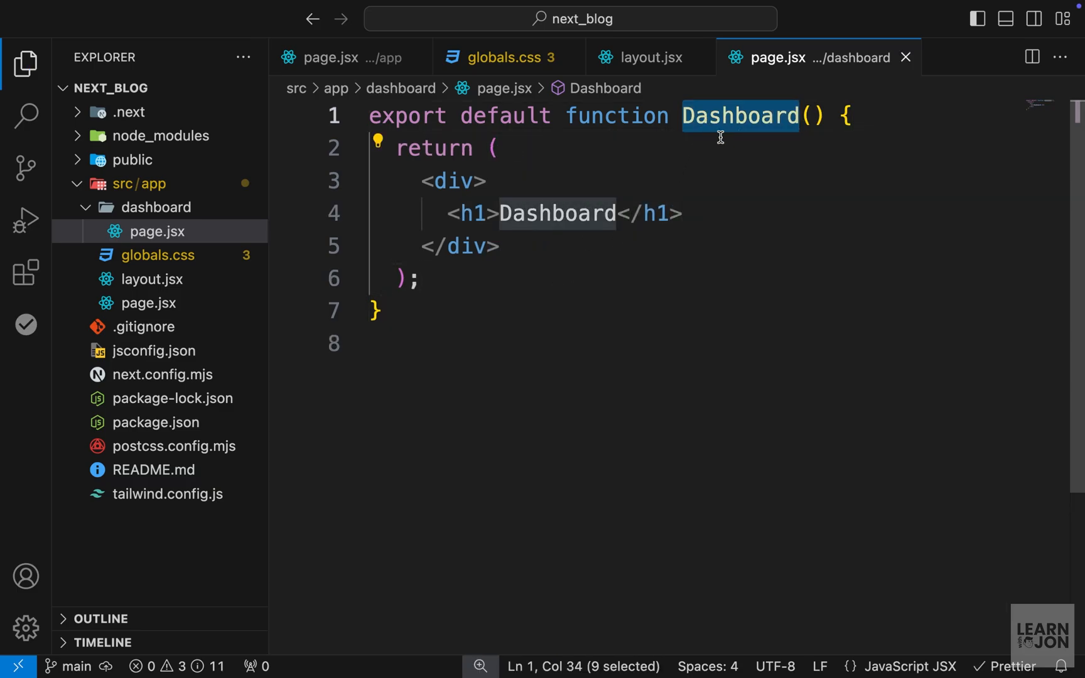
mouse_move(182, 236)
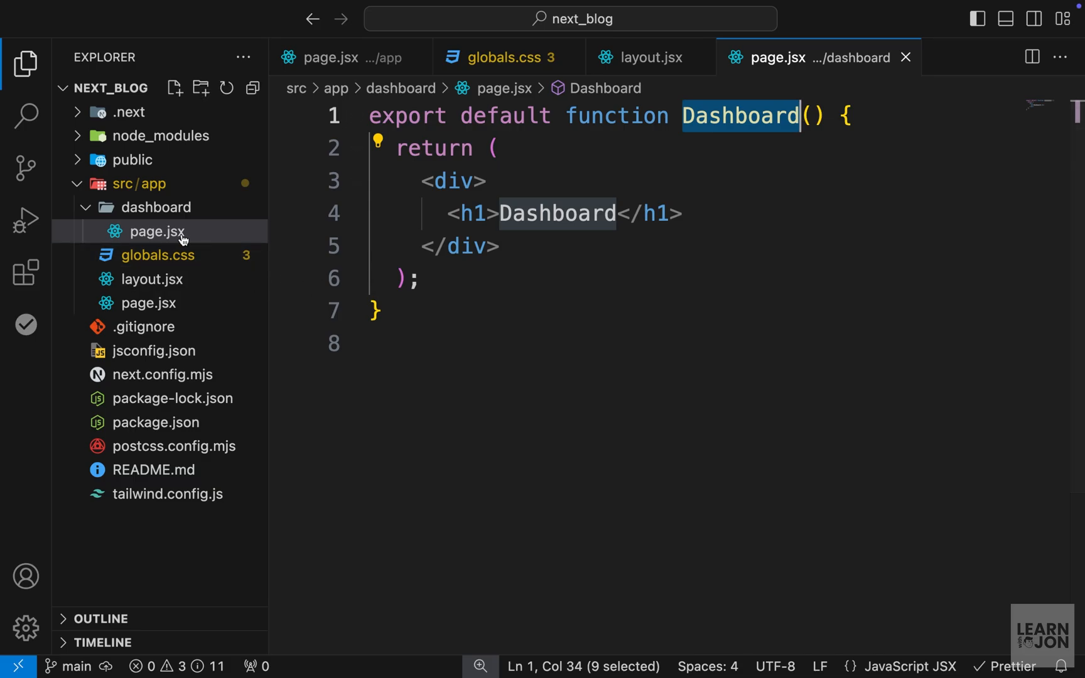
left_click(449, 284)
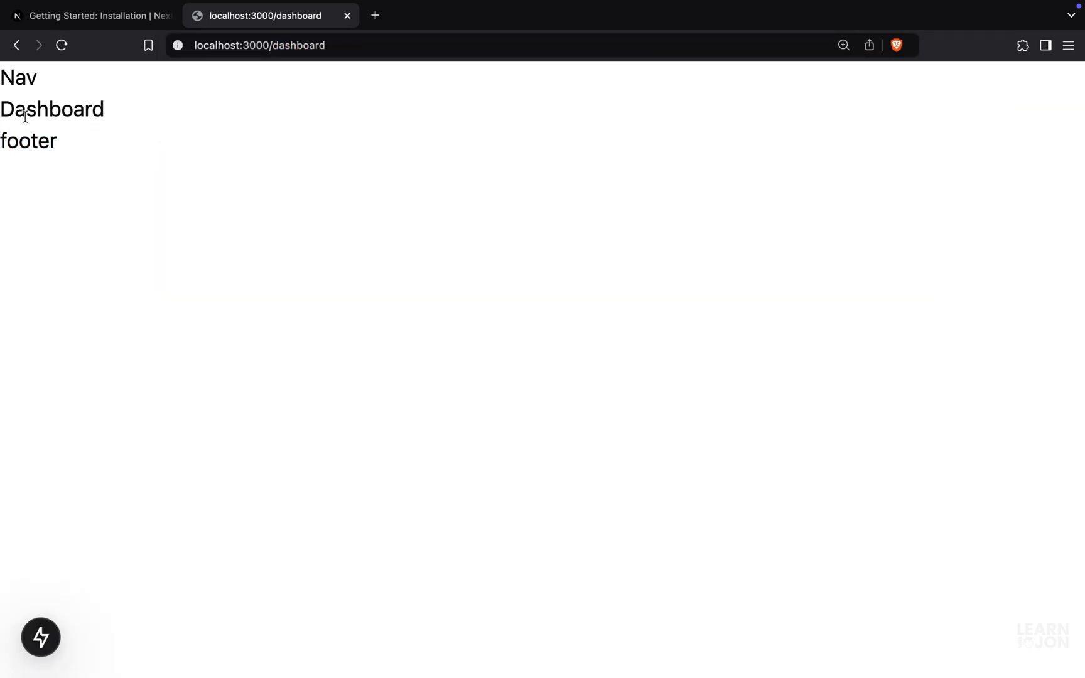
View the localhost:3000/dashboard route in Brave showing Nav, Dashboard and footer
double_click(18, 76)
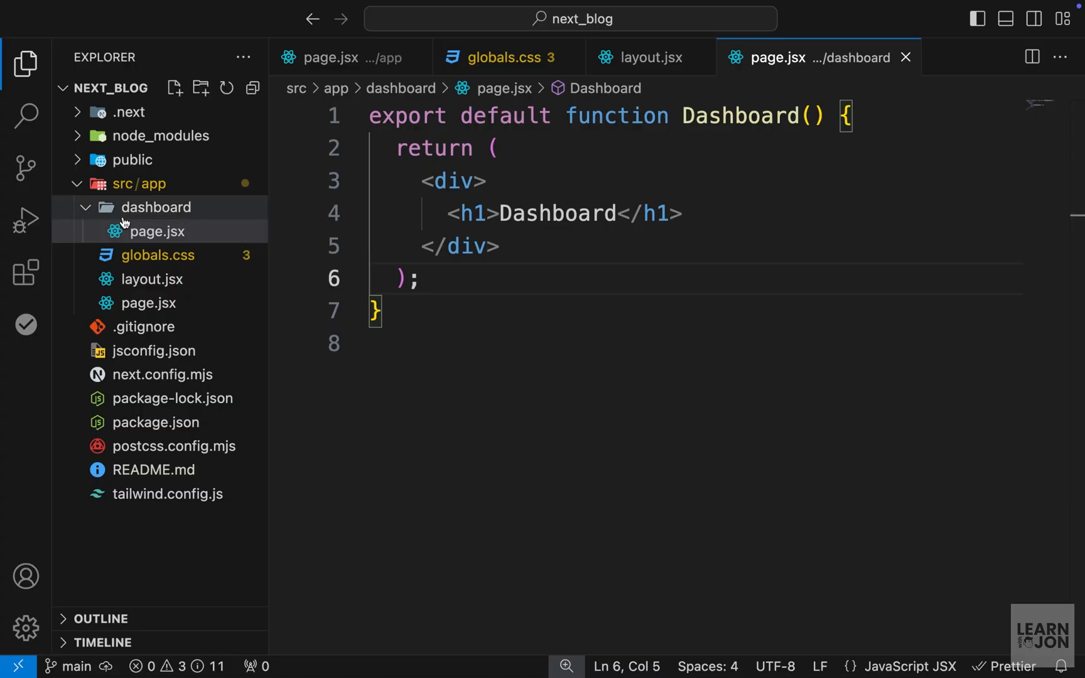
mouse_move(138, 184)
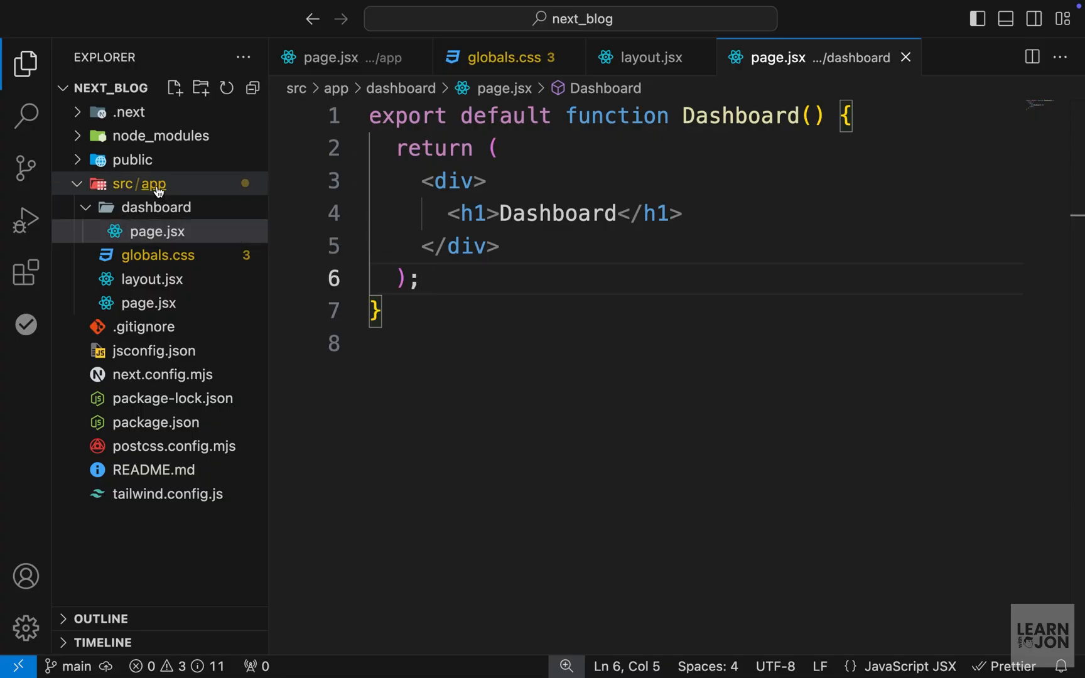
mouse_move(156, 207)
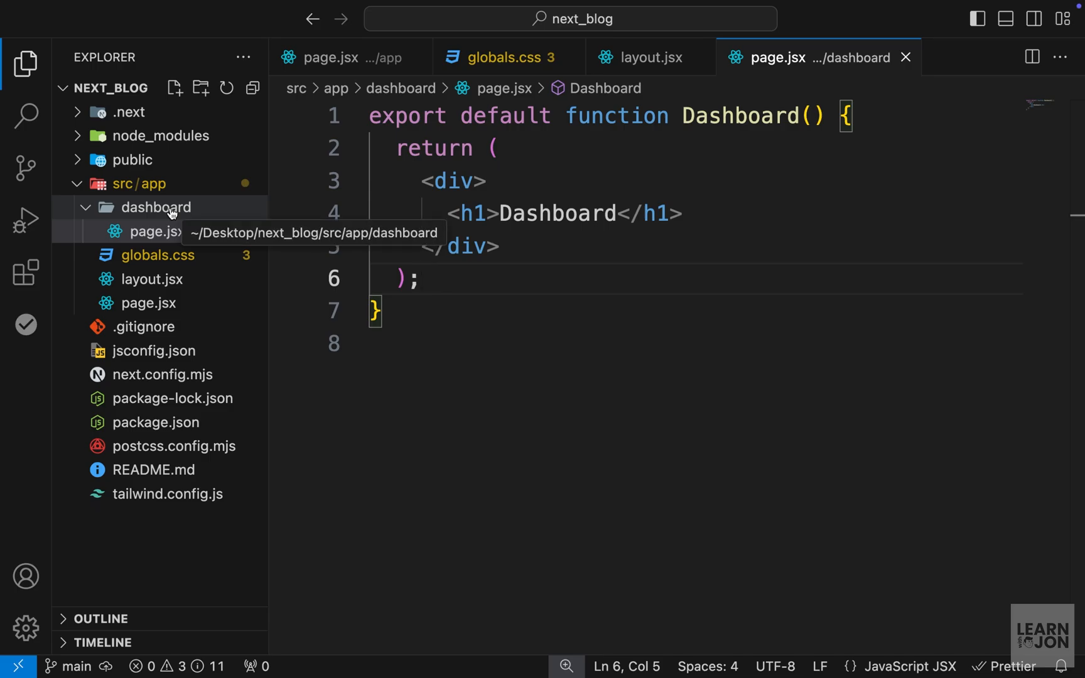
mouse_move(164, 279)
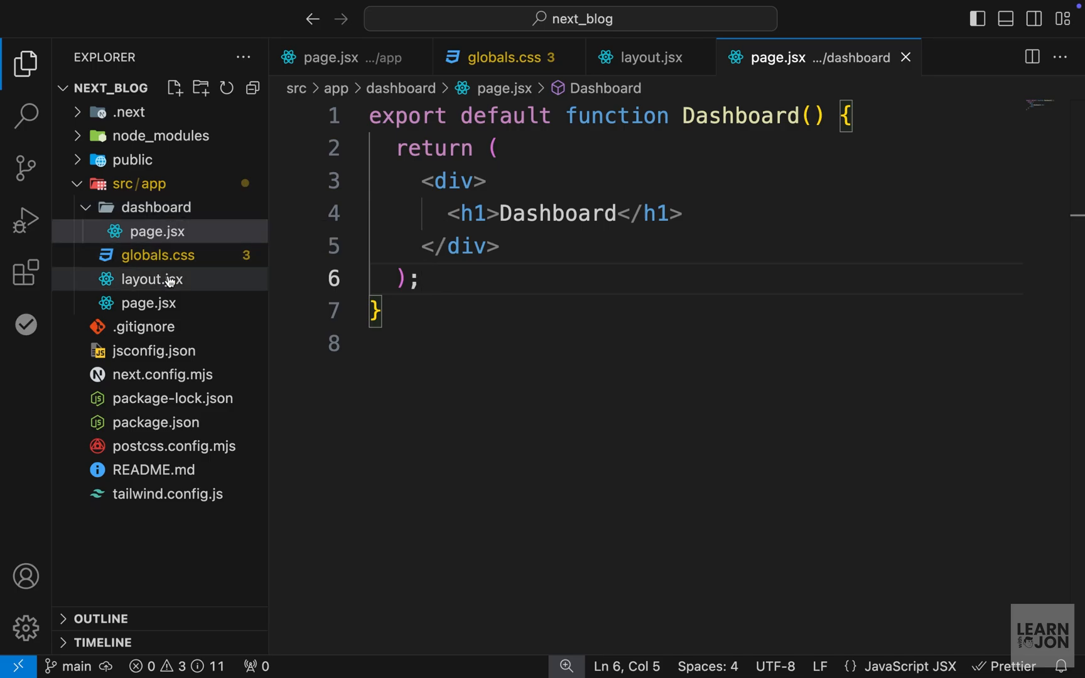
Review the root layout's children slot and the Home page, then return to the dashboard page file
left_click(151, 279)
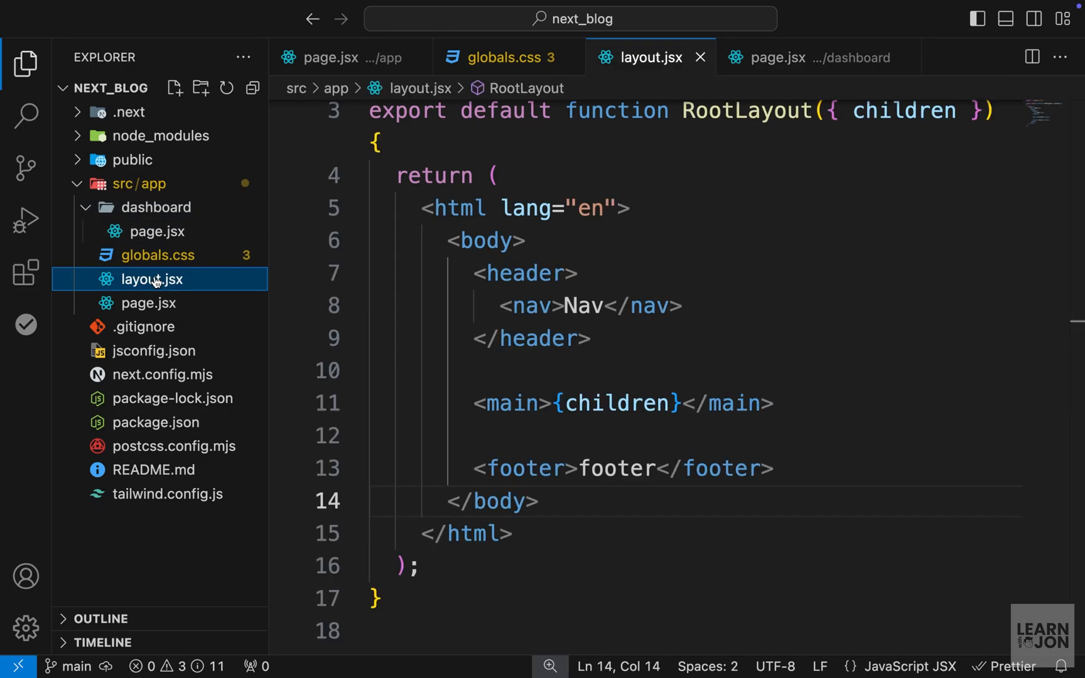
mouse_move(194, 283)
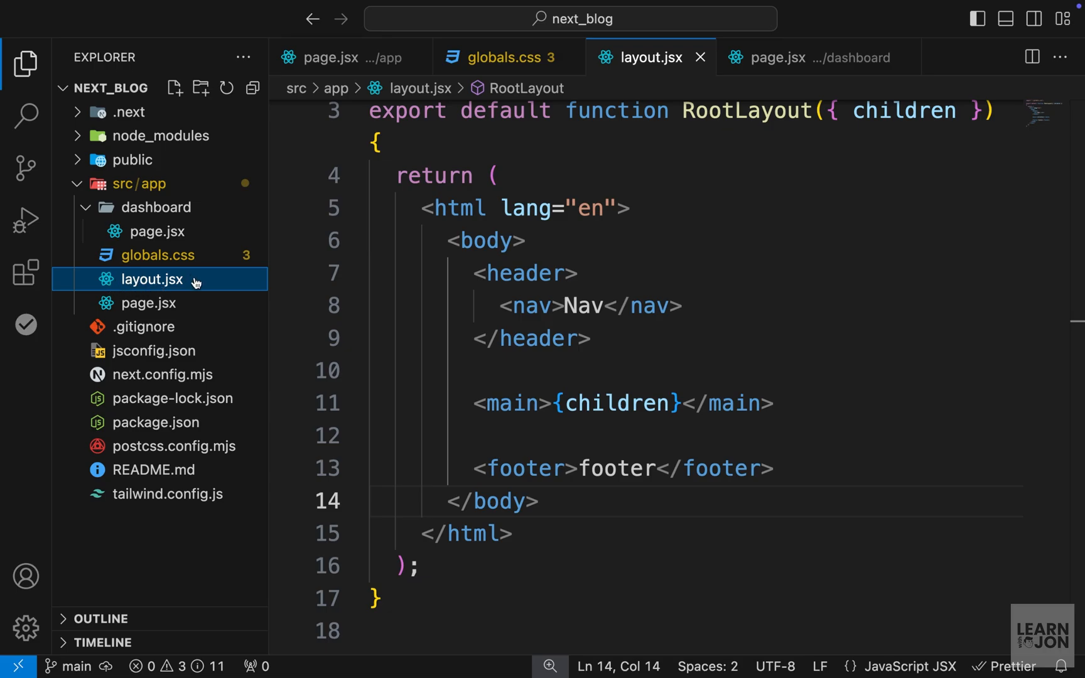
double_click(615, 402)
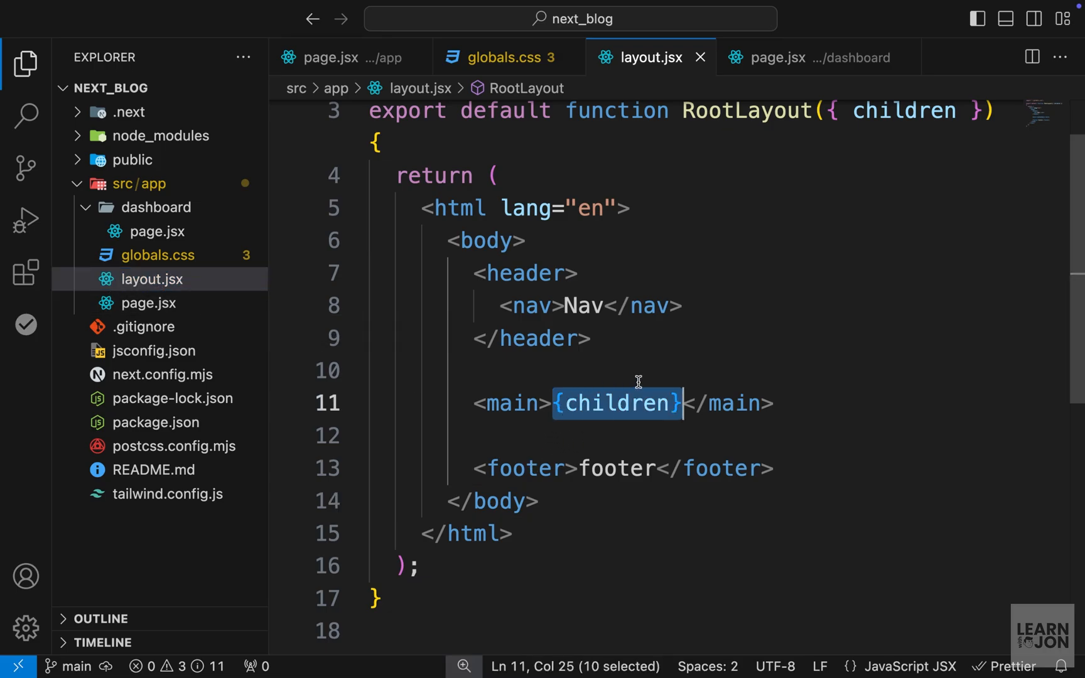
mouse_move(602, 436)
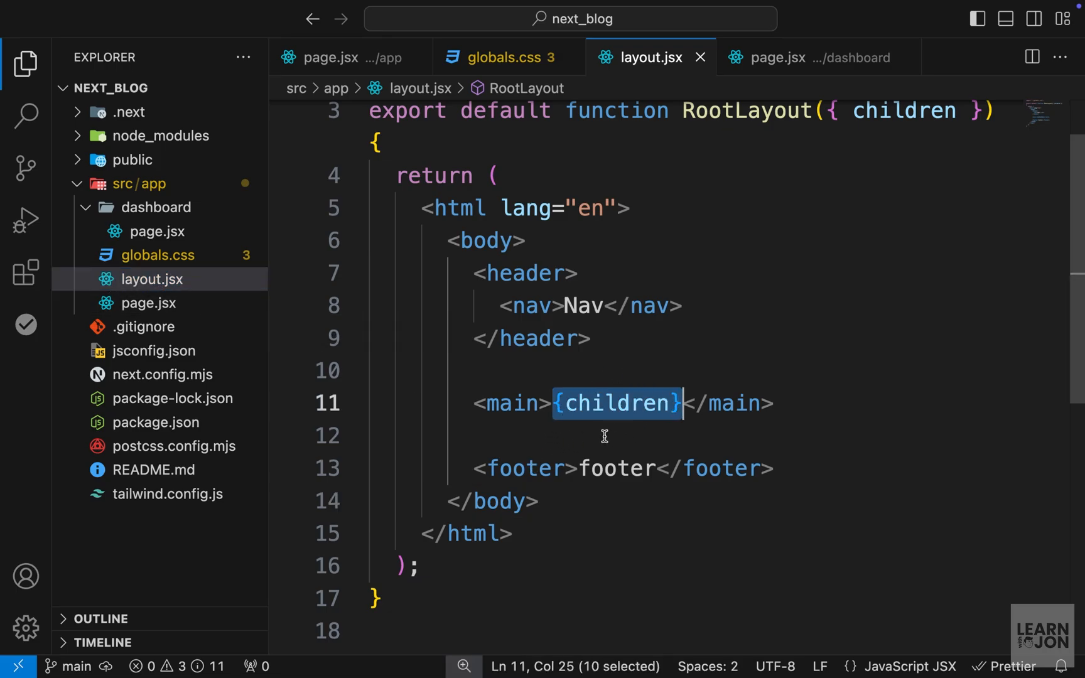
mouse_move(157, 231)
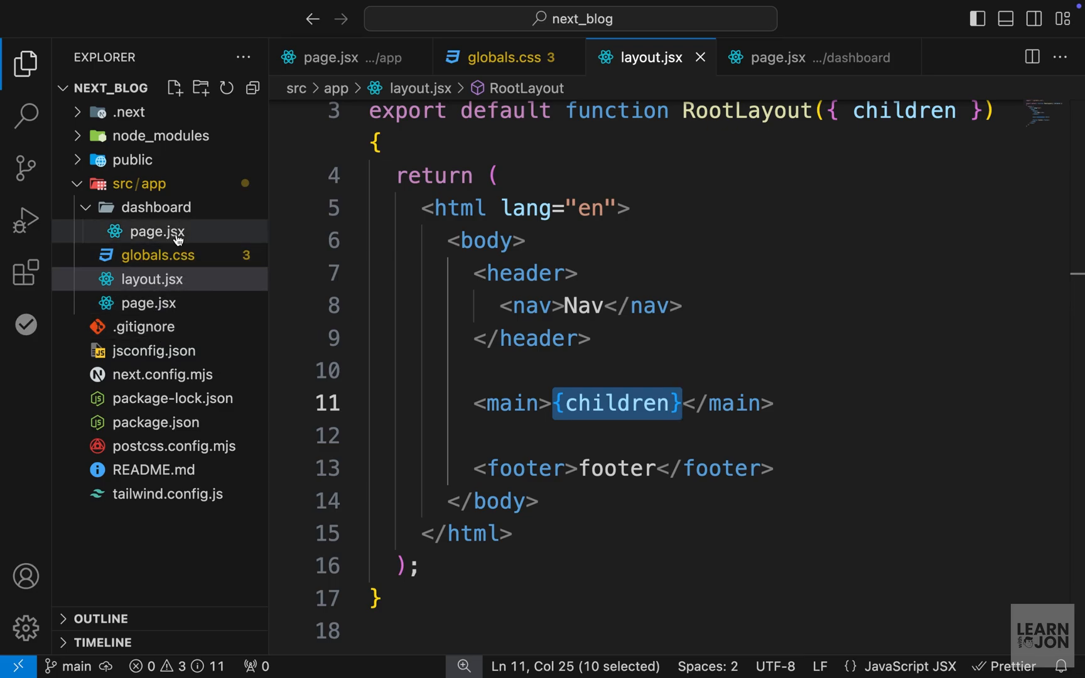
mouse_move(151, 225)
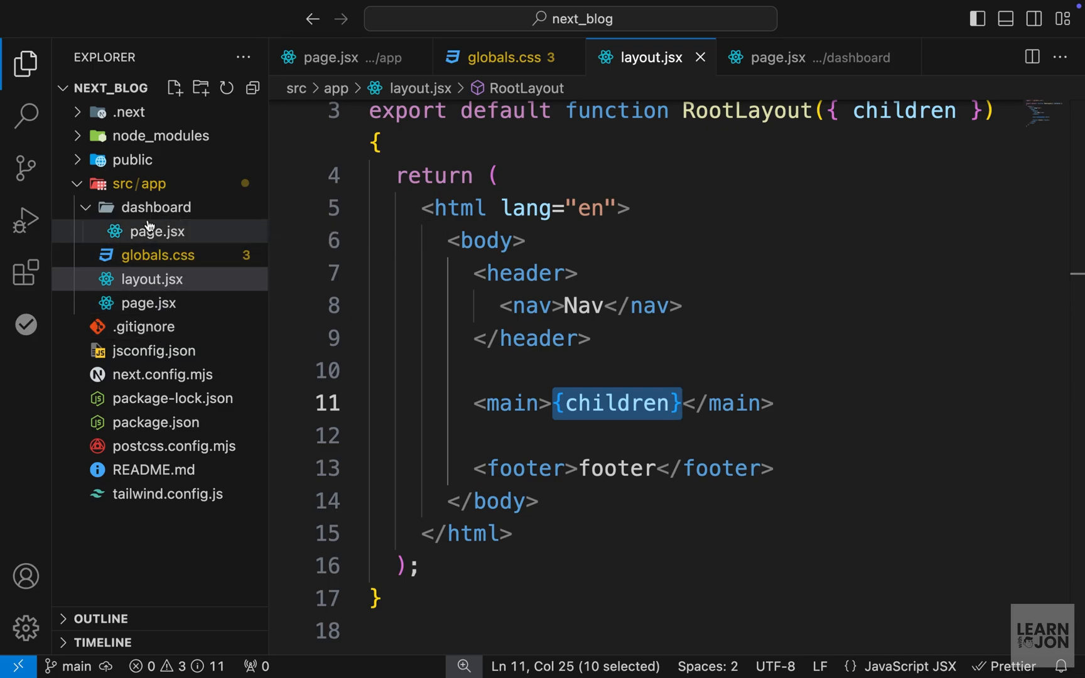
left_click(149, 302)
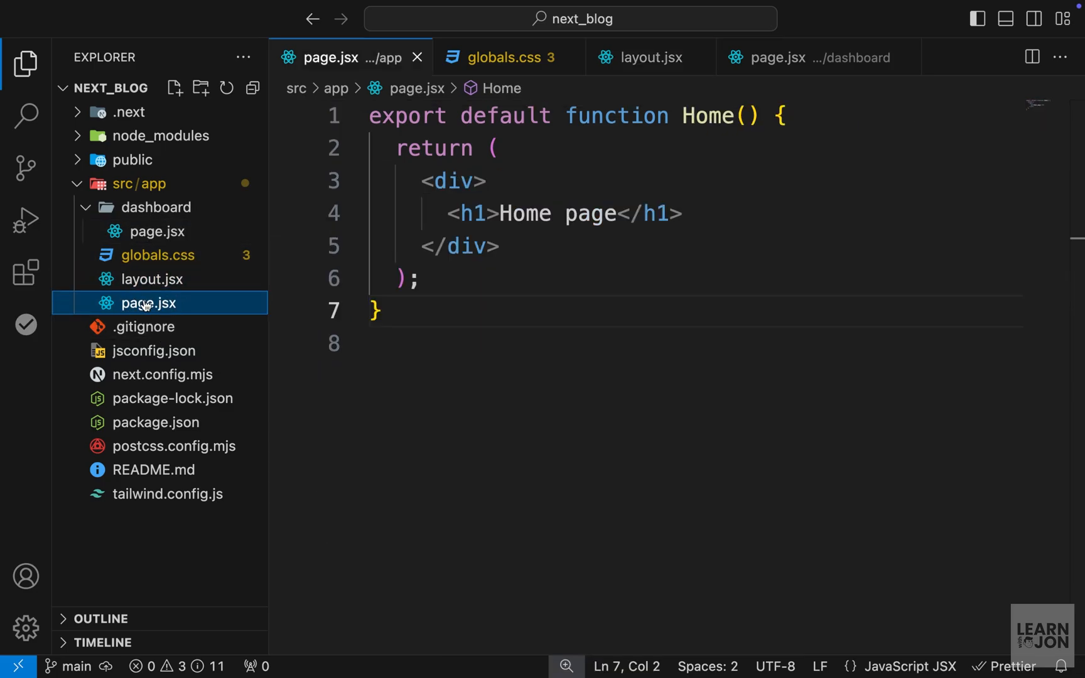
mouse_move(156, 207)
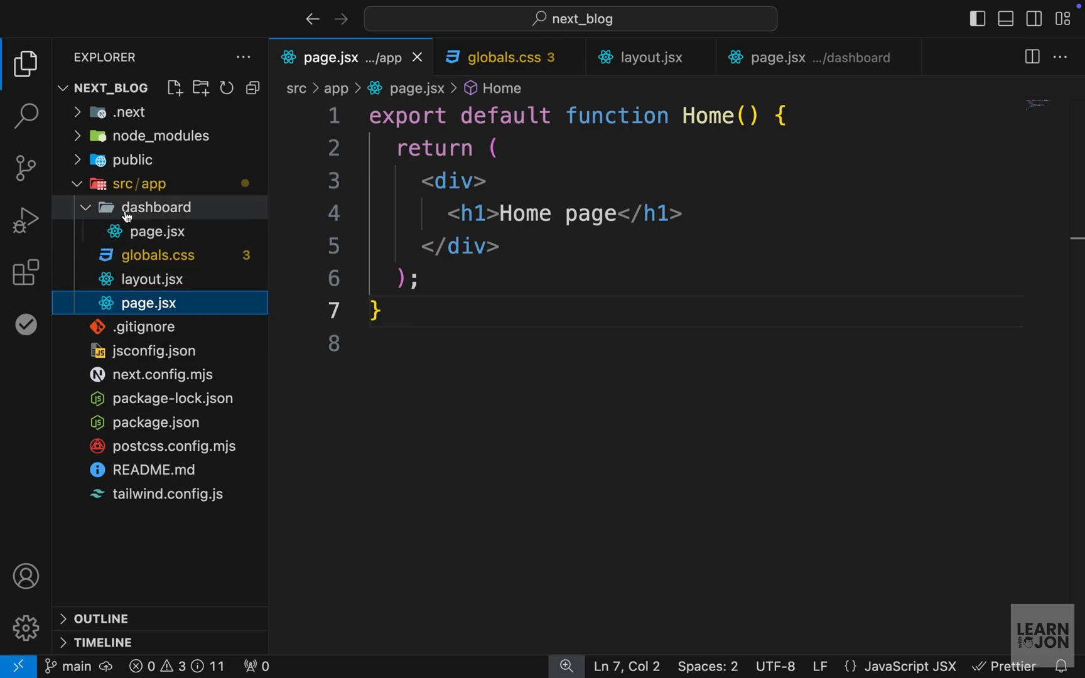
left_click(157, 231)
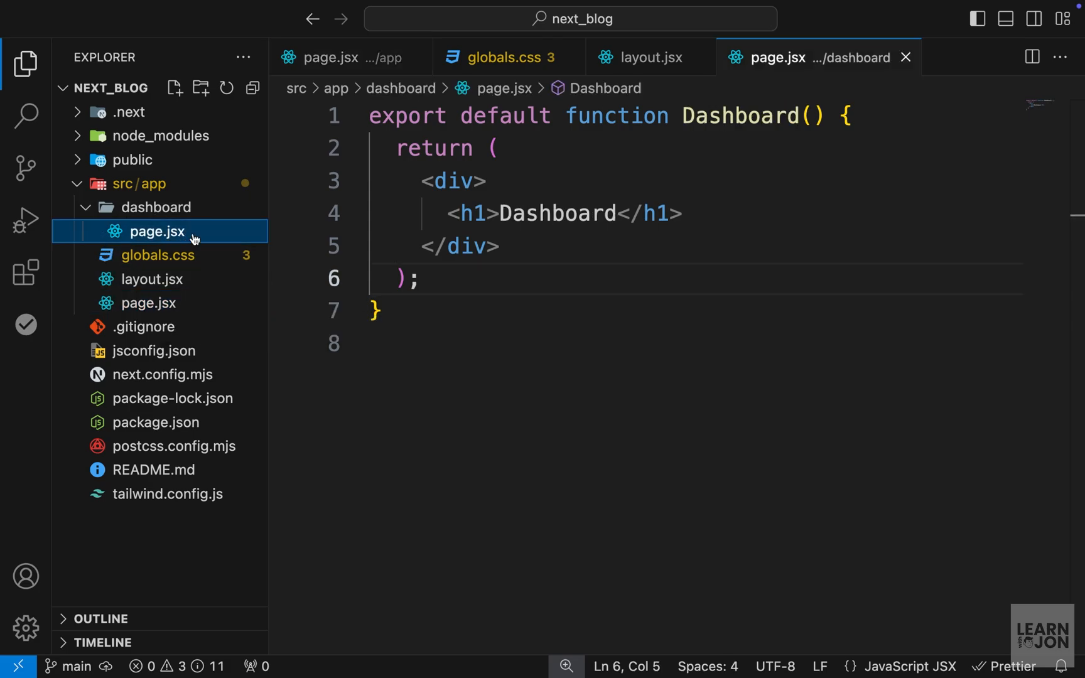
mouse_move(504, 202)
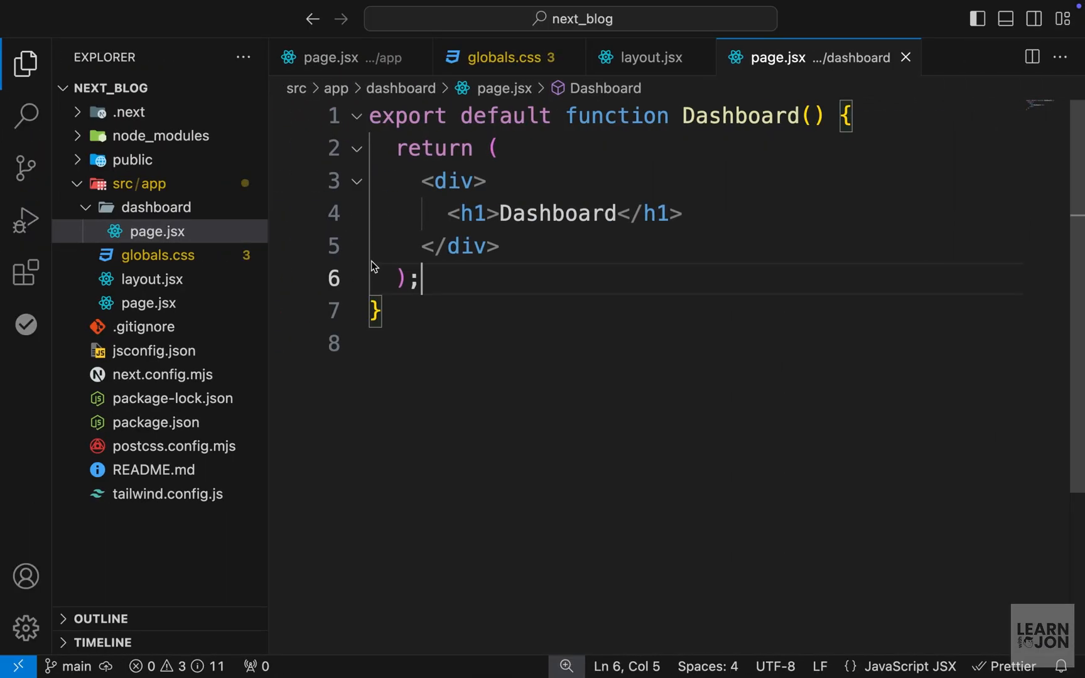
left_click(500, 57)
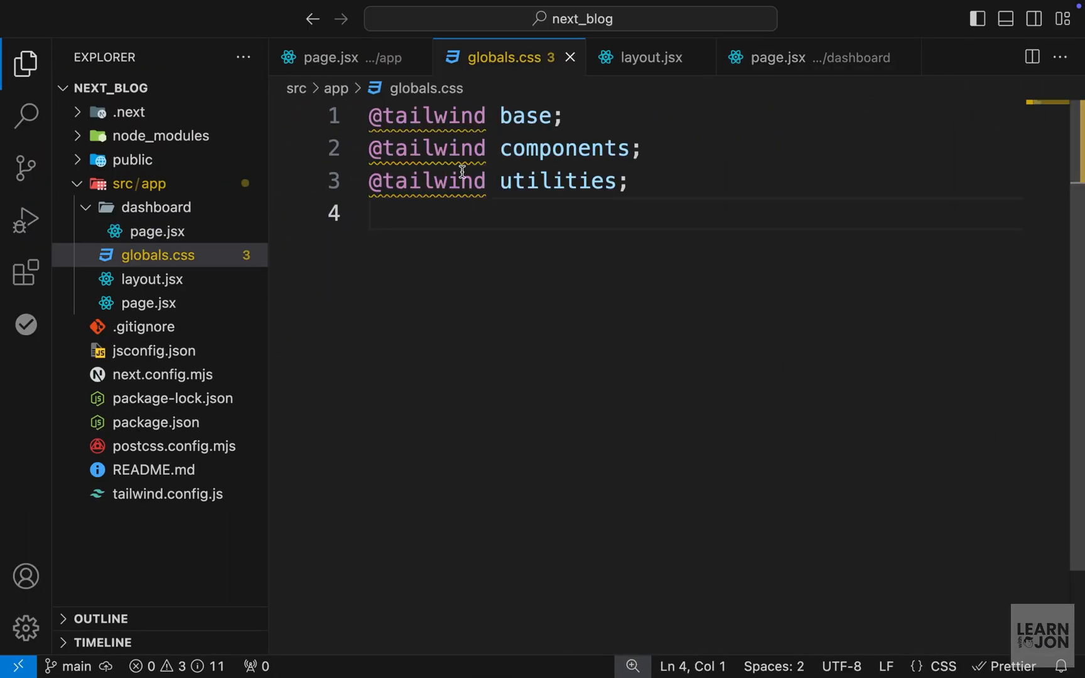
key("Return")
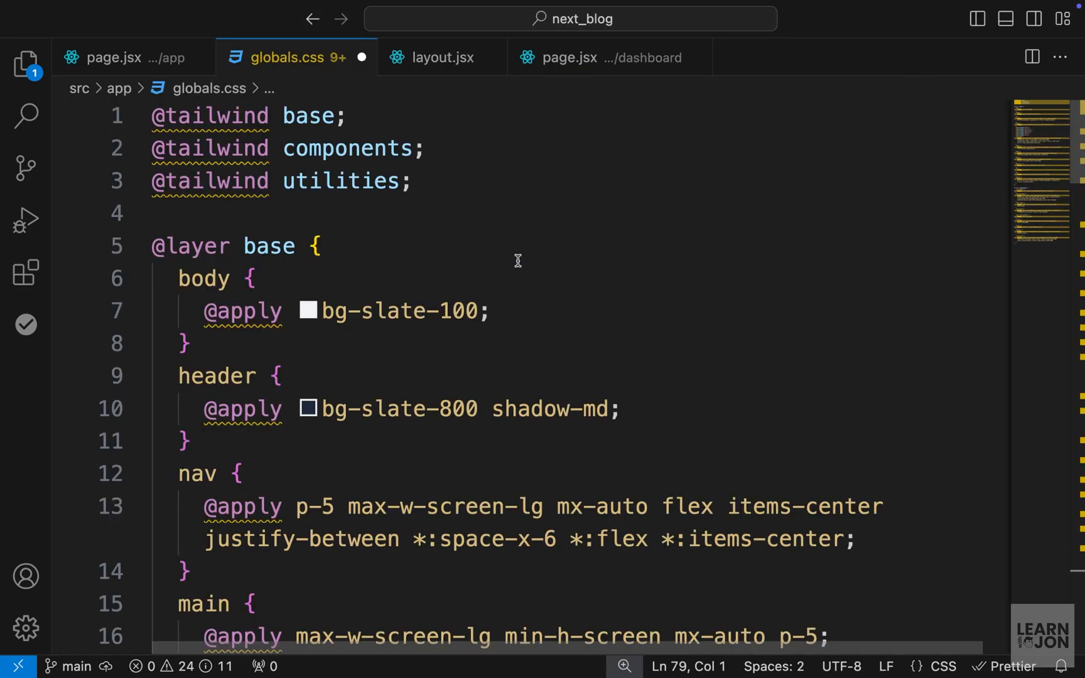
scroll("down", 3)
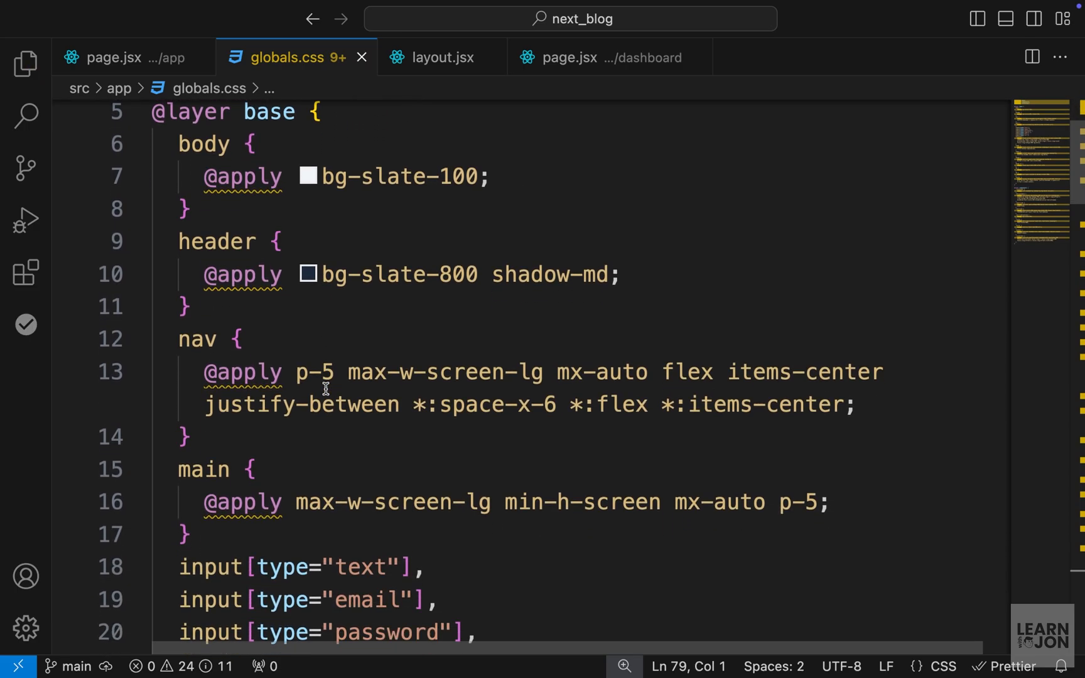
scroll("down", 3)
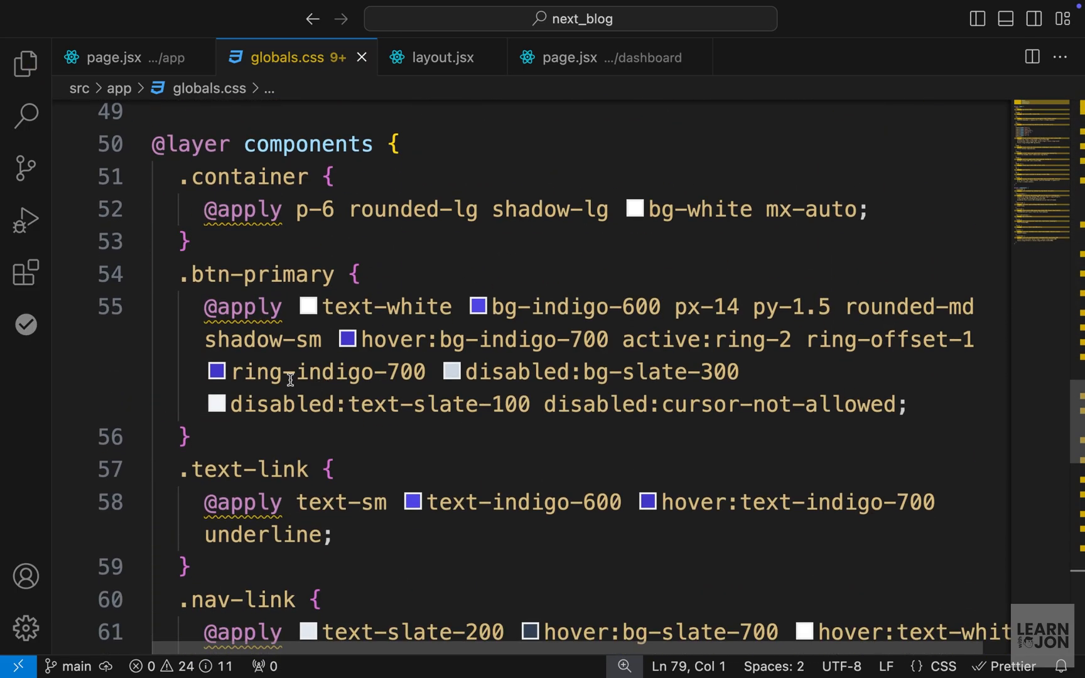
scroll("up", 3)
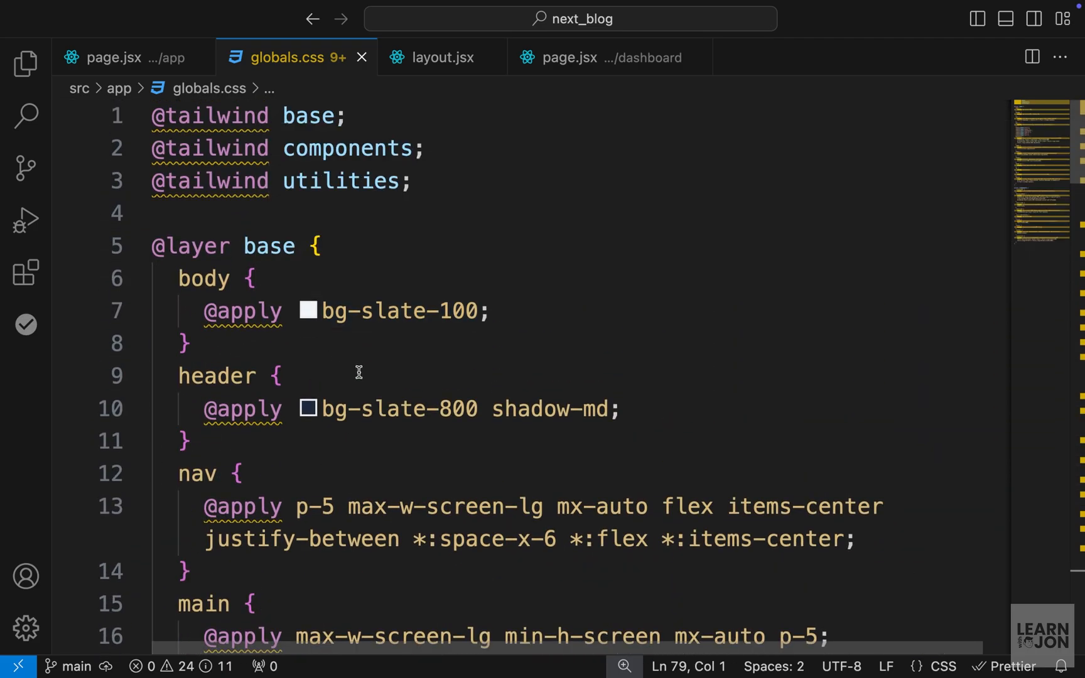
mouse_move(387, 271)
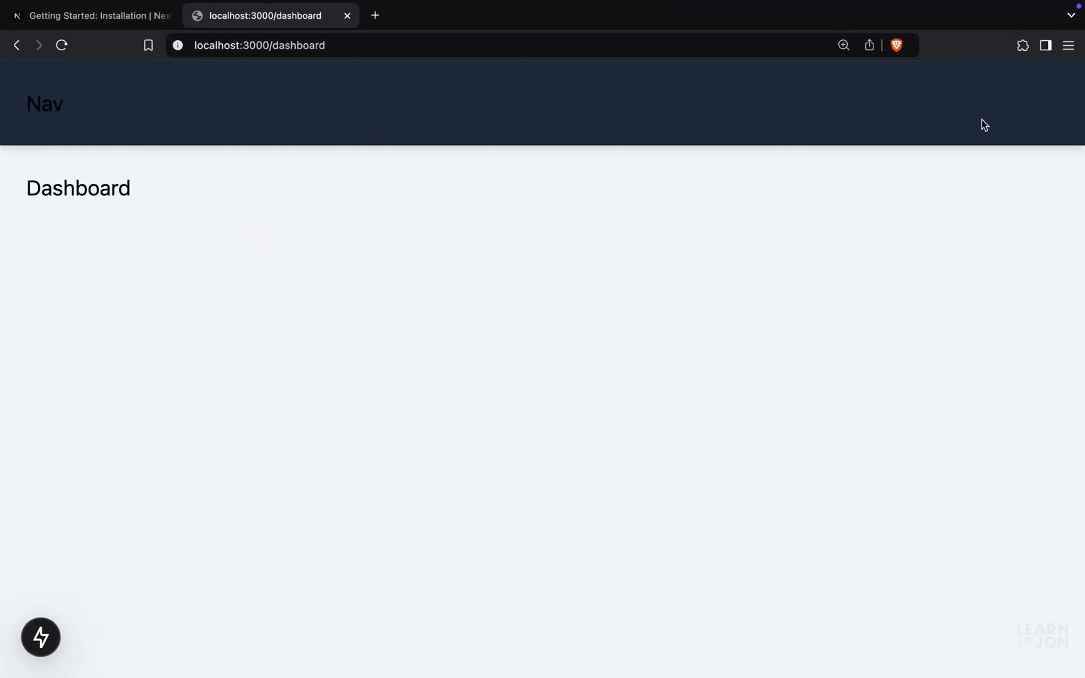
mouse_move(99, 354)
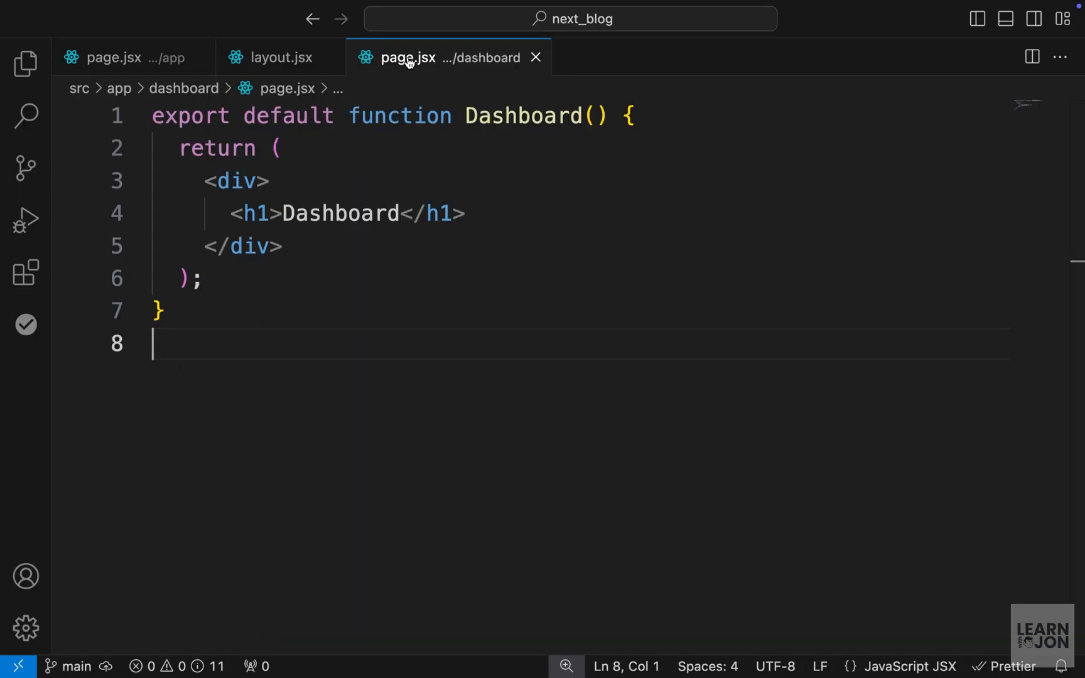
Replace Nav in the root layout with a nav-link anchor to /dashboard labelled Dashboard, and save
left_click(280, 57)
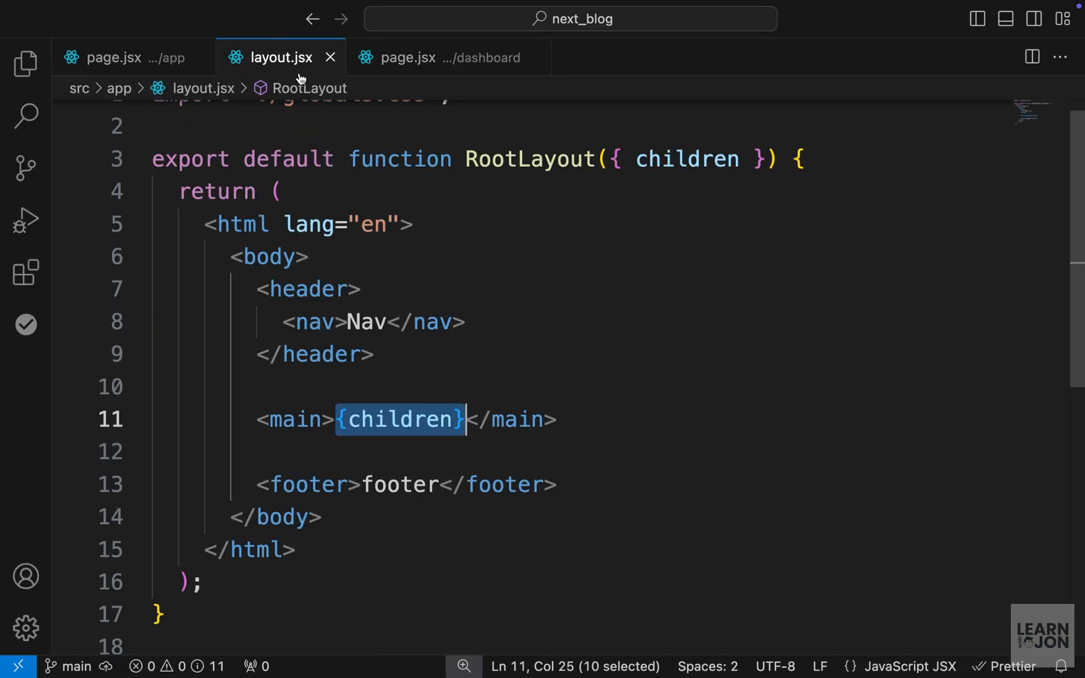
mouse_move(481, 278)
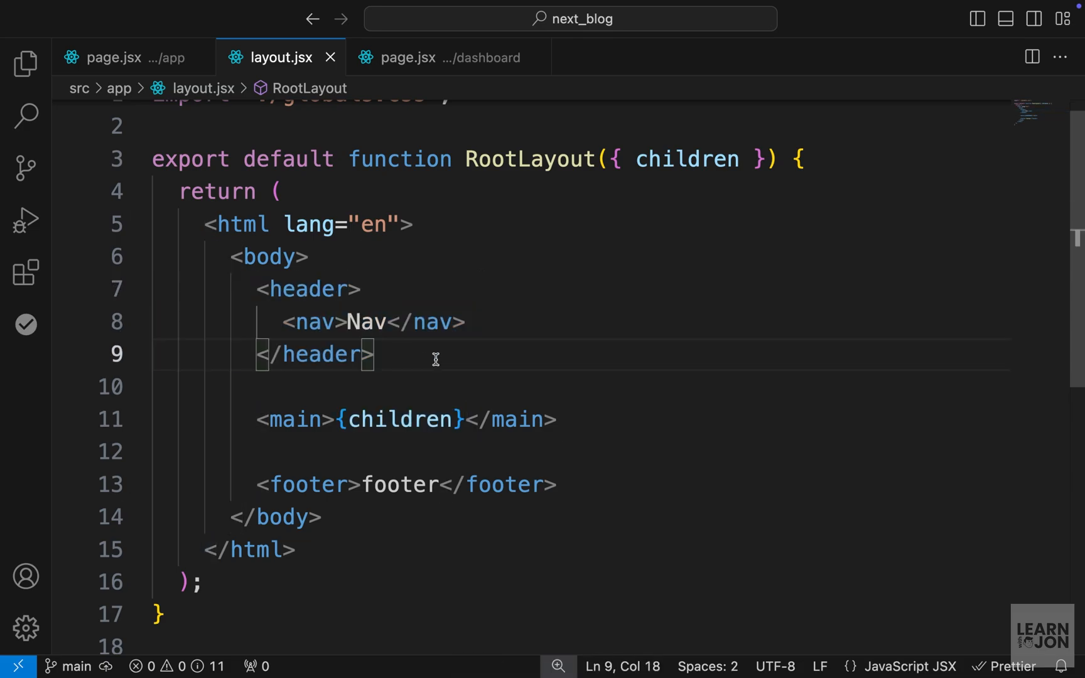
mouse_move(451, 339)
type("<a href=\"\"></a>")
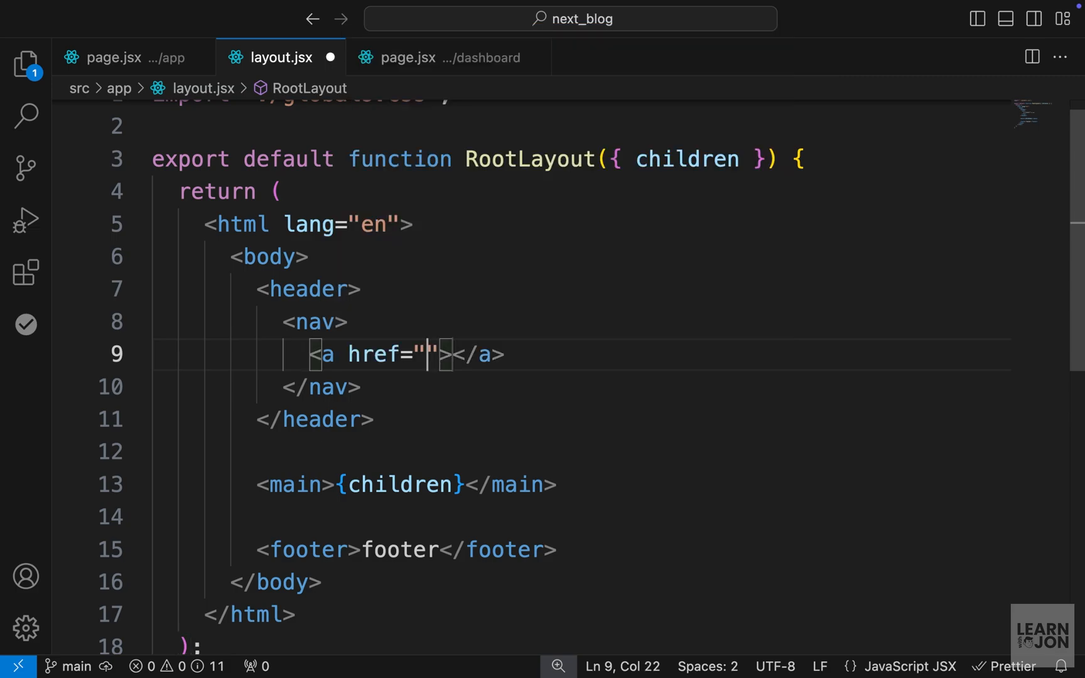
type("/dashboard")
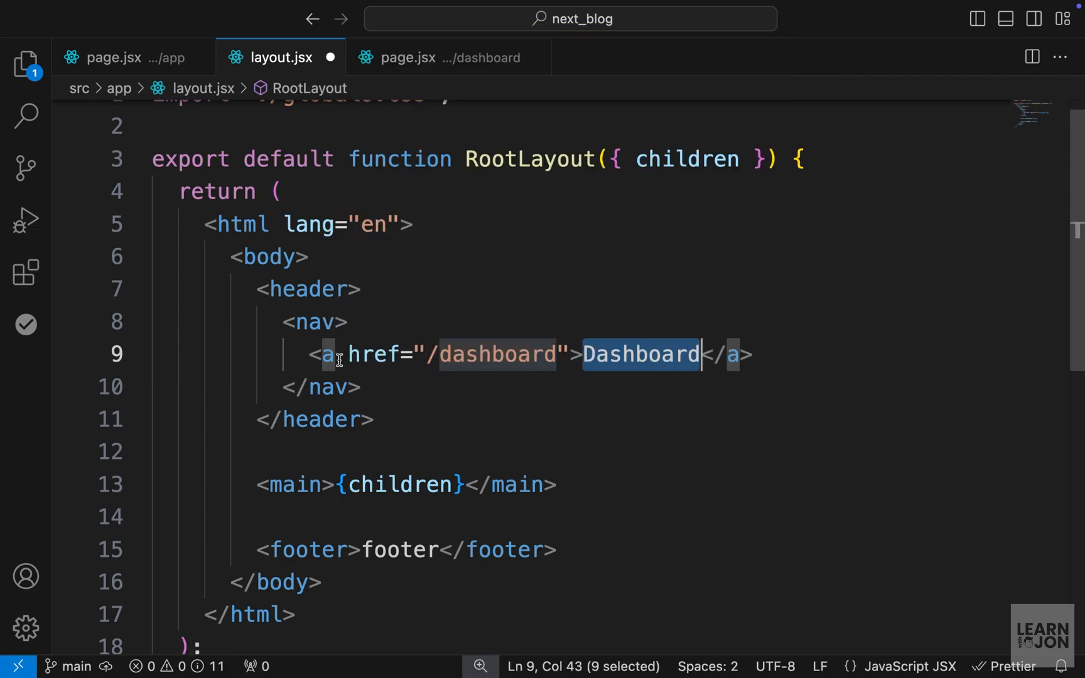
type("className=\"\"")
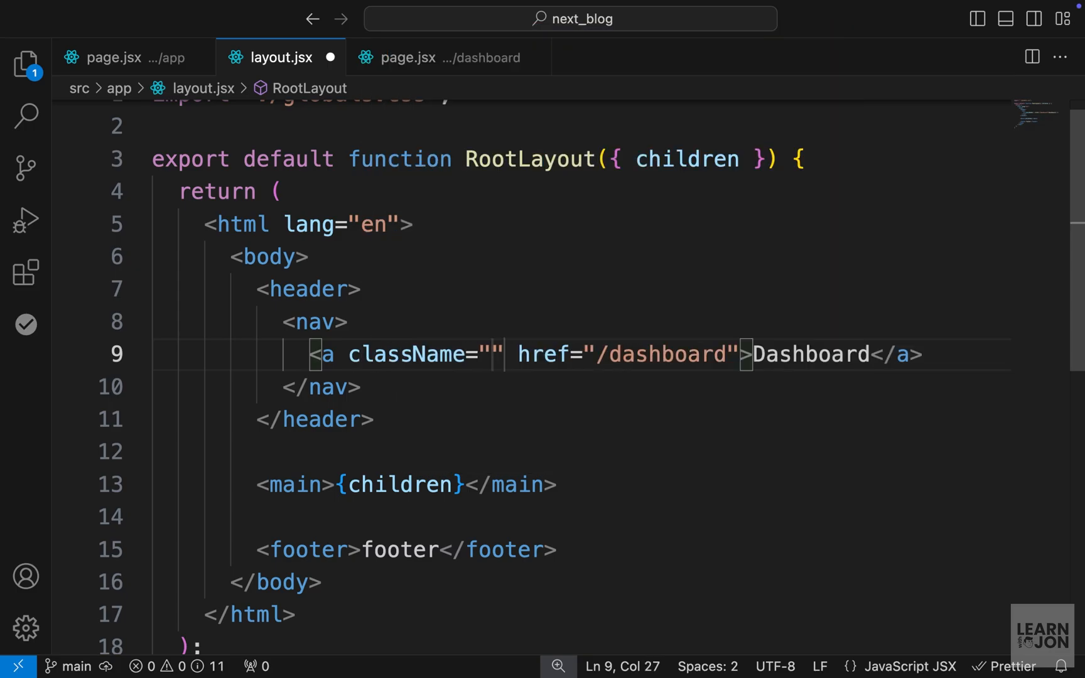
type("nav")
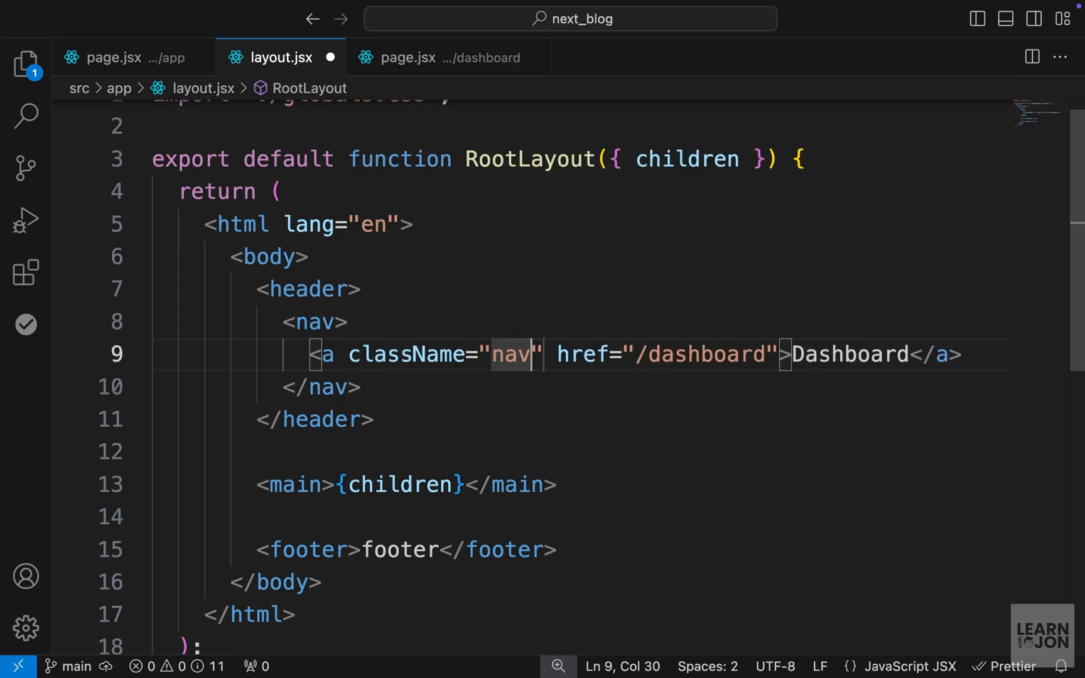
type("-link")
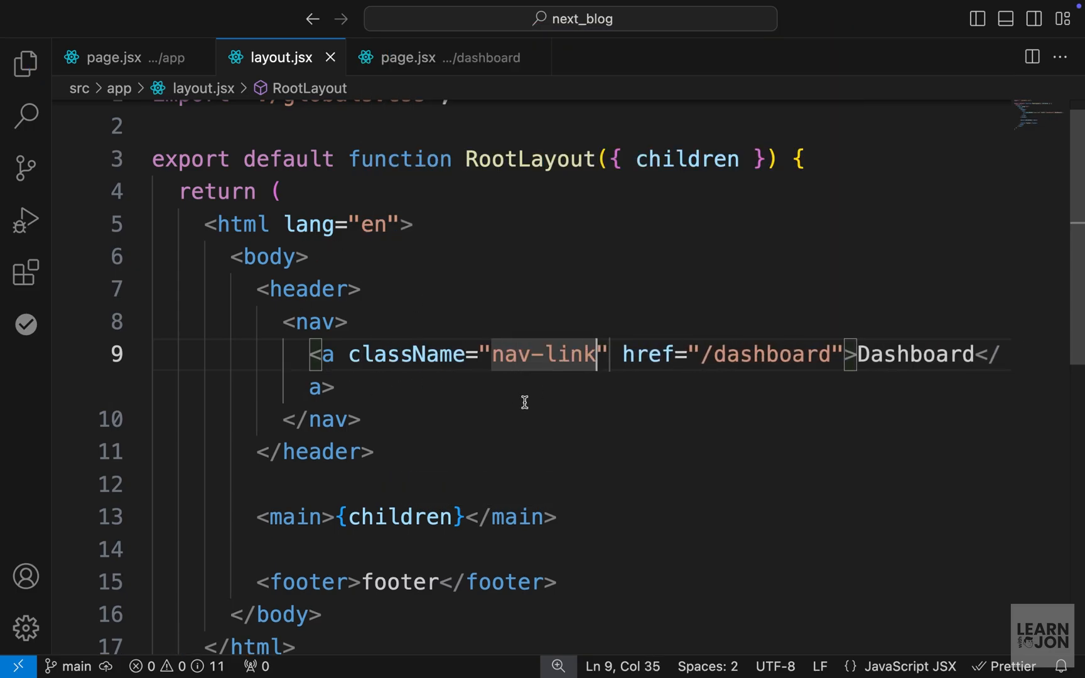
left_click(270, 15)
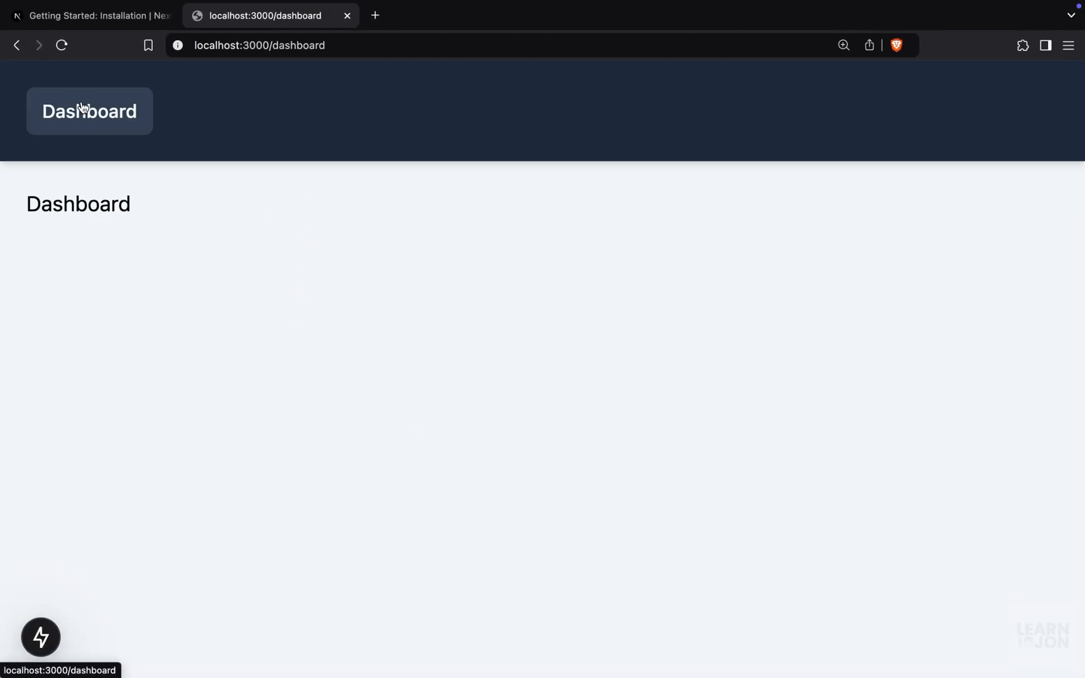
mouse_move(116, 135)
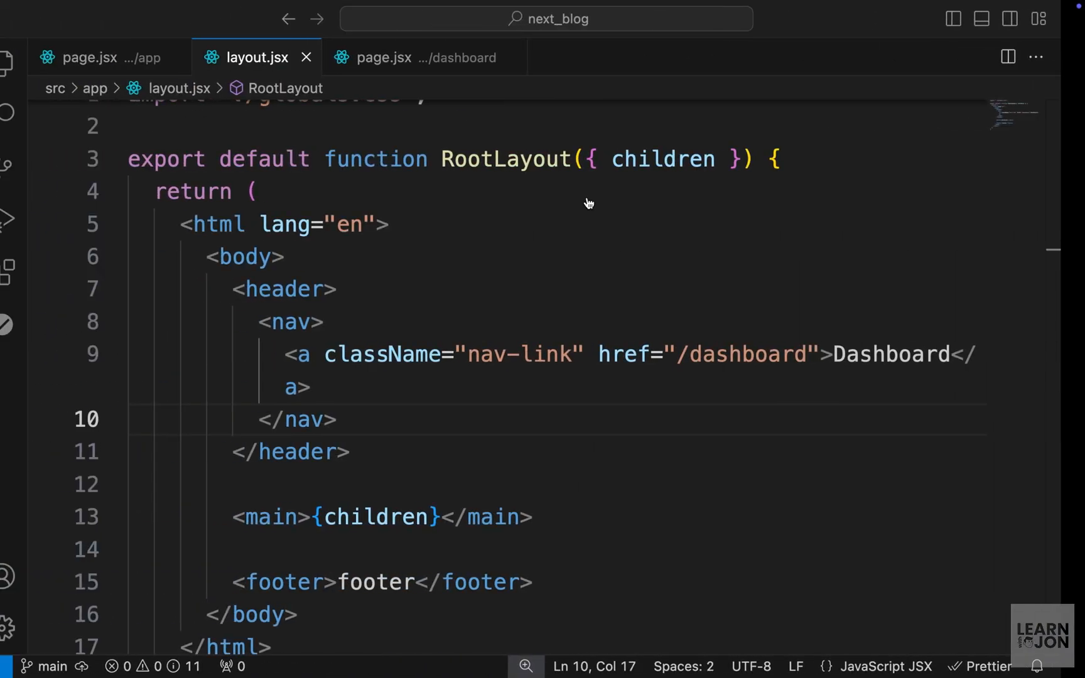
Convert the anchor to a next/link Link and add a Home link to / before the Dashboard link
left_click(331, 387)
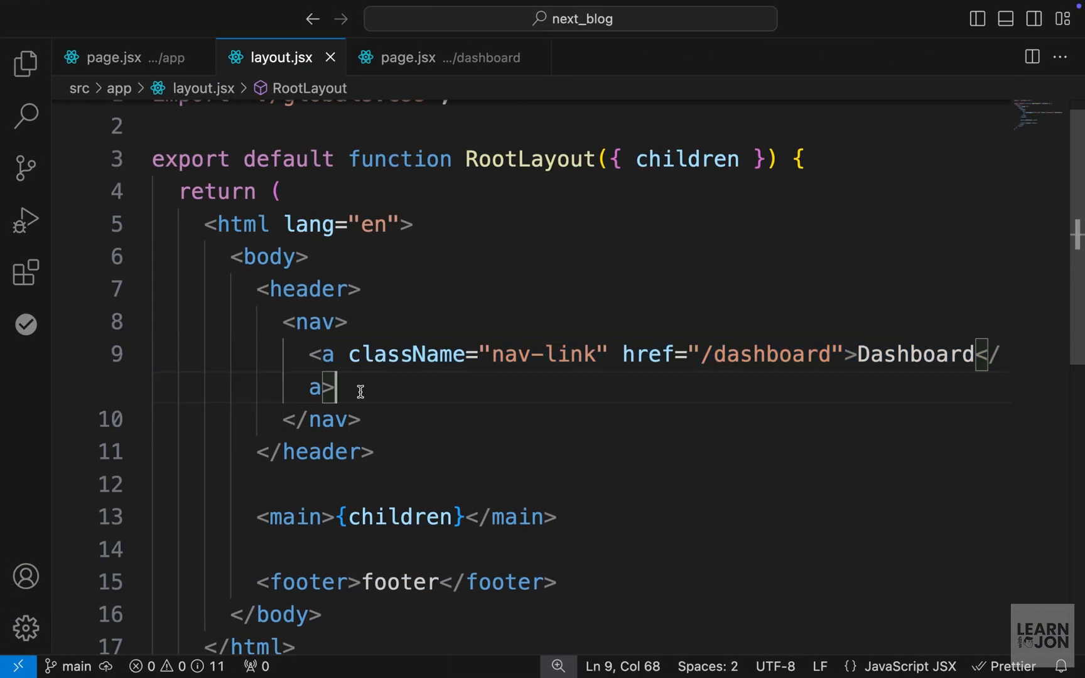
scroll("up", 3)
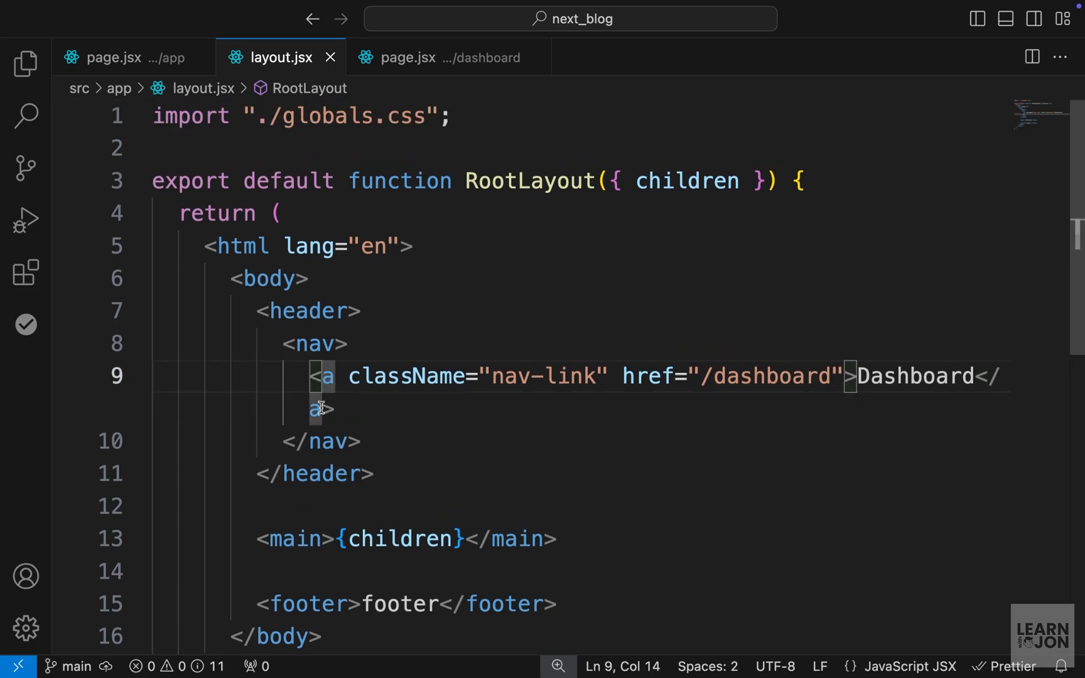
key("Backspace")
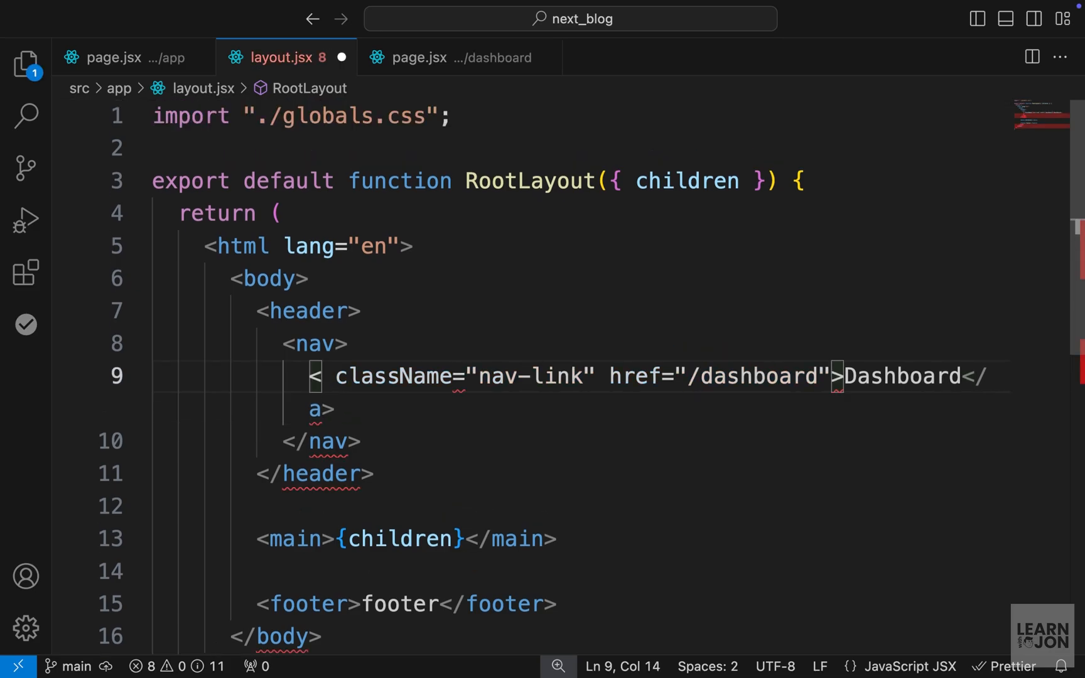
type("Link")
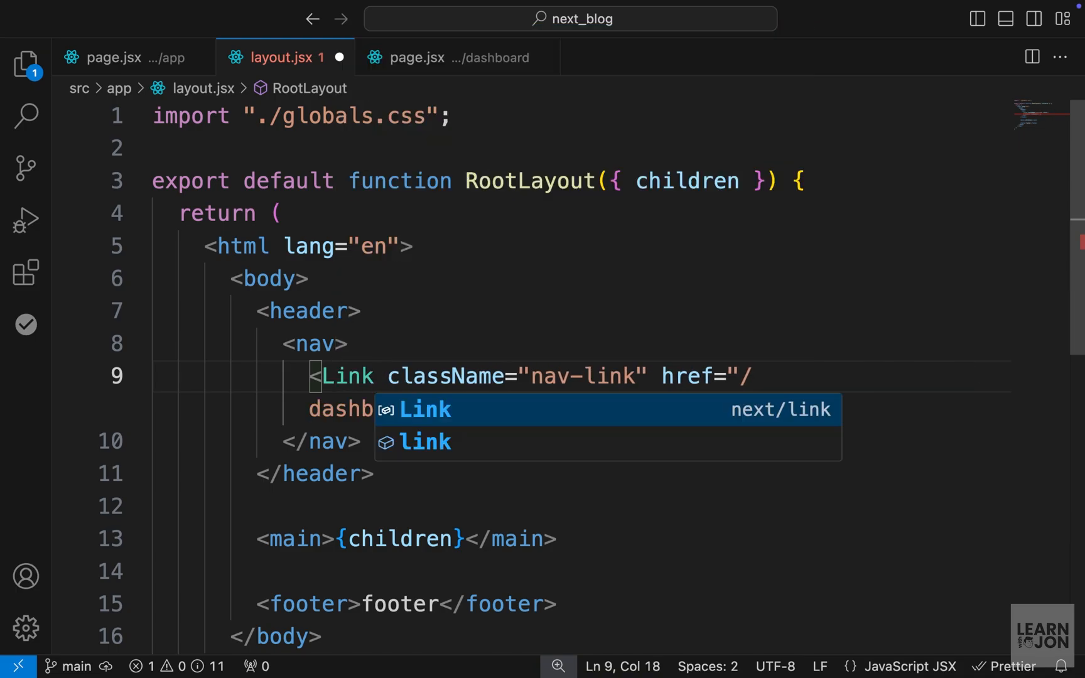
mouse_move(746, 417)
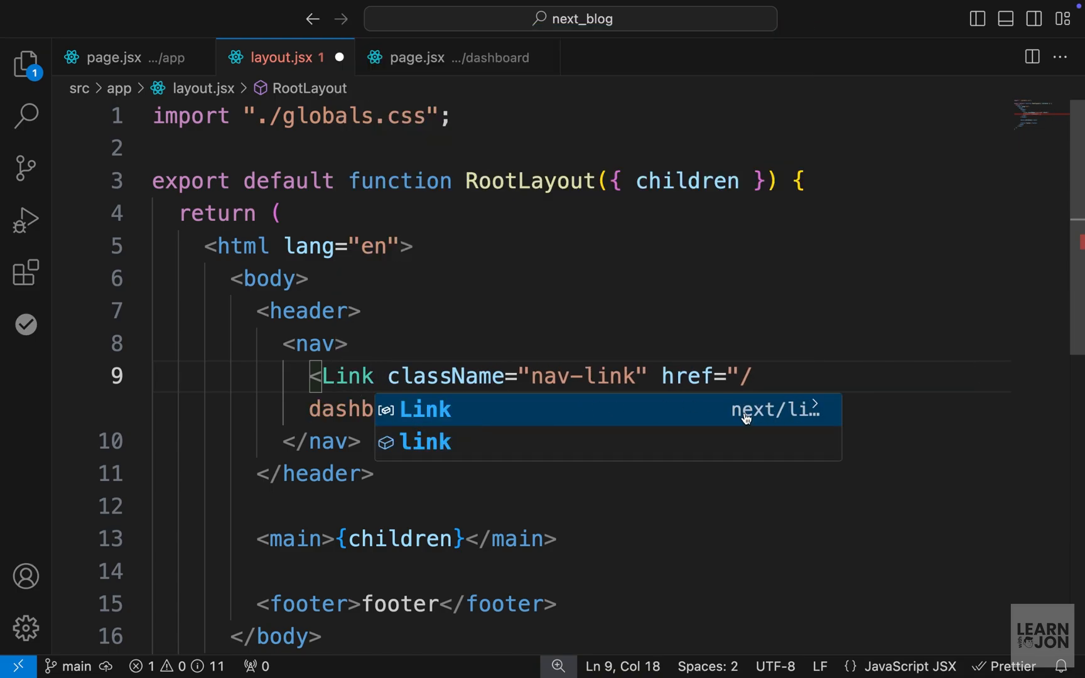
left_click(425, 408)
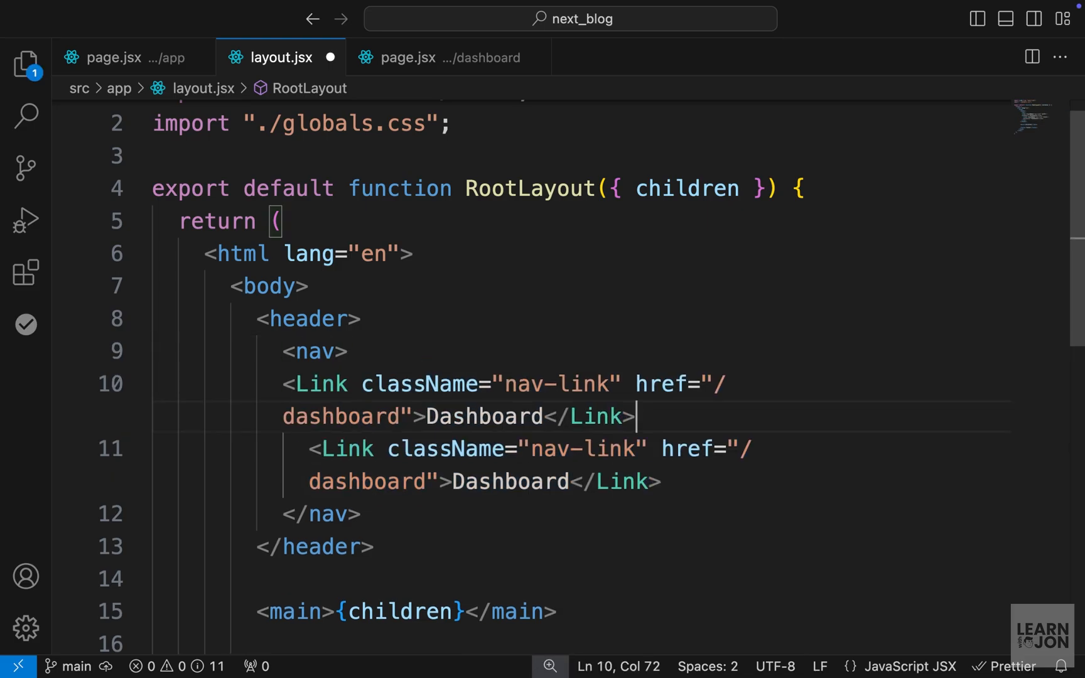
type("Home")
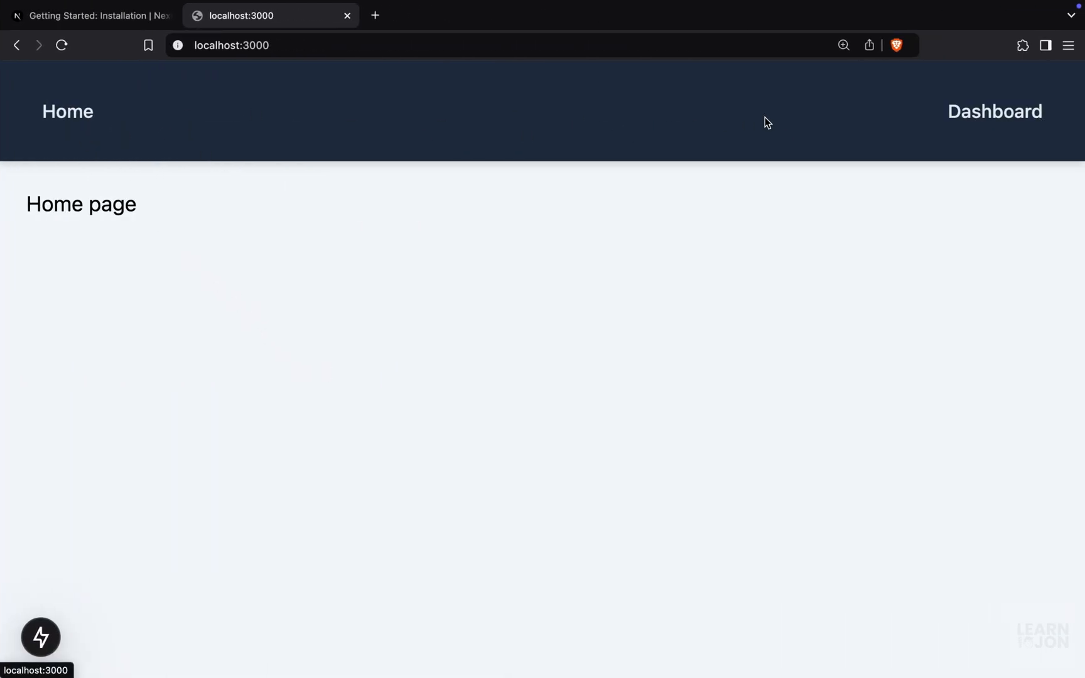
Follow the header's Dashboard link from the Home page to /dashboard
left_click(994, 111)
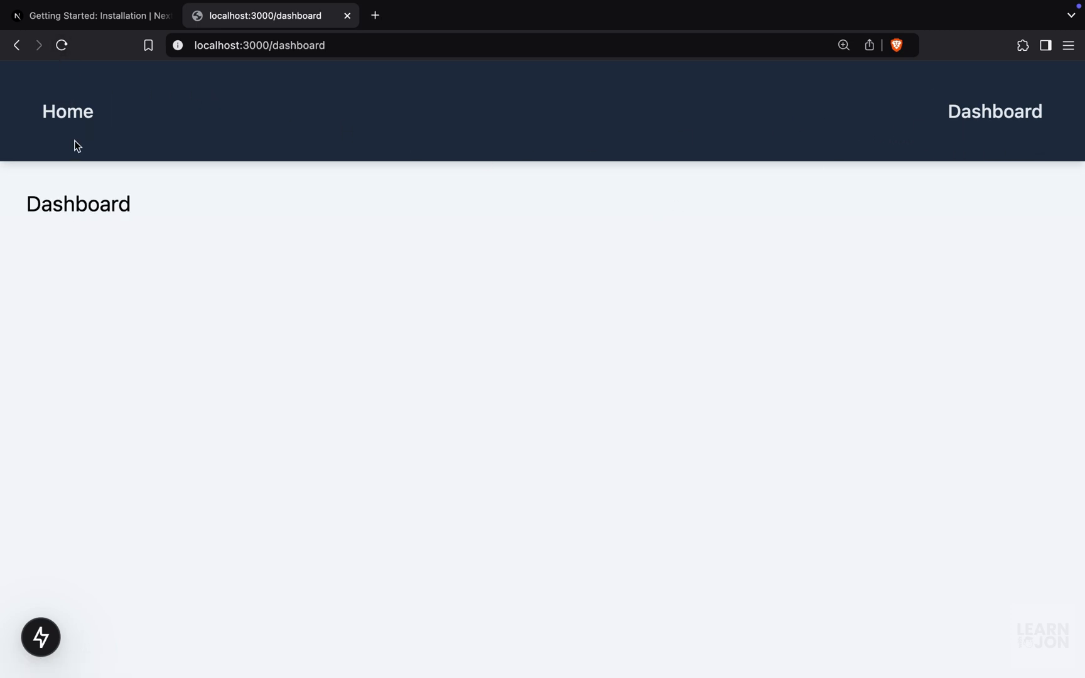
mouse_move(667, 201)
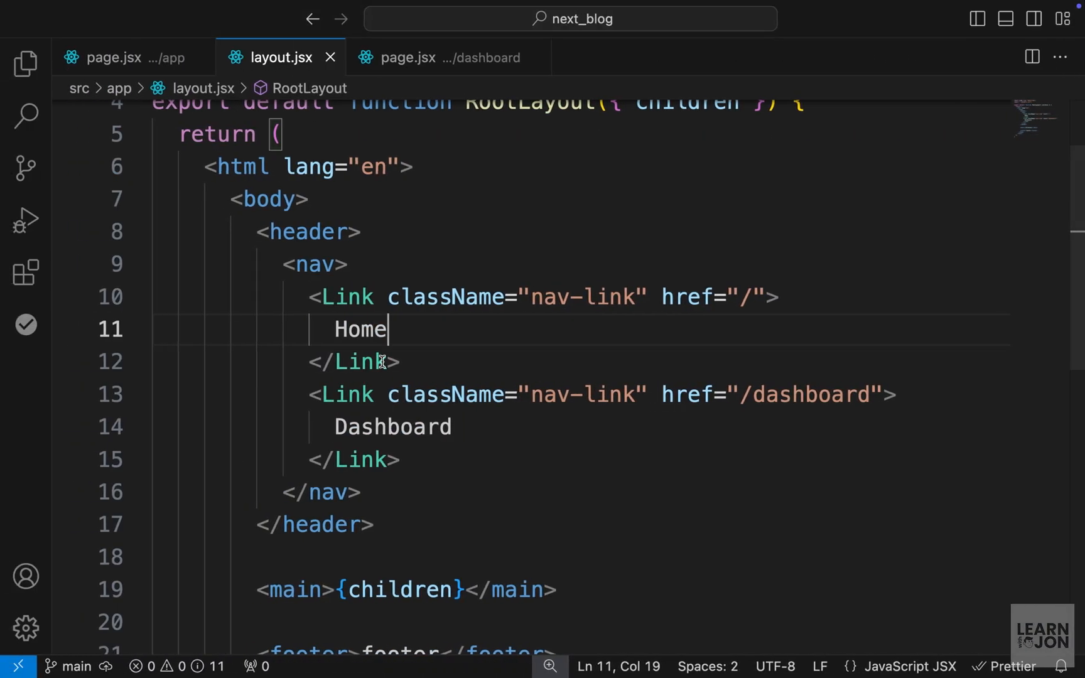
Show the file tree with the dashboard folder under src/app beside the saved root layout
left_click(26, 63)
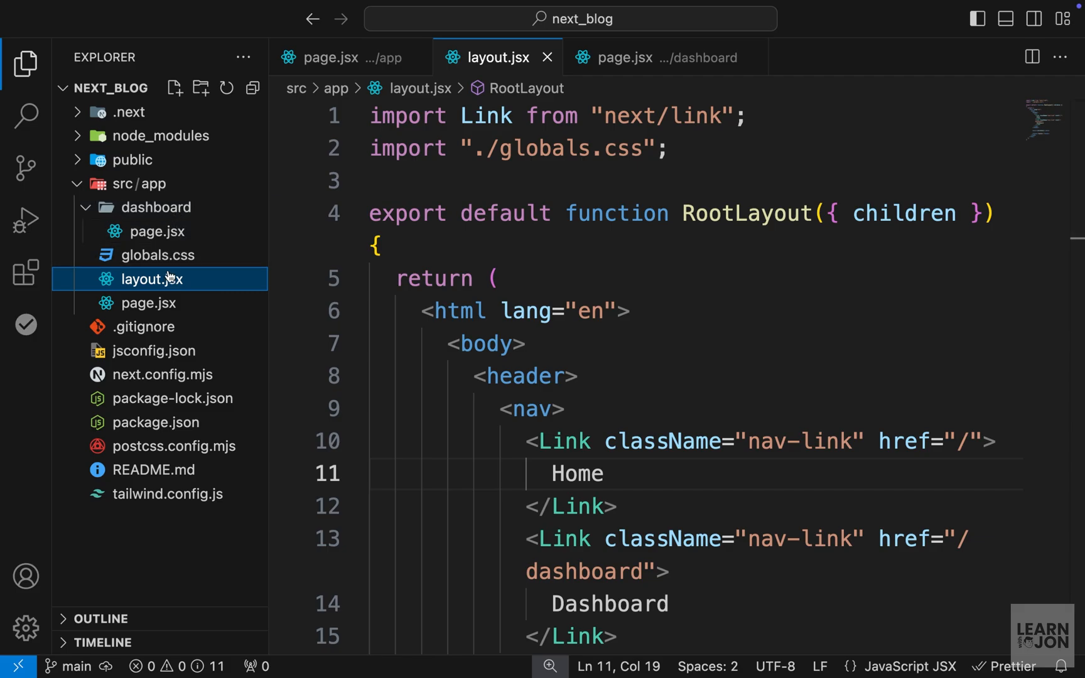
mouse_move(151, 304)
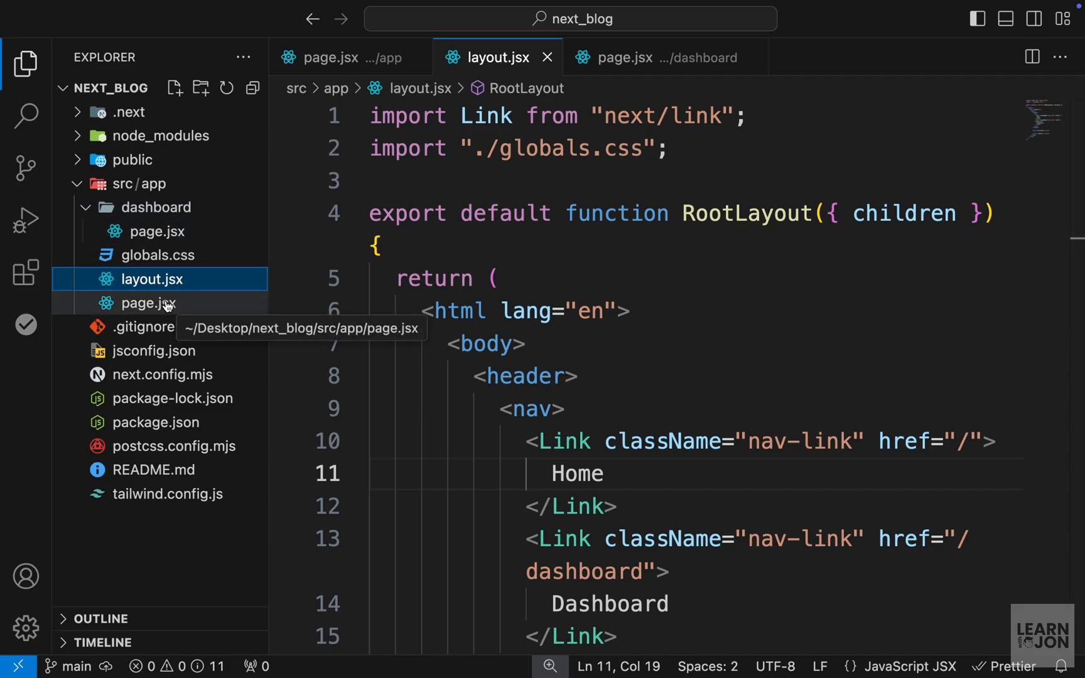
left_click(578, 375)
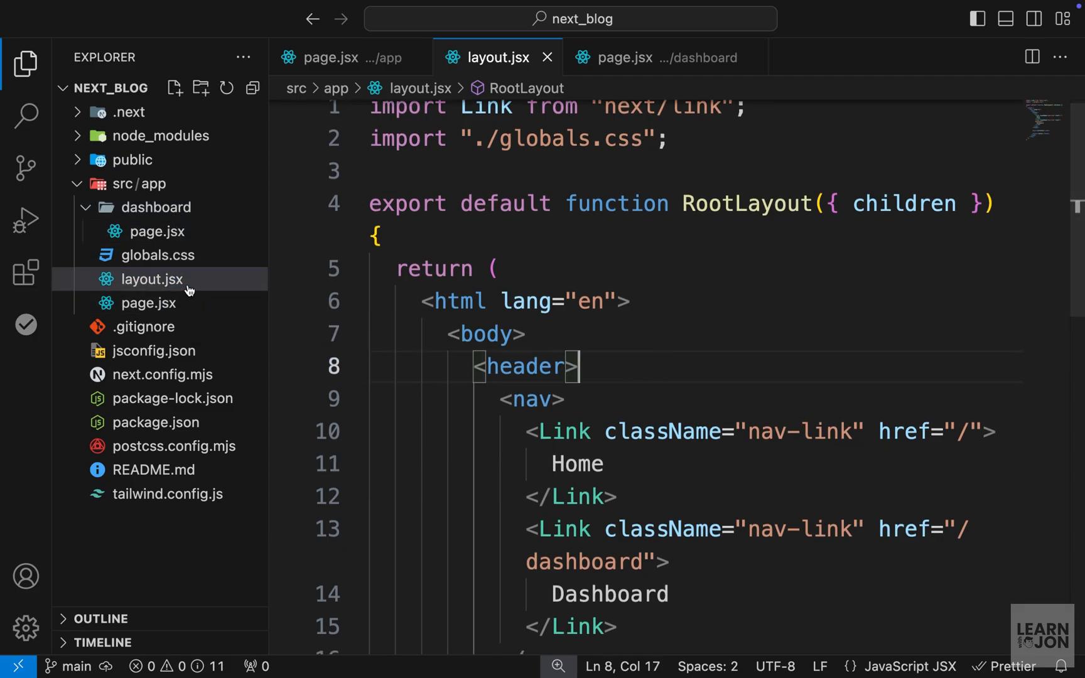
mouse_move(610, 392)
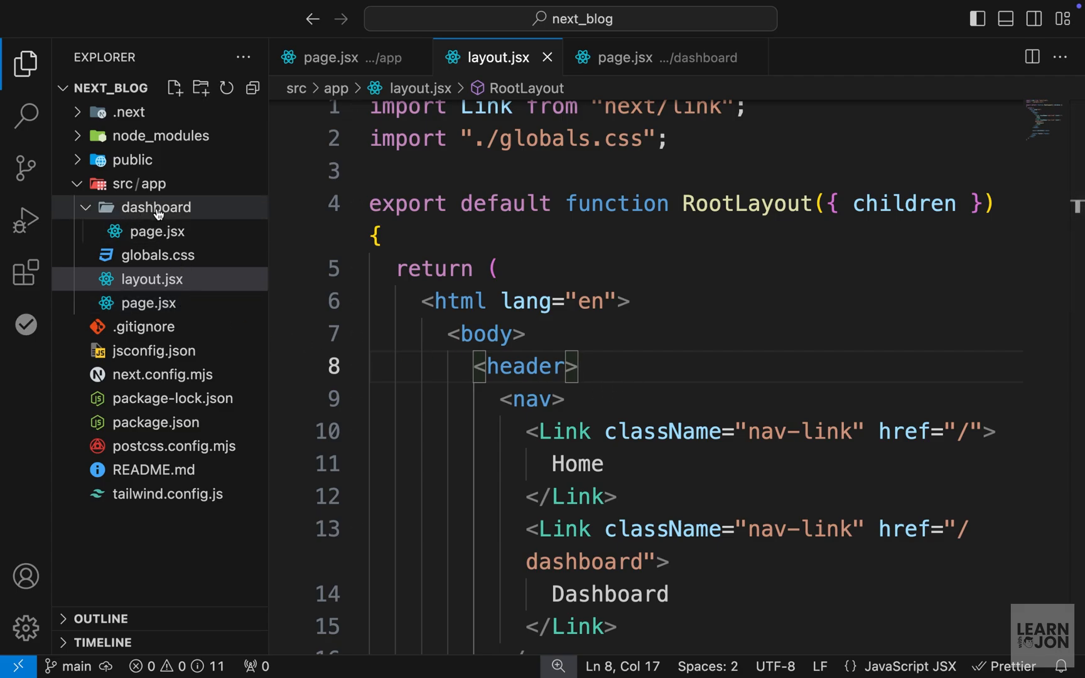
mouse_move(156, 207)
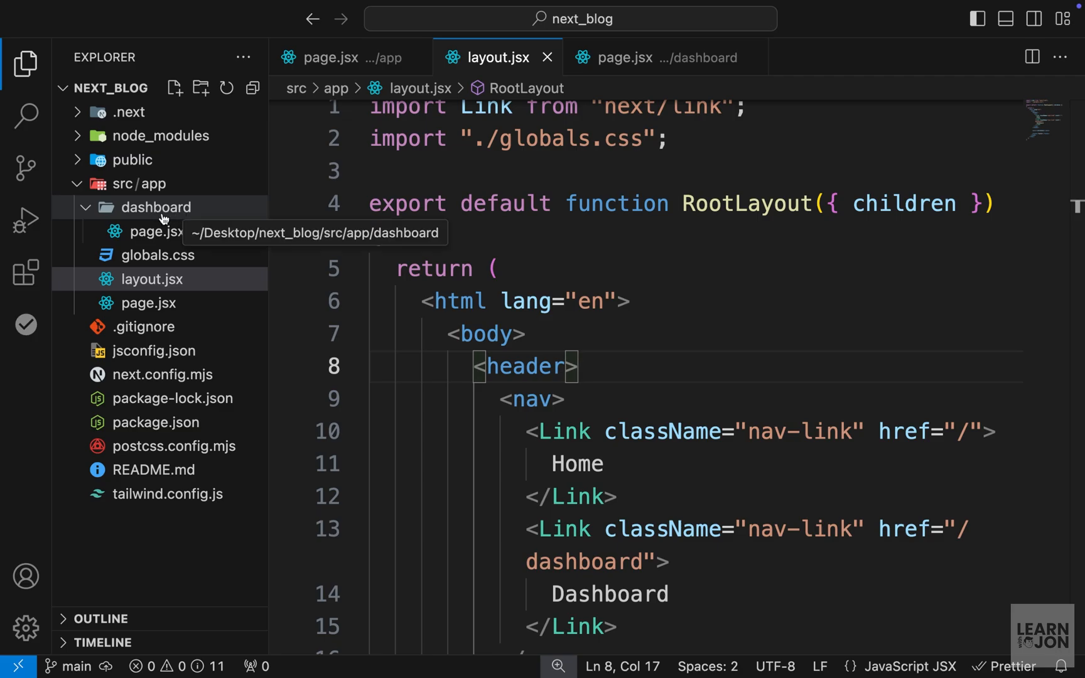
Create layout.jsx in the dashboard folder exporting a default DashboardLayout function
left_click(173, 88)
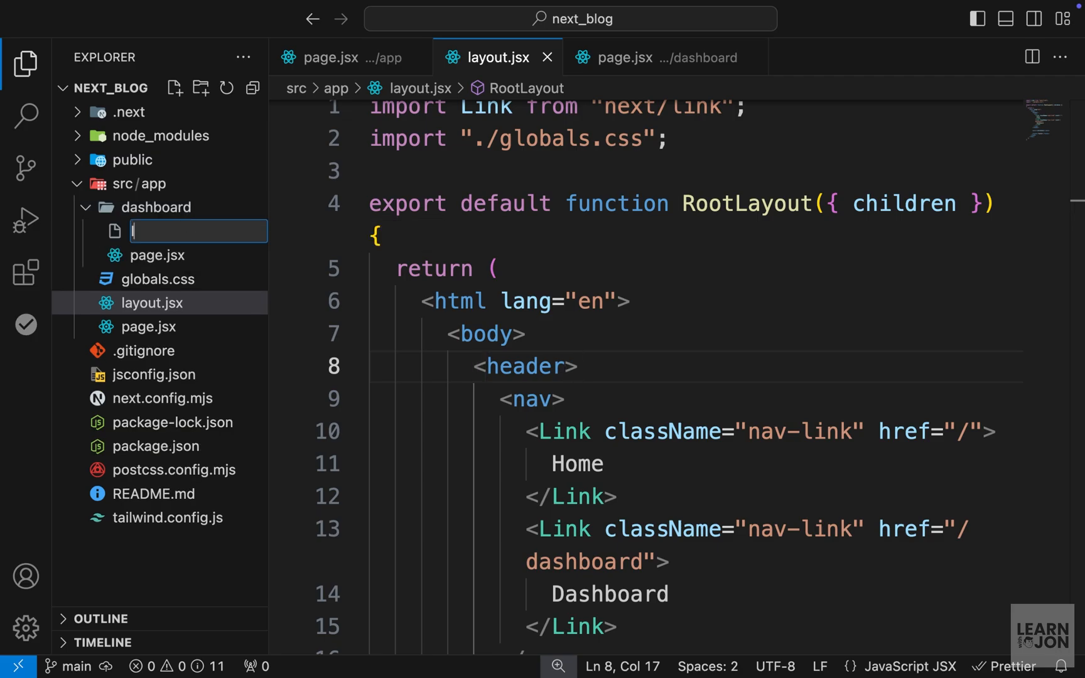
type("export")
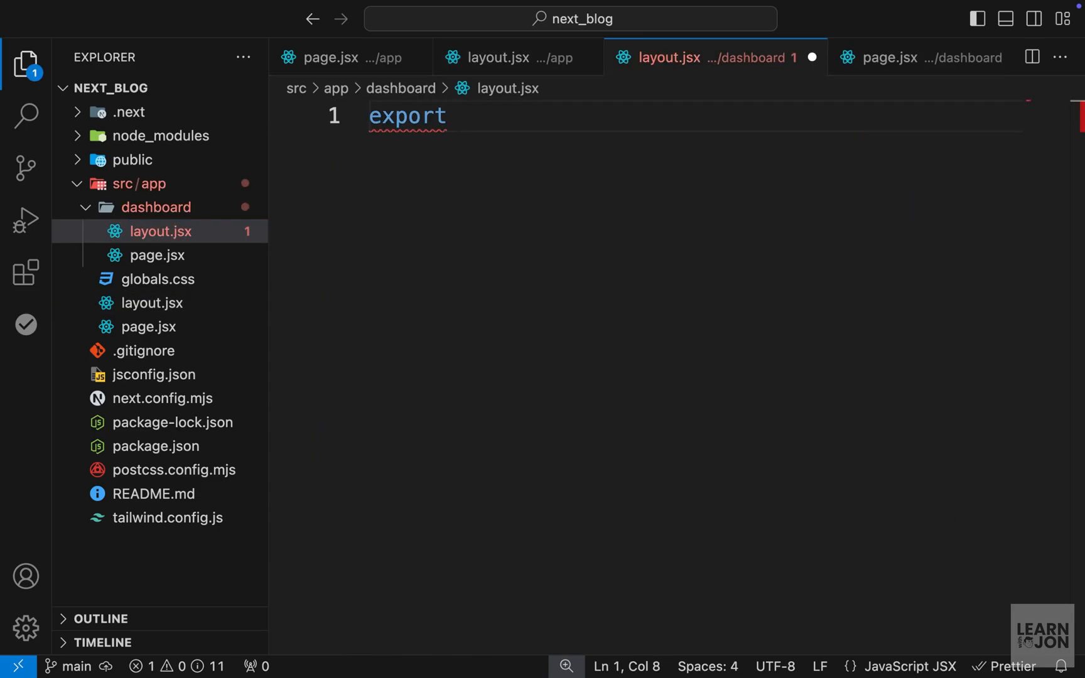
type("default")
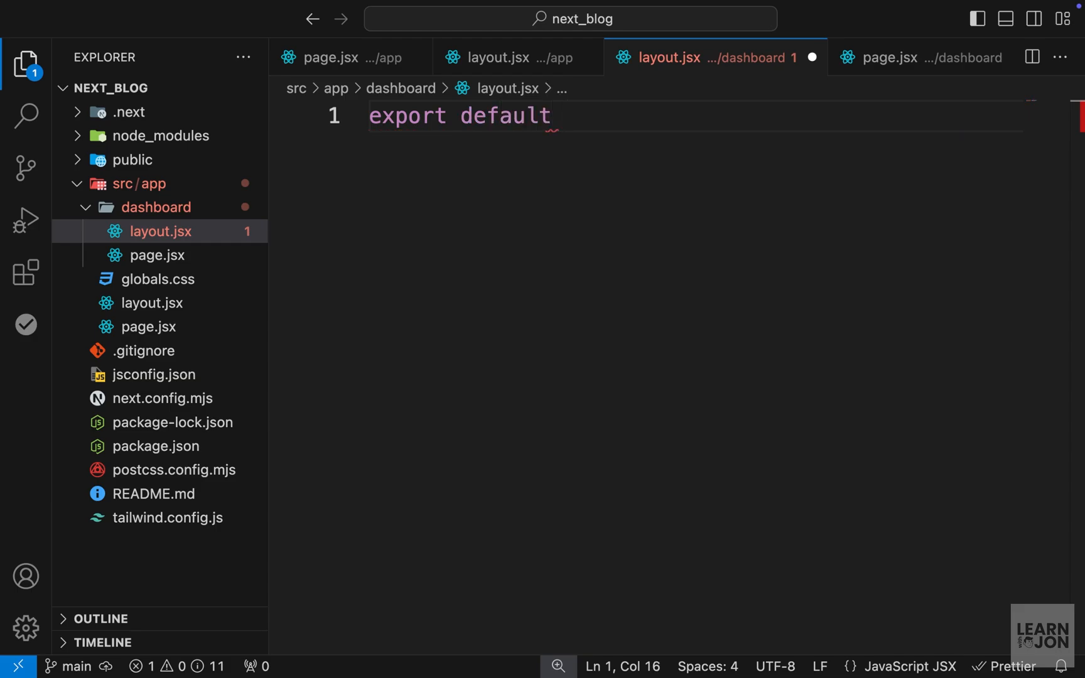
type("function DashboardLayo")
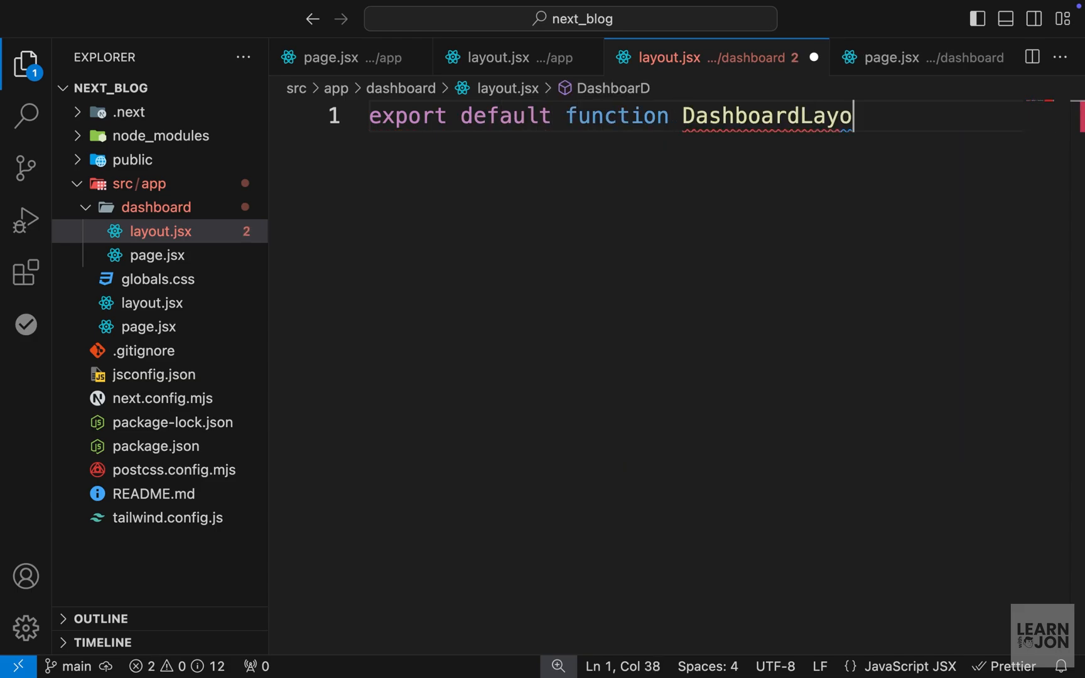
type("ut() {")
type("return")
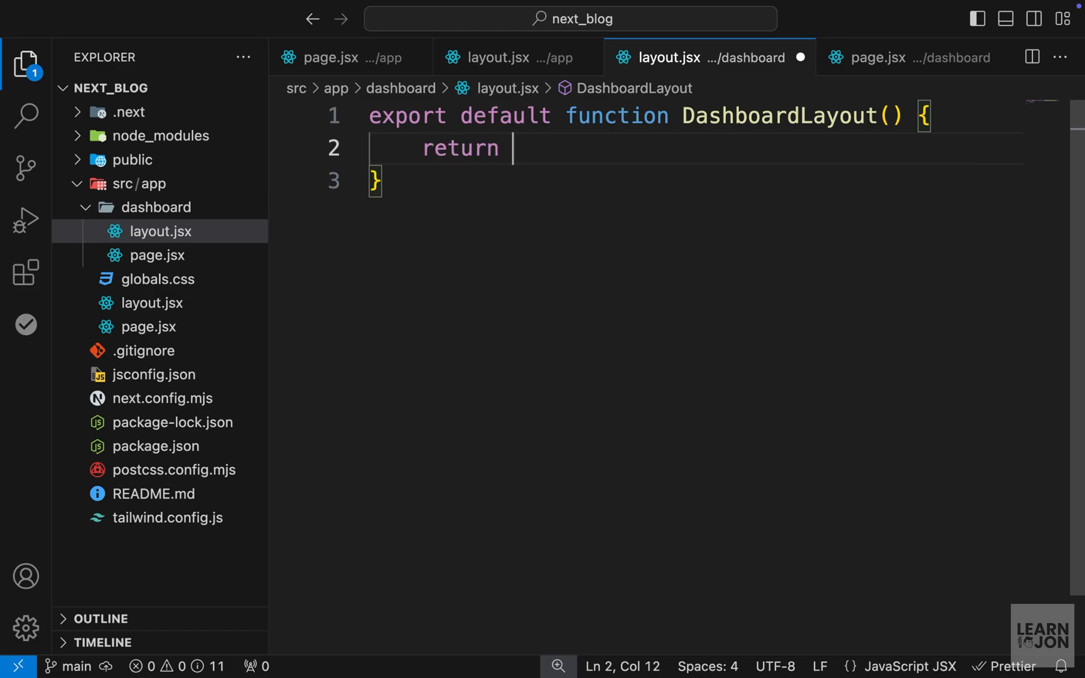
Make DashboardLayout take children and render a Dashboard Layout heading above {children}
type("h1>Dashboard Layout</h1>")
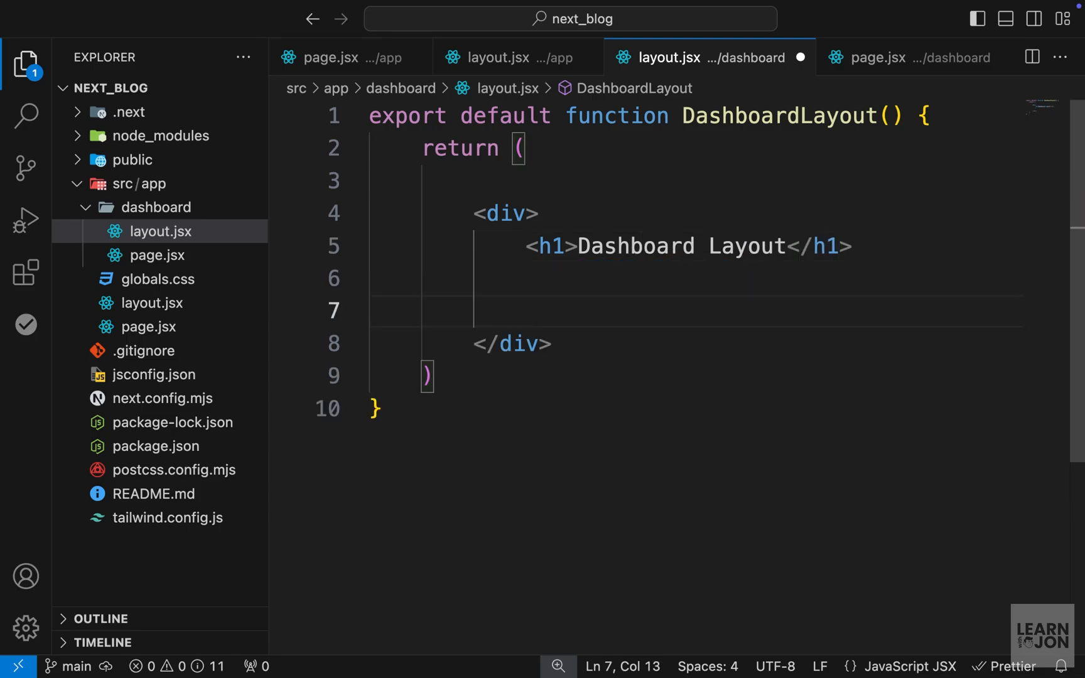
type("<div>{}</div>")
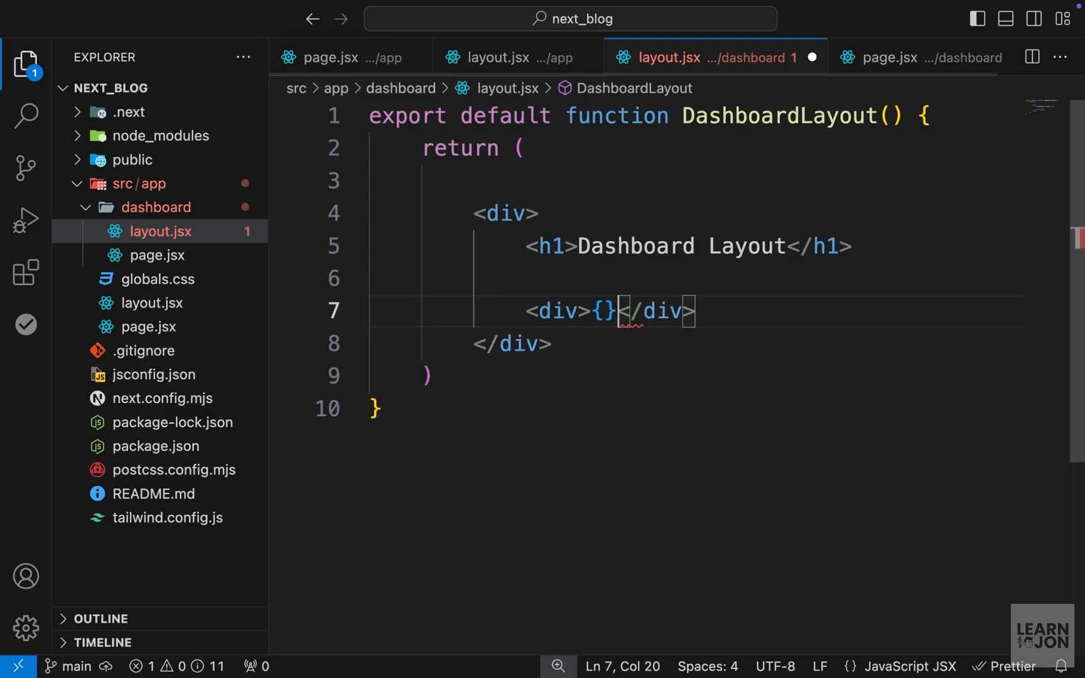
type("children")
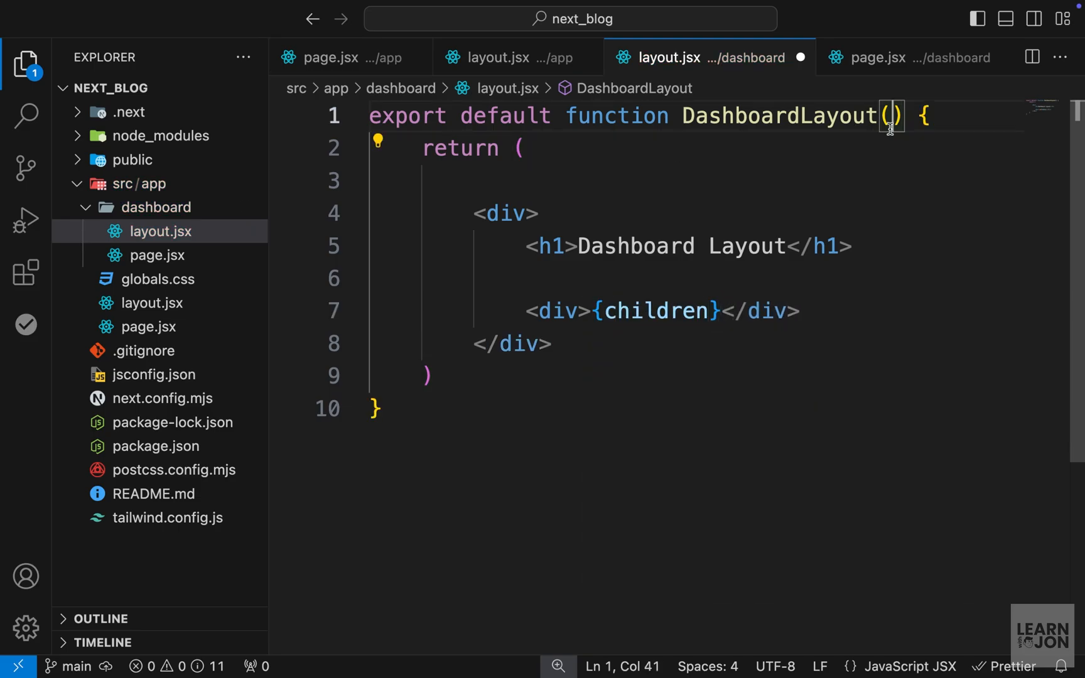
type("{children}")
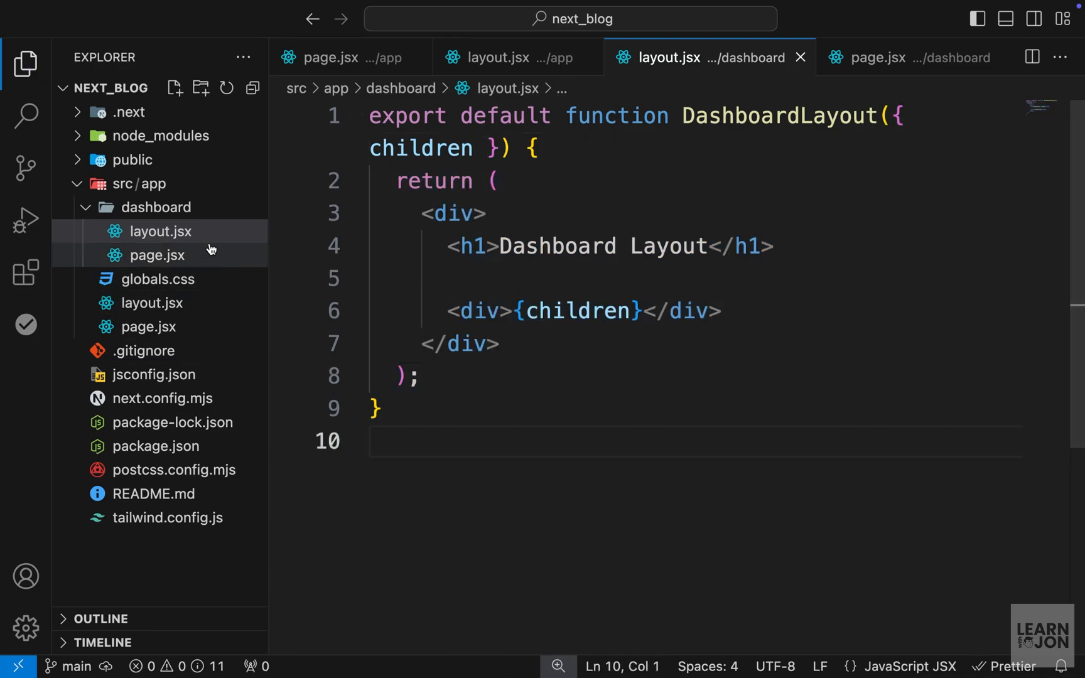
mouse_move(164, 230)
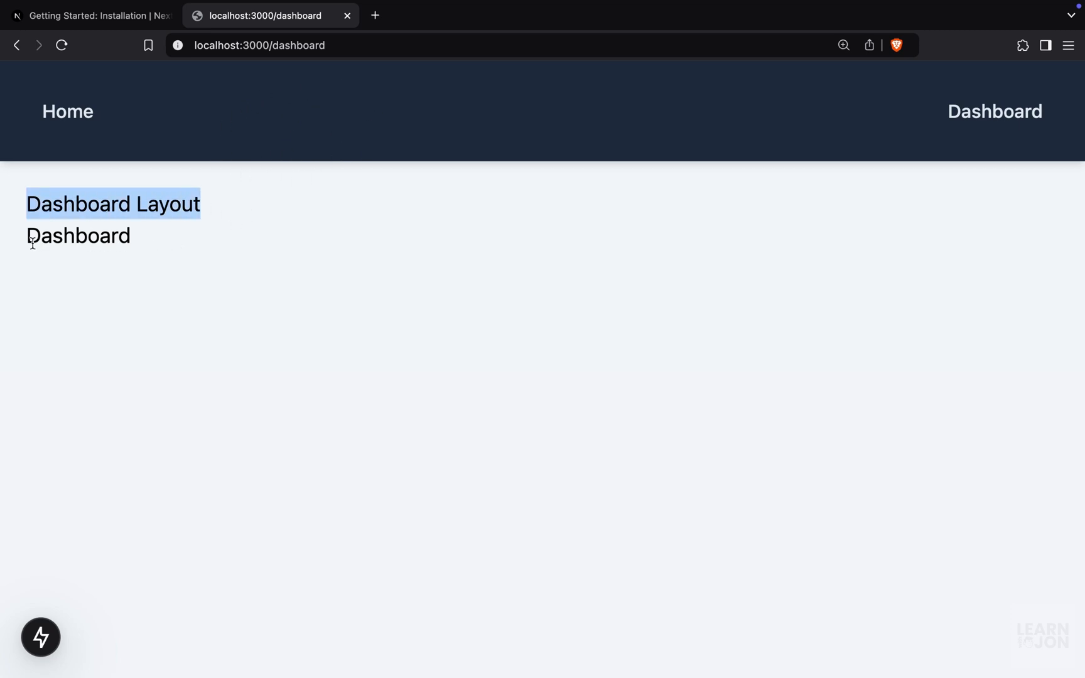
Check the Dashboard Layout heading on /dashboard, visit Home, then return to Dashboard
double_click(78, 235)
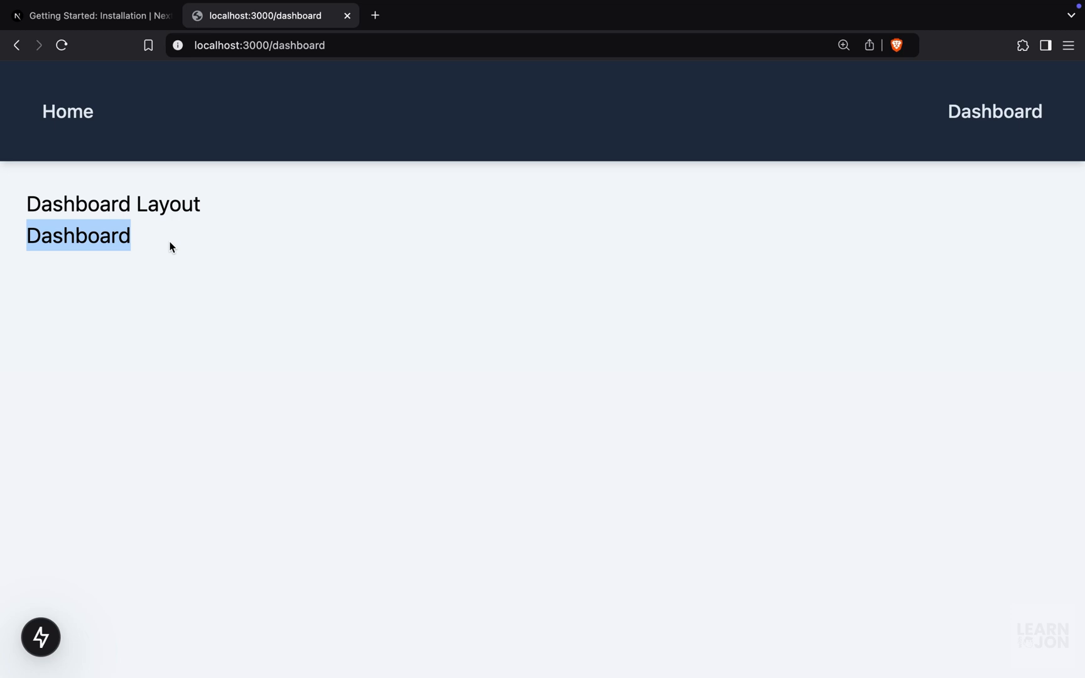
left_click(67, 111)
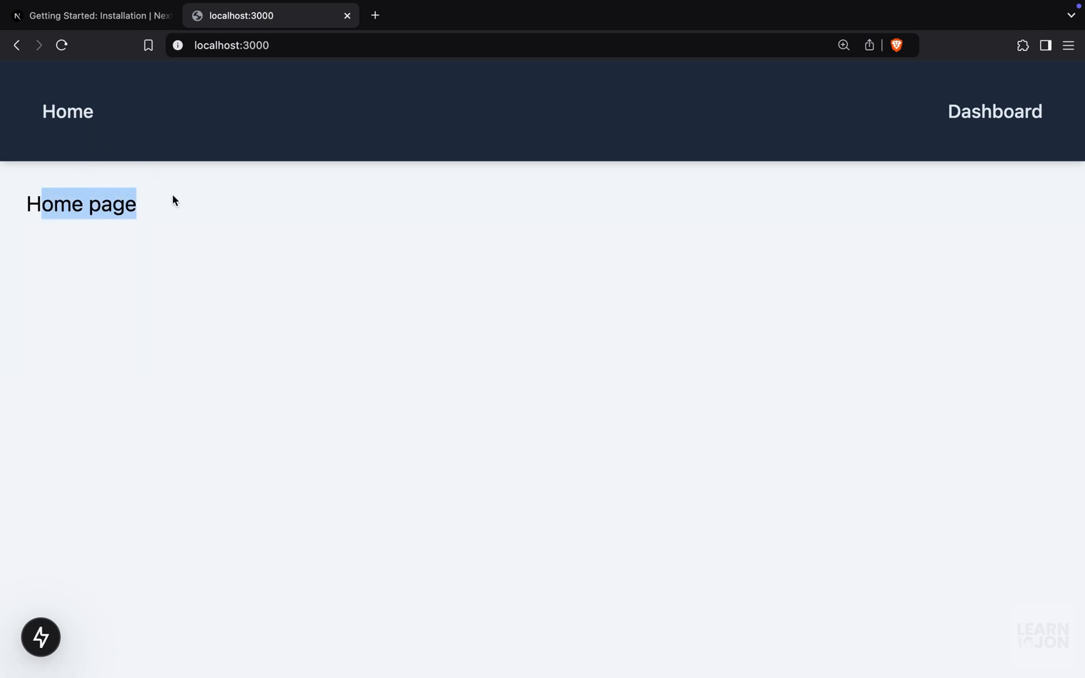
left_click(994, 111)
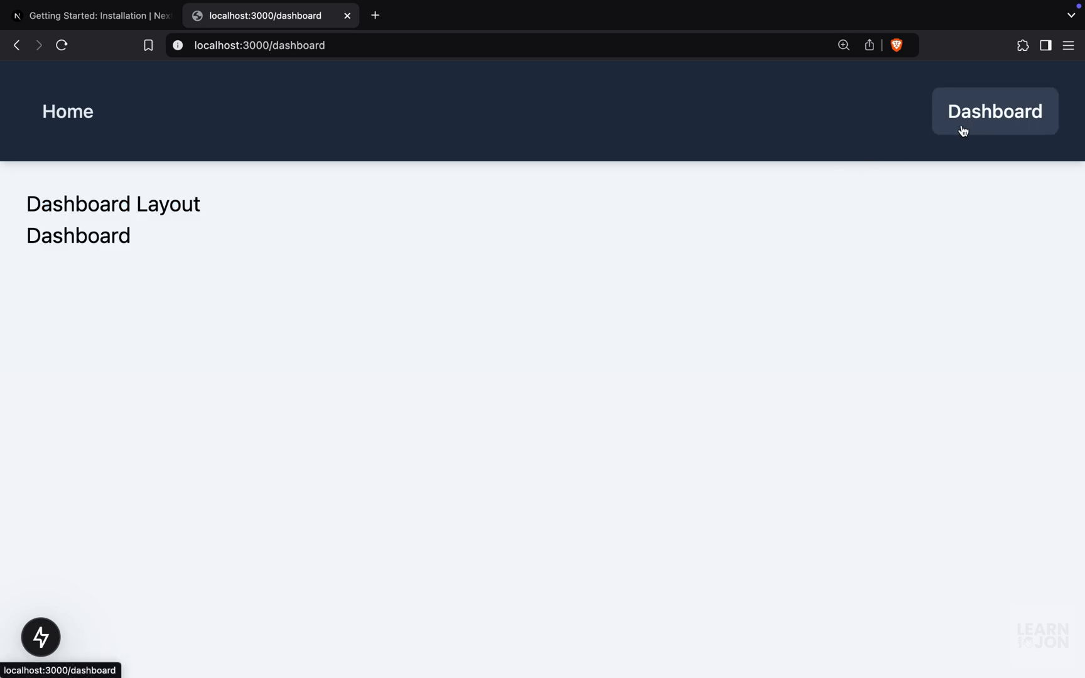
mouse_move(387, 374)
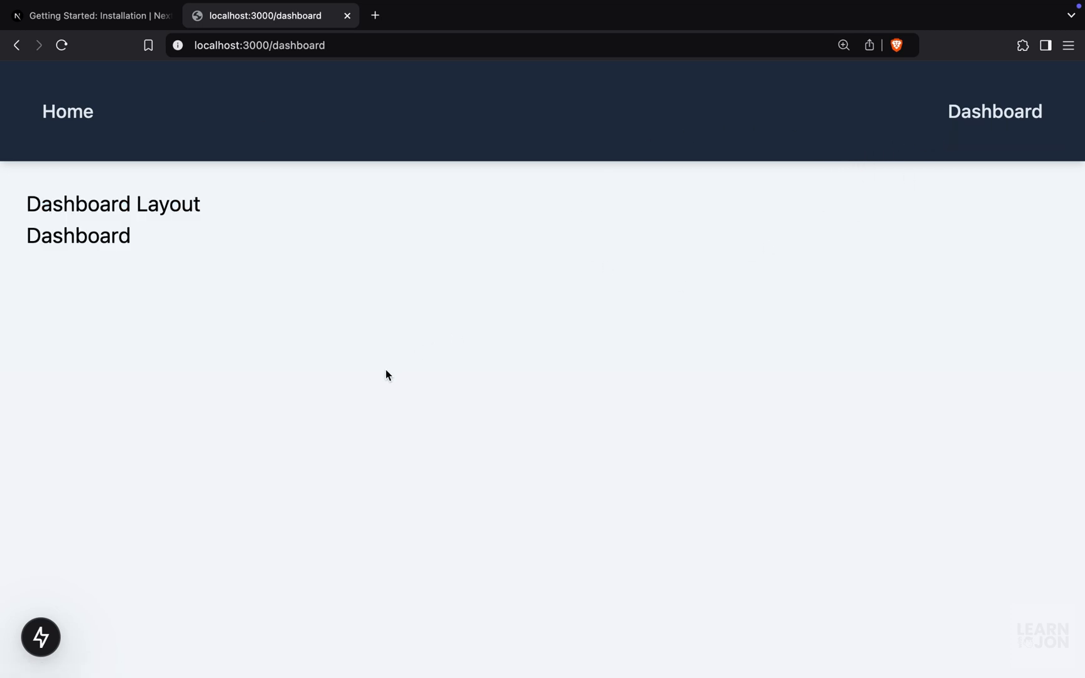
mouse_move(994, 111)
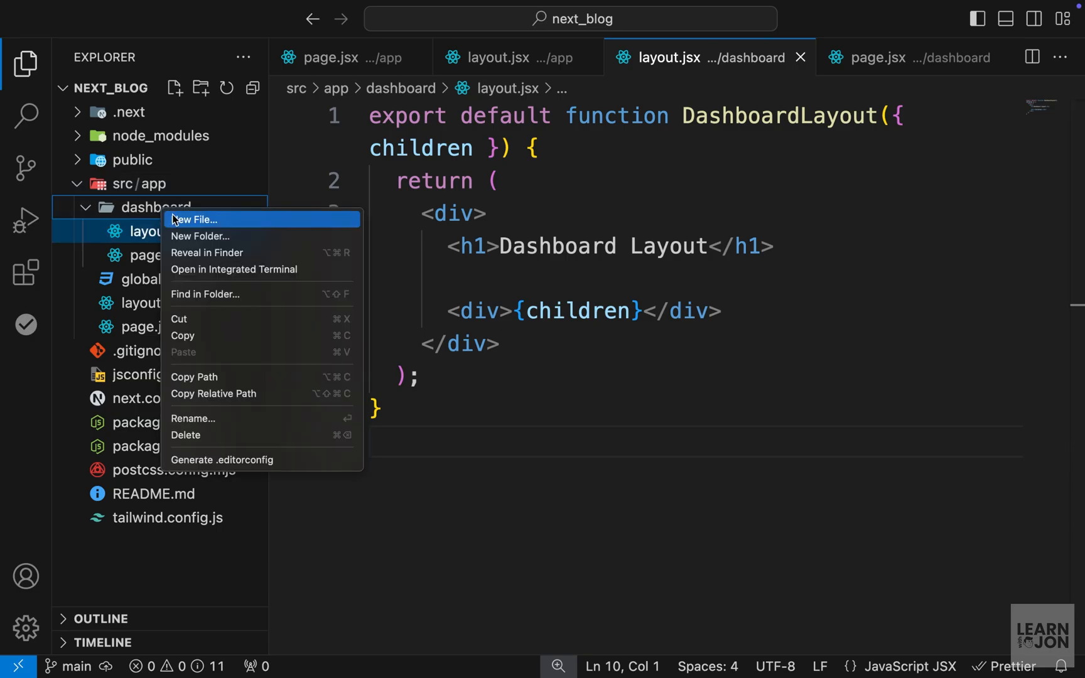
Create a user subfolder under dashboard with a new page.jsx file
left_click(199, 236)
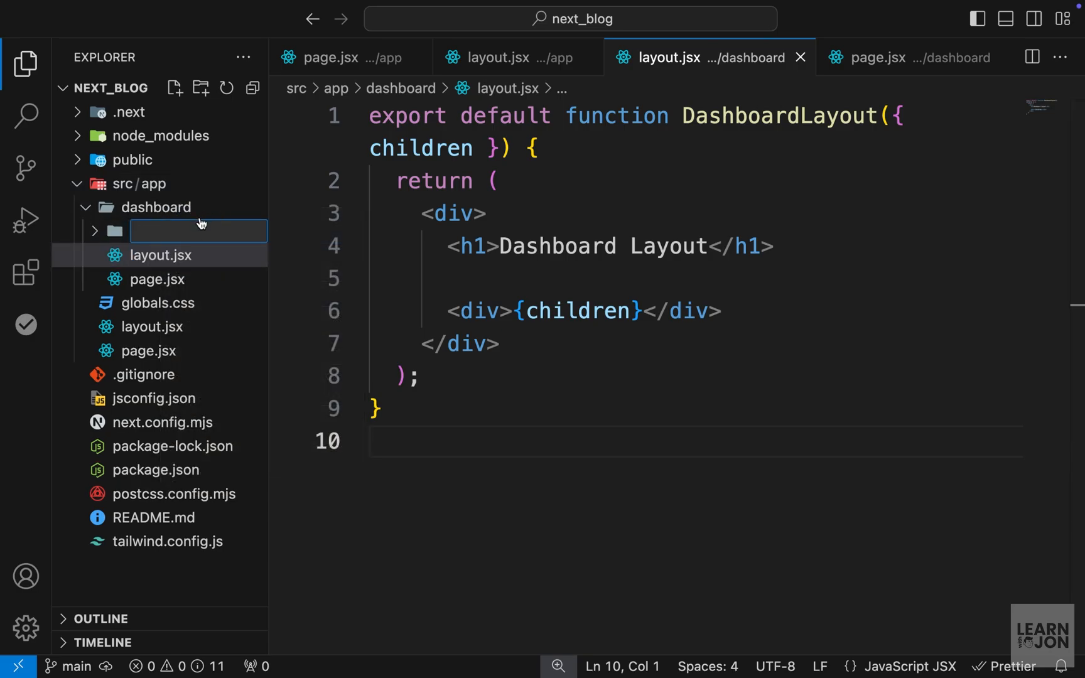
type("user")
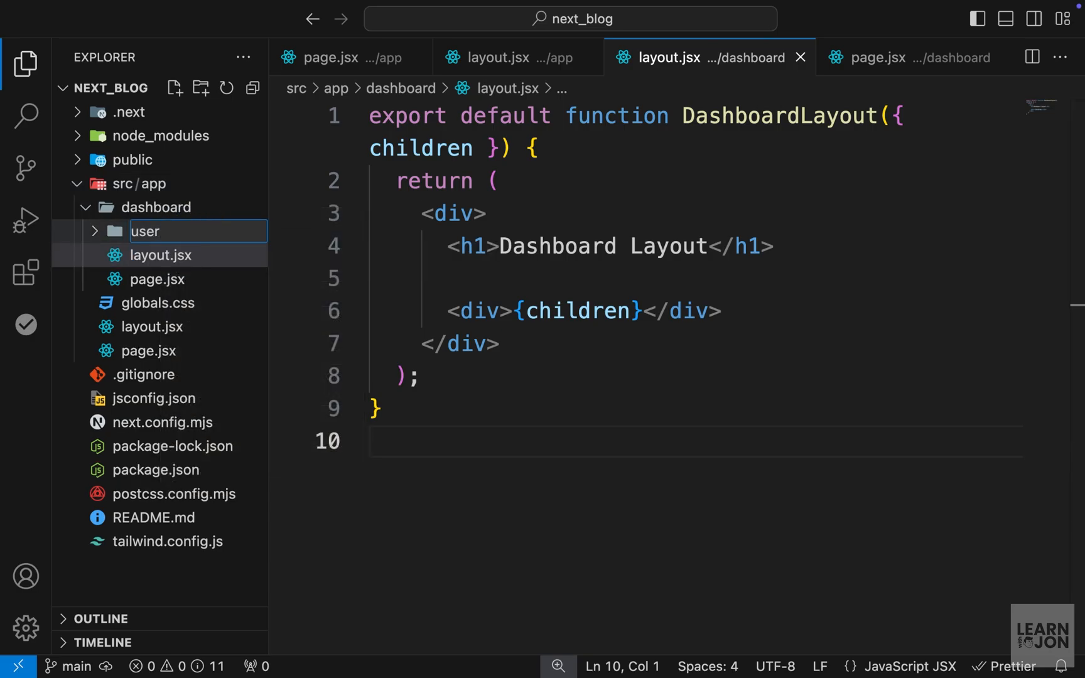
right_click(145, 231)
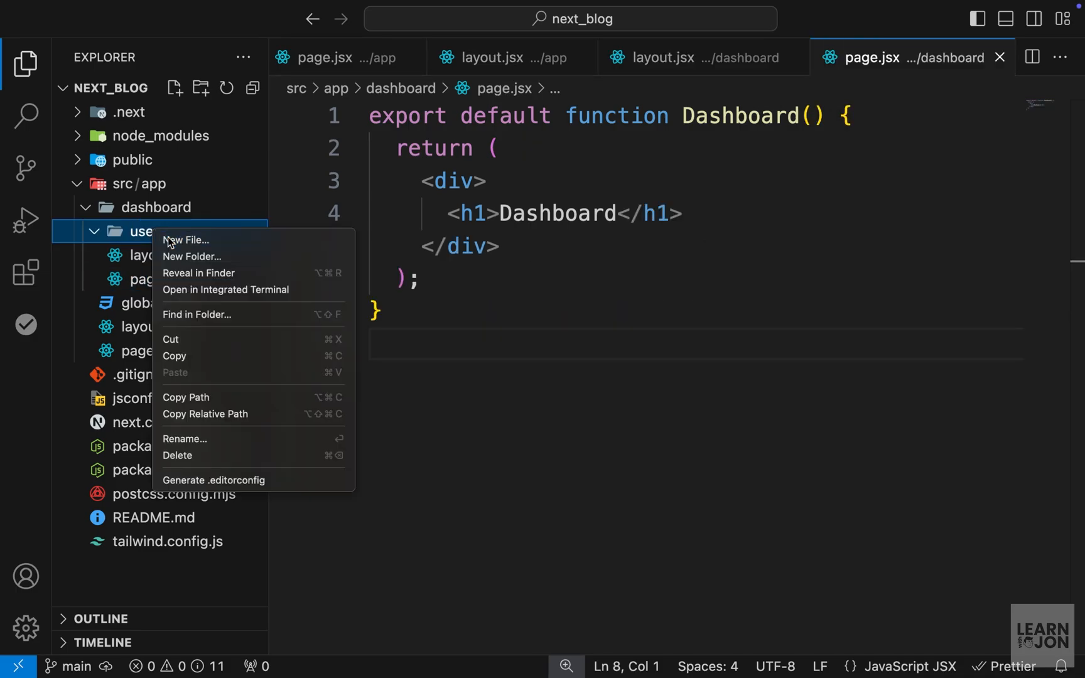
left_click(185, 240)
type("export default")
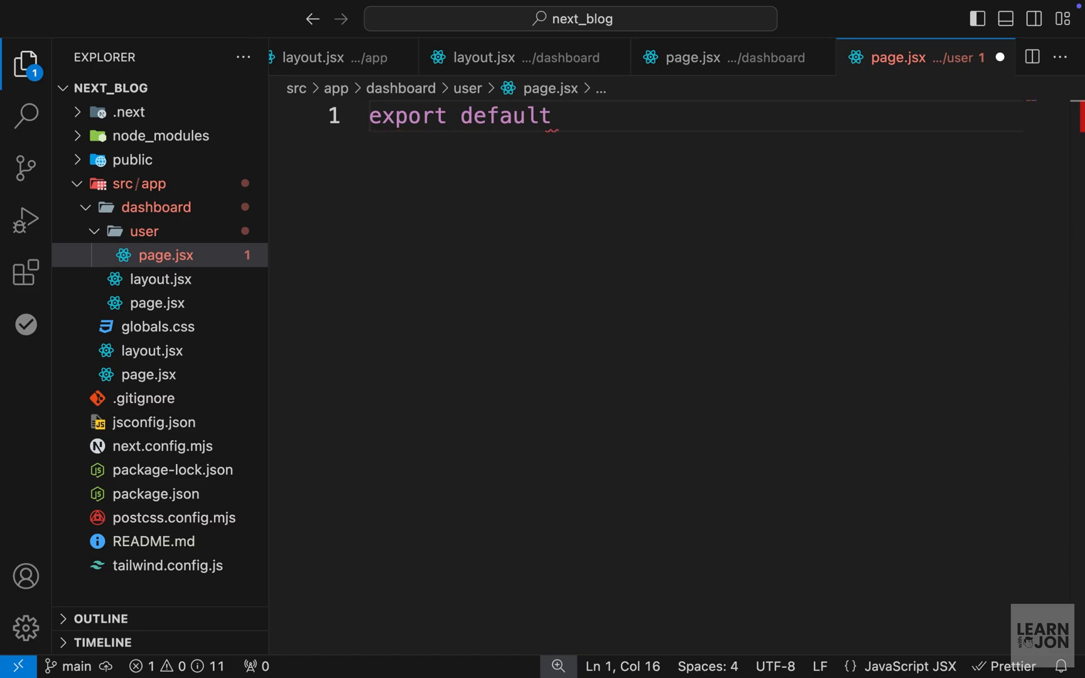
Write UserPage() returning an <h1>USER PAGE</h1> heading
type("function UserPage()")
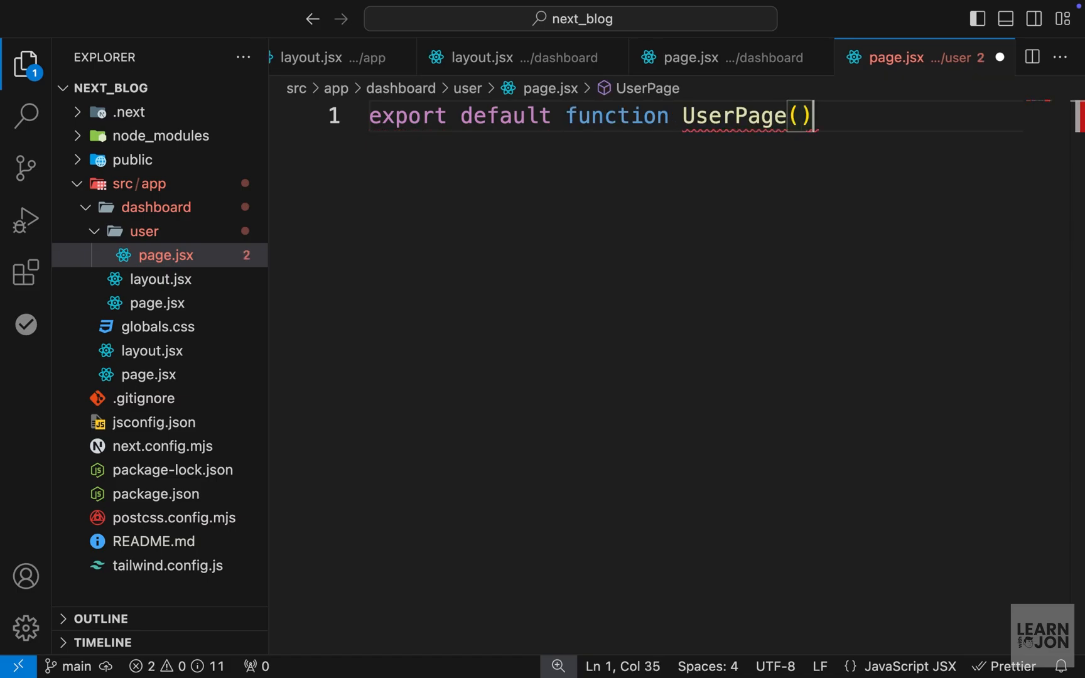
type("{")
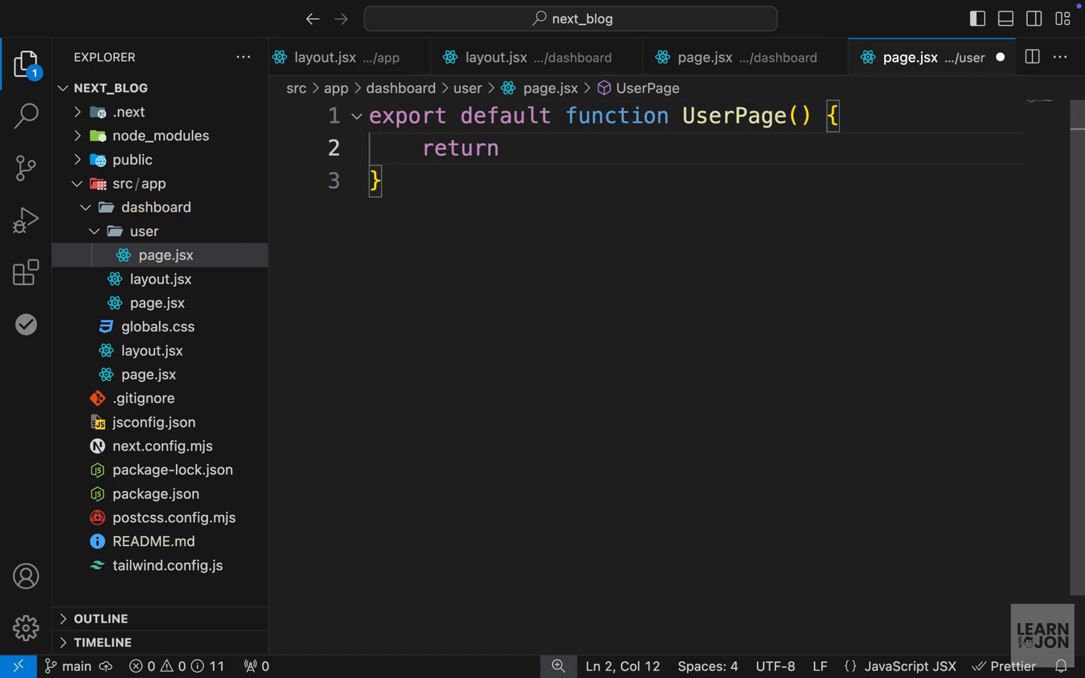
type("<h1>USER PAGE</h1>")
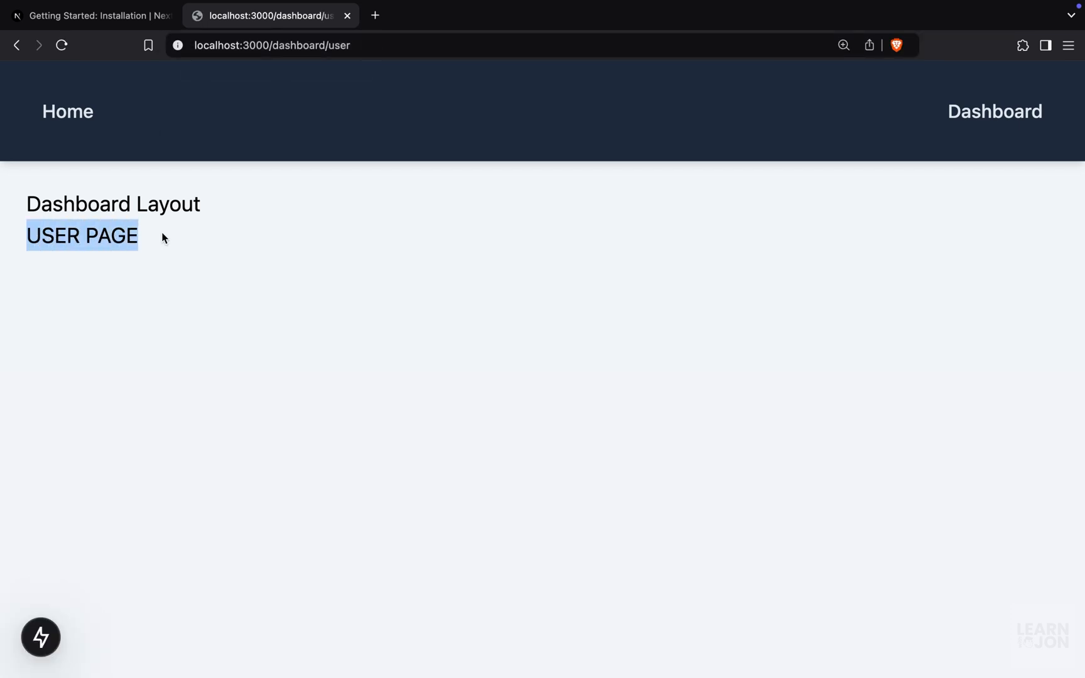
Highlight the Dashboard Layout text shown above USER PAGE on /dashboard/user
double_click(113, 204)
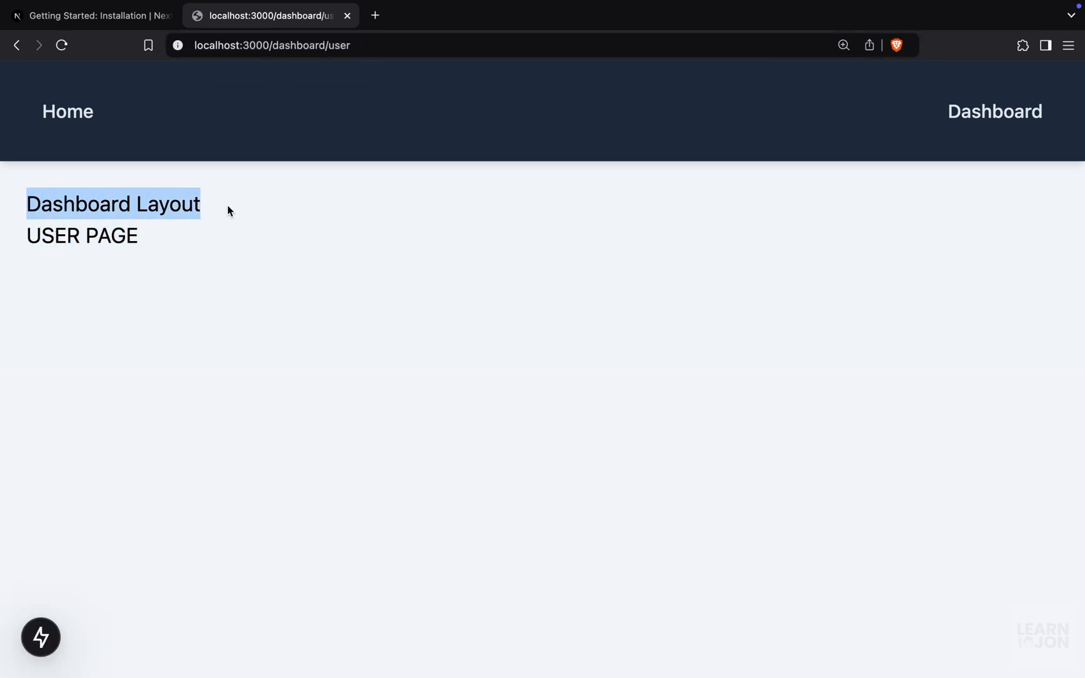
mouse_move(243, 134)
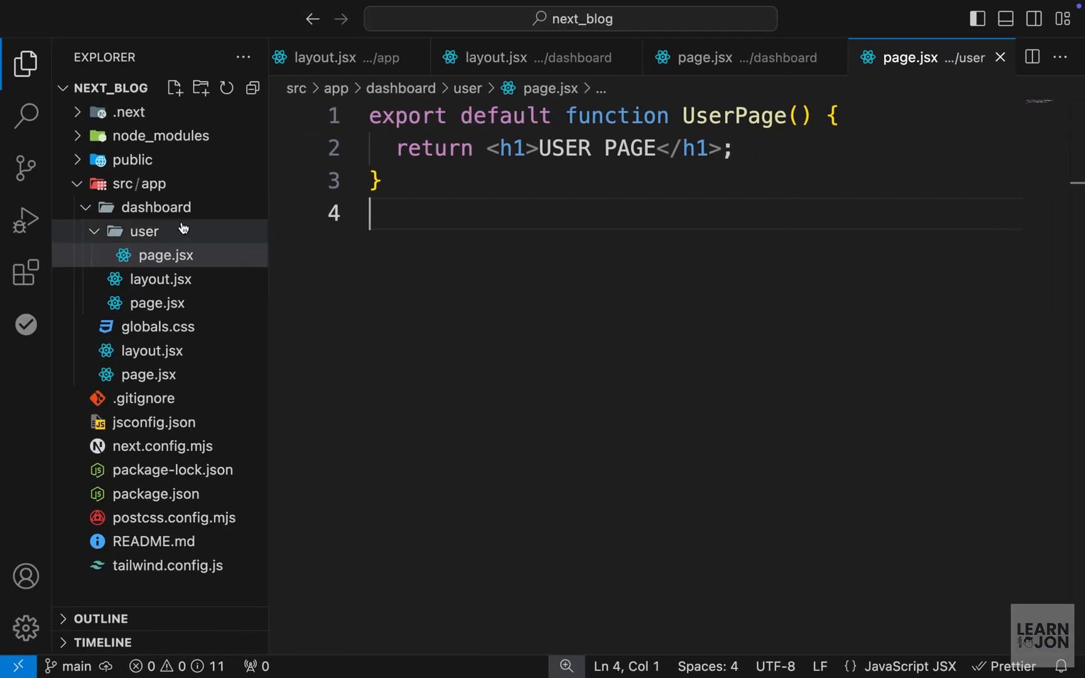
mouse_move(137, 183)
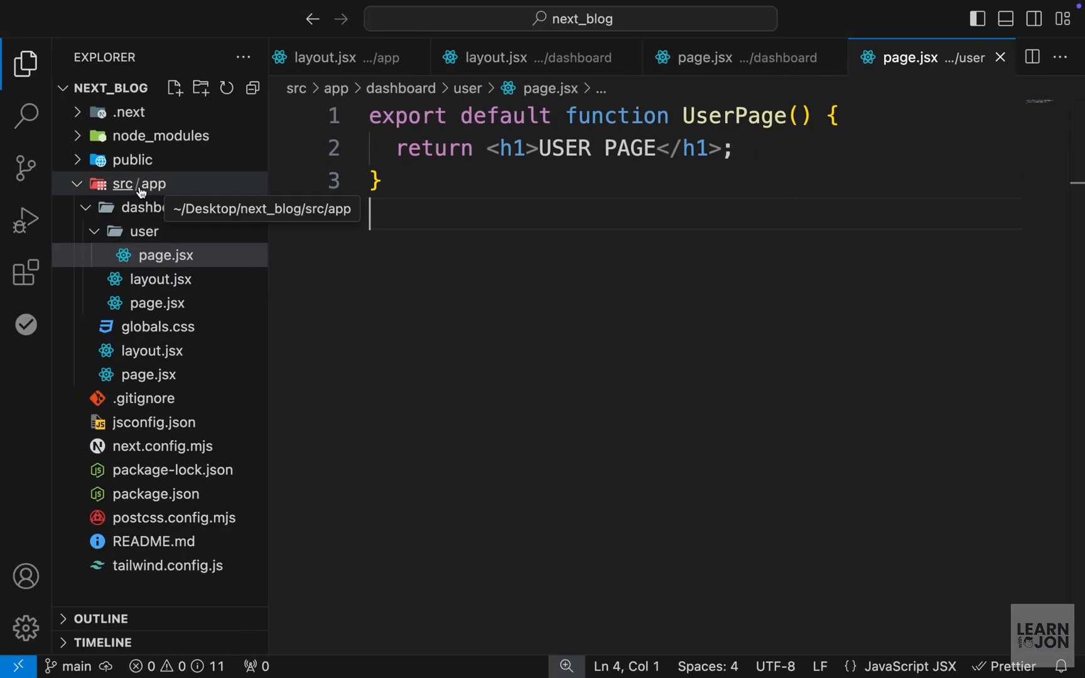
mouse_move(159, 189)
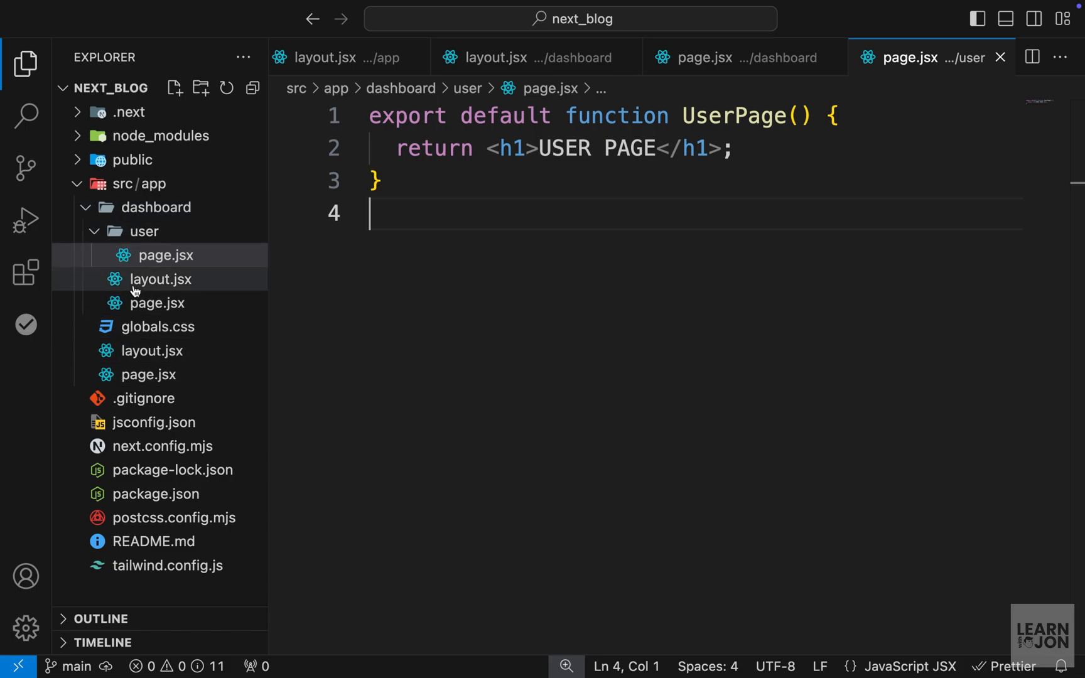
mouse_move(137, 183)
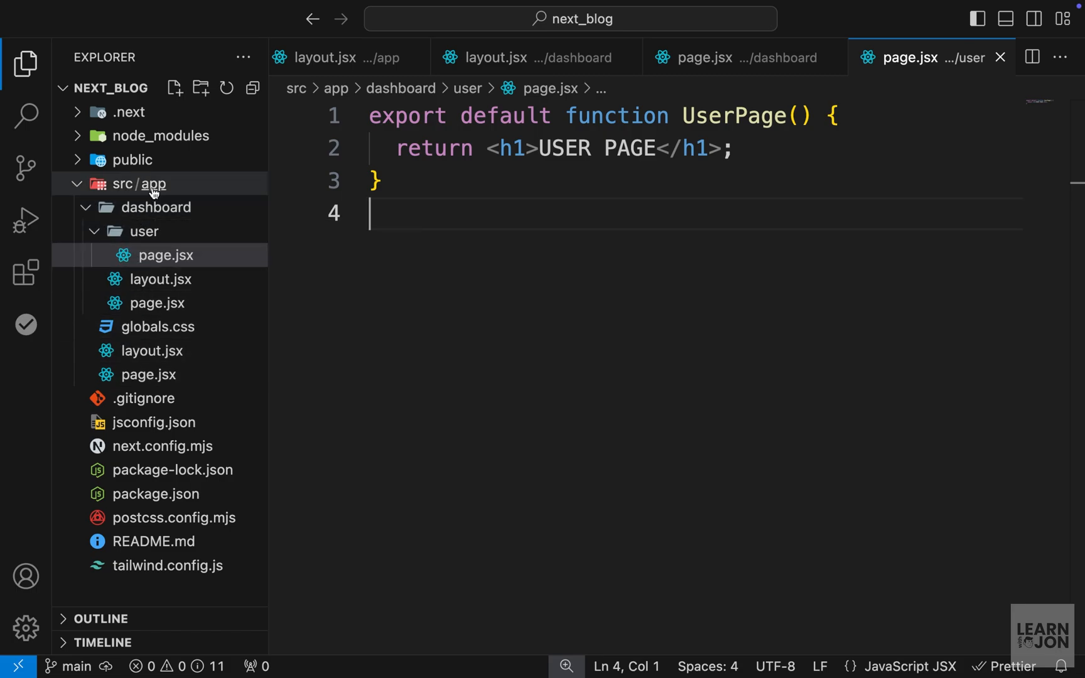
mouse_move(149, 212)
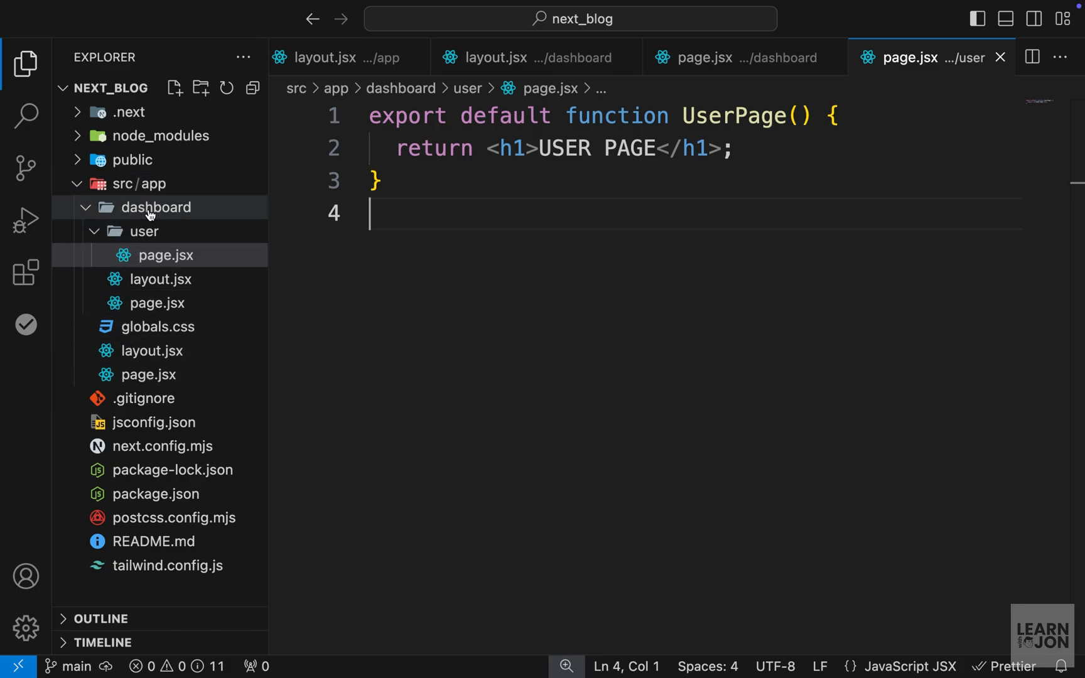
mouse_move(198, 240)
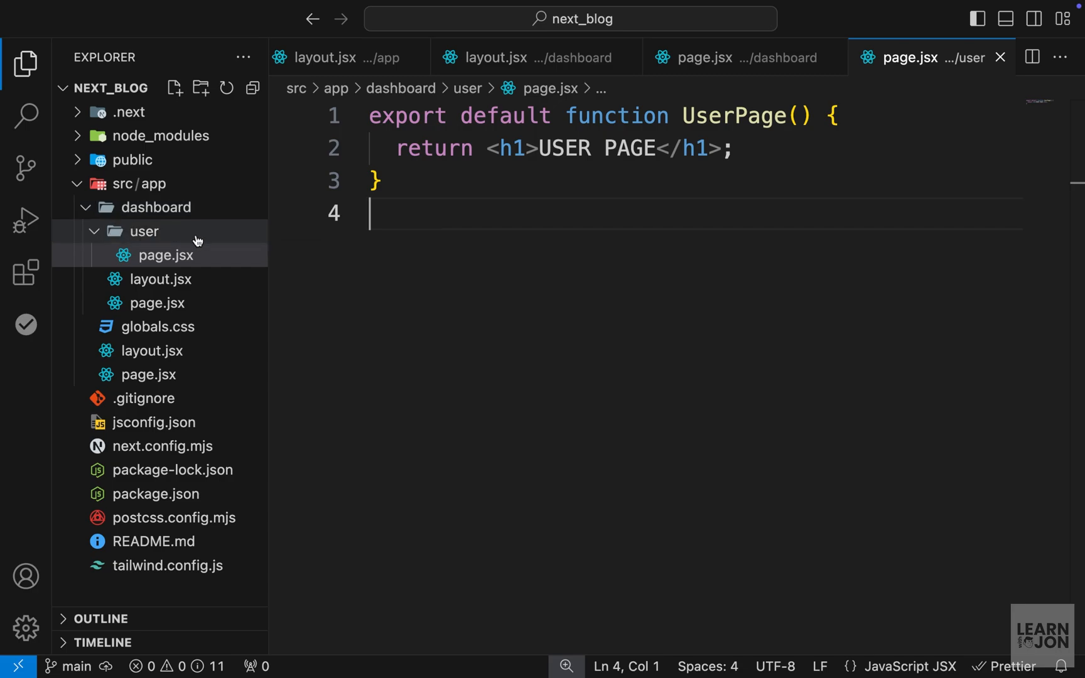
mouse_move(180, 256)
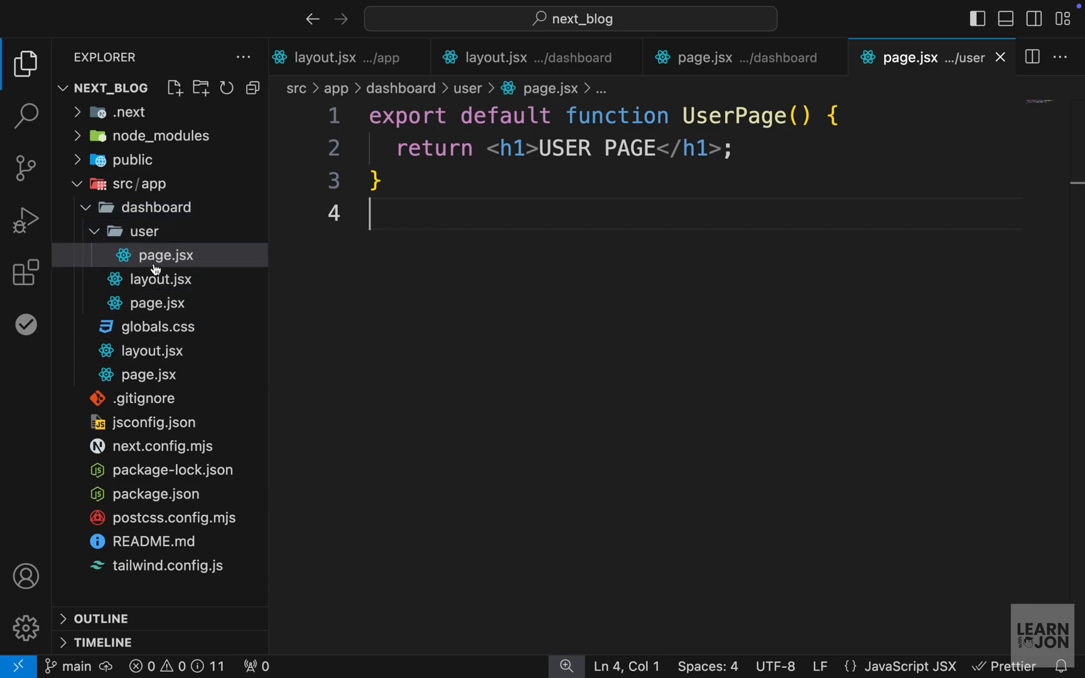
mouse_move(162, 279)
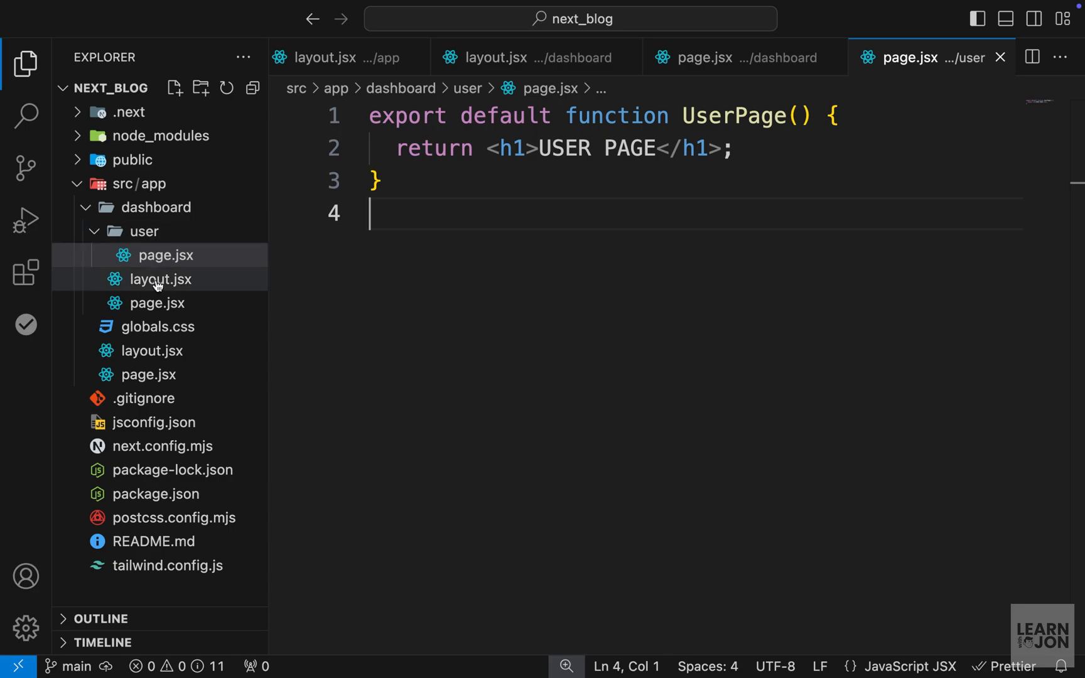
mouse_move(160, 278)
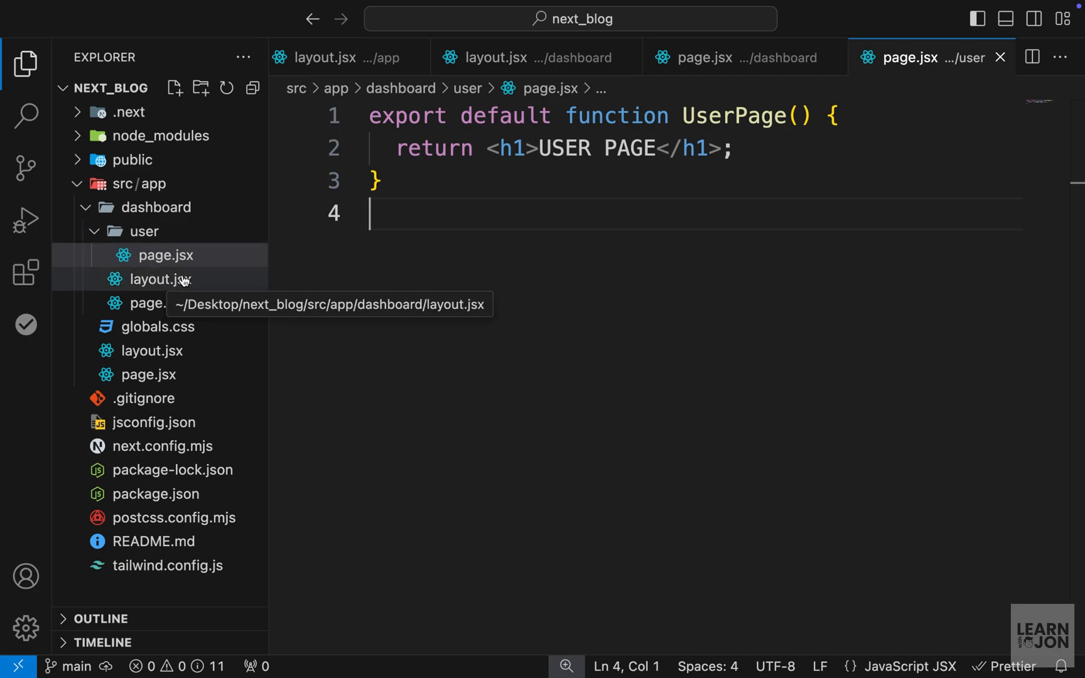
mouse_move(387, 325)
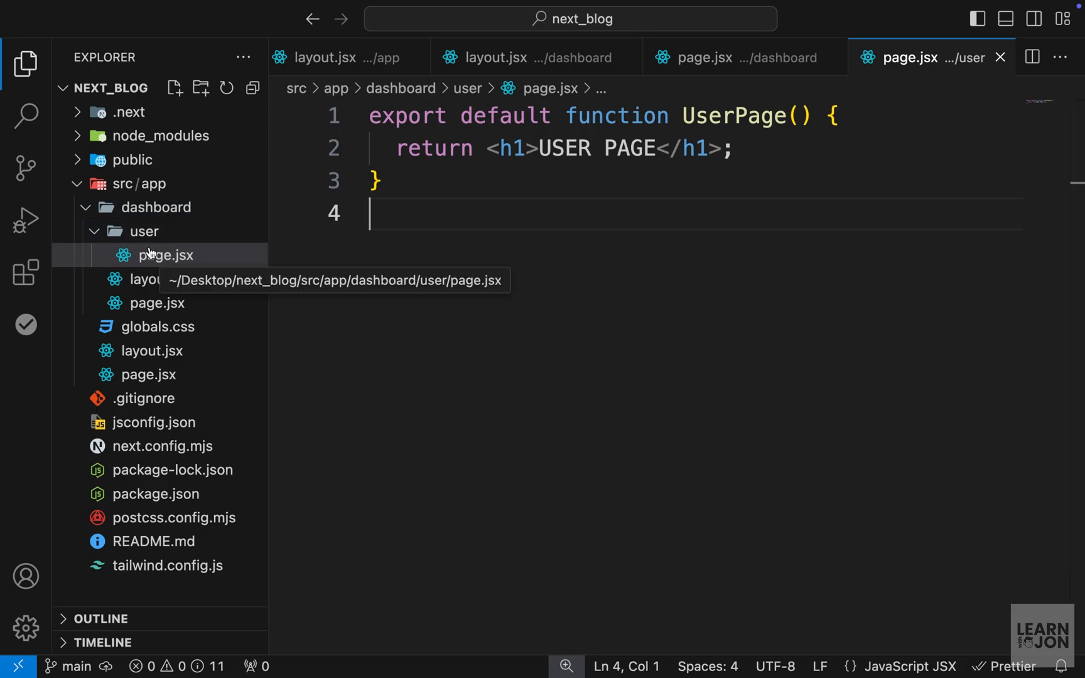
mouse_move(393, 276)
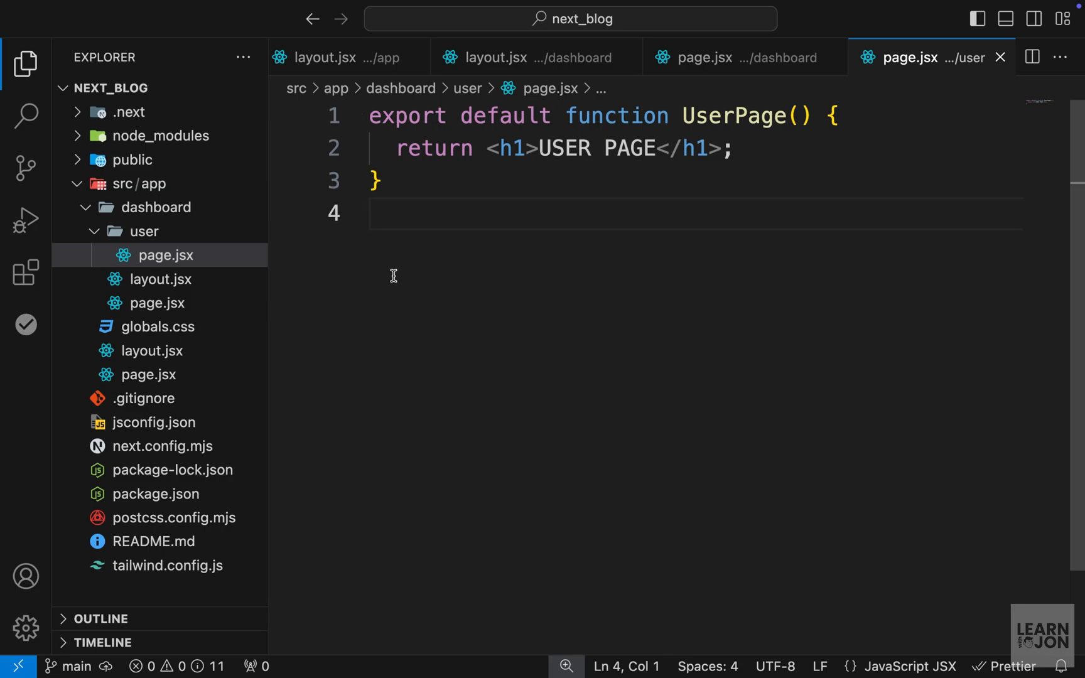
mouse_move(157, 207)
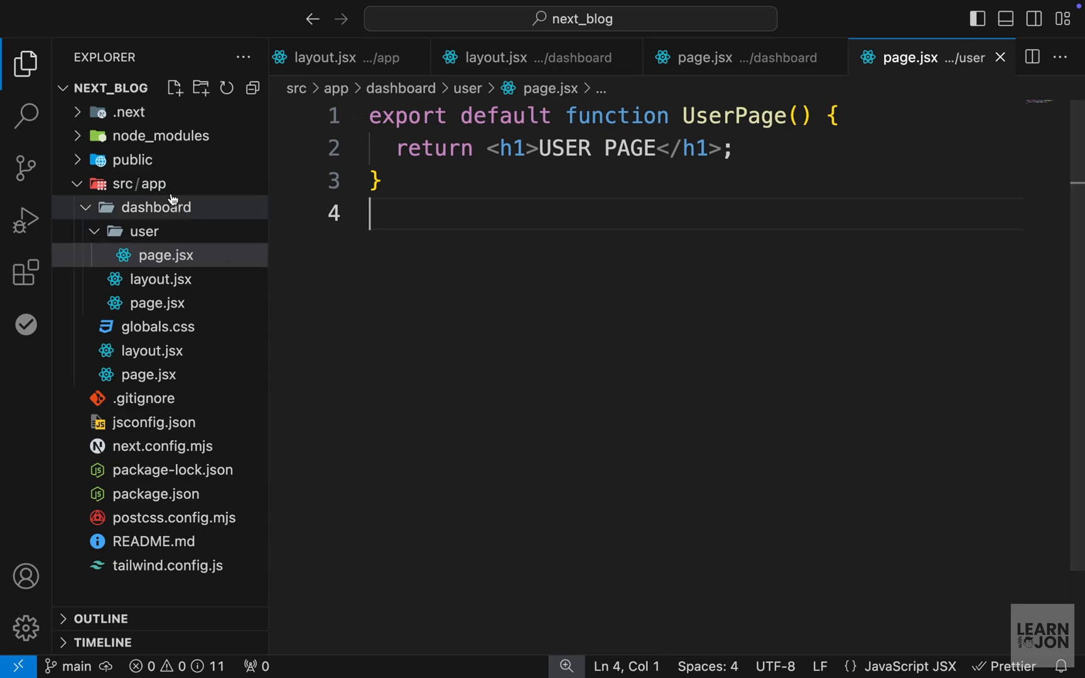
mouse_move(155, 213)
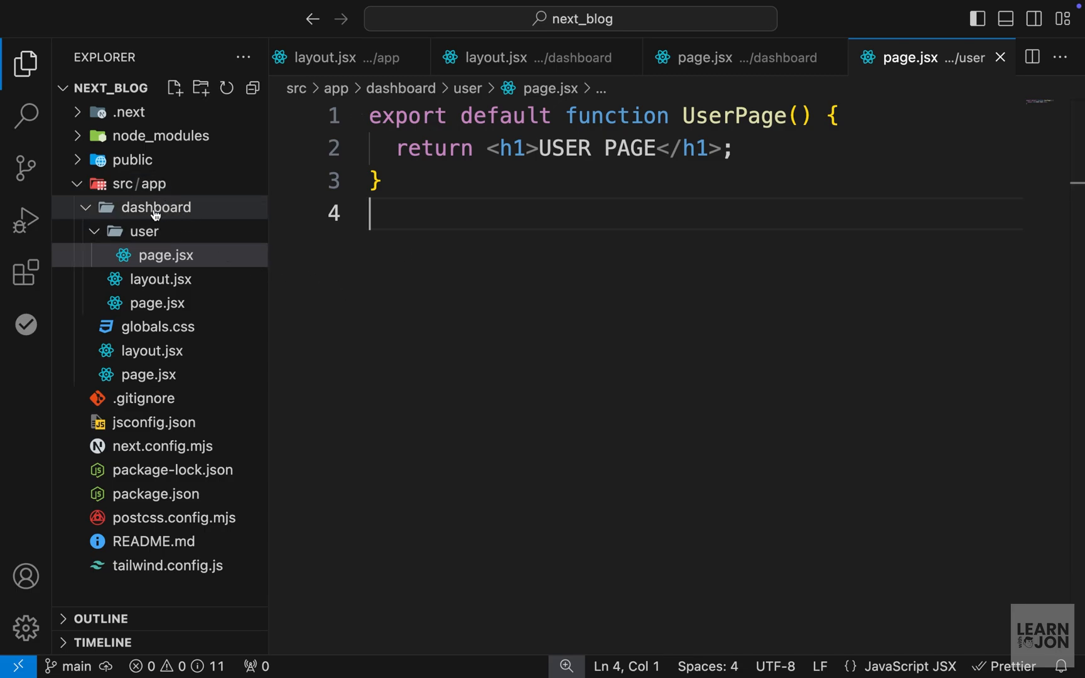
mouse_move(139, 184)
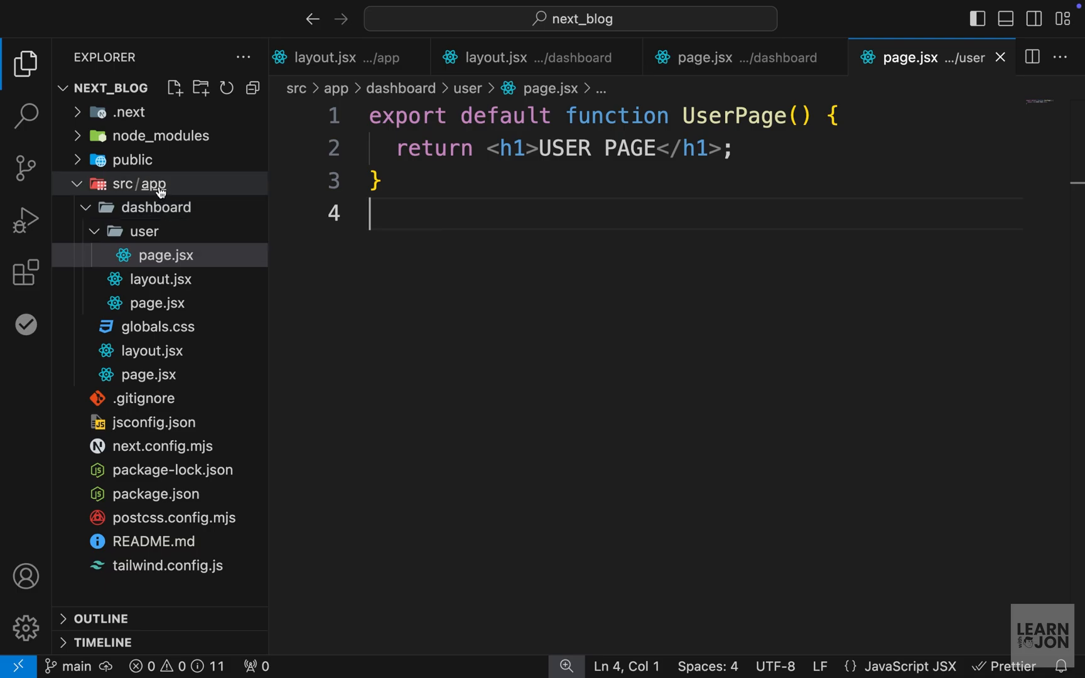
mouse_move(158, 207)
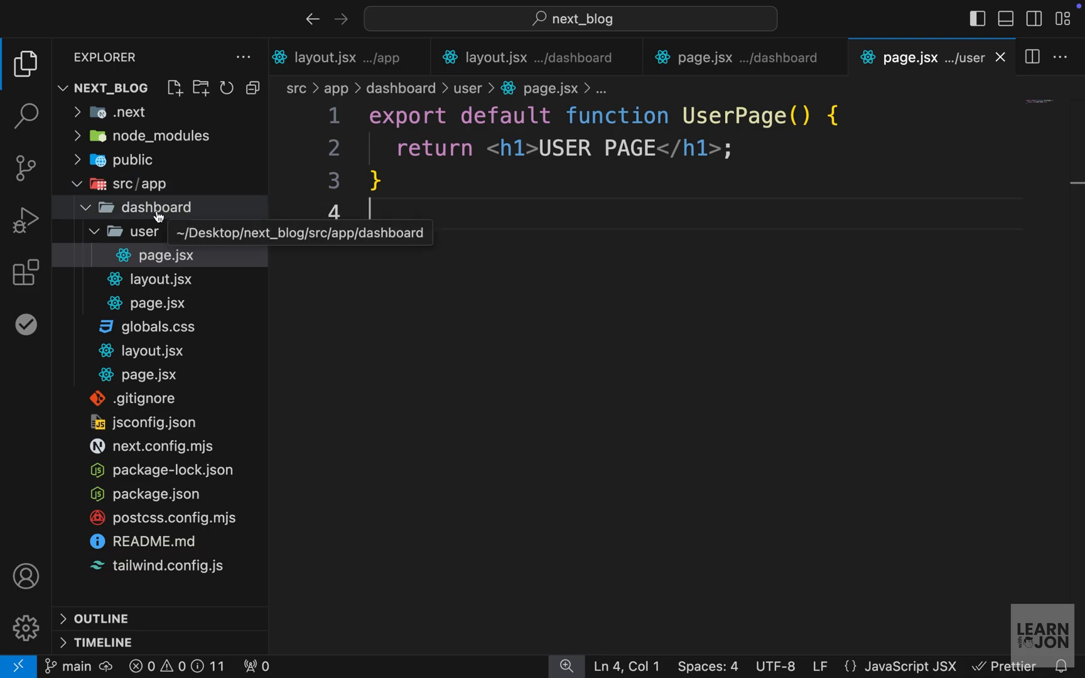
left_click(157, 207)
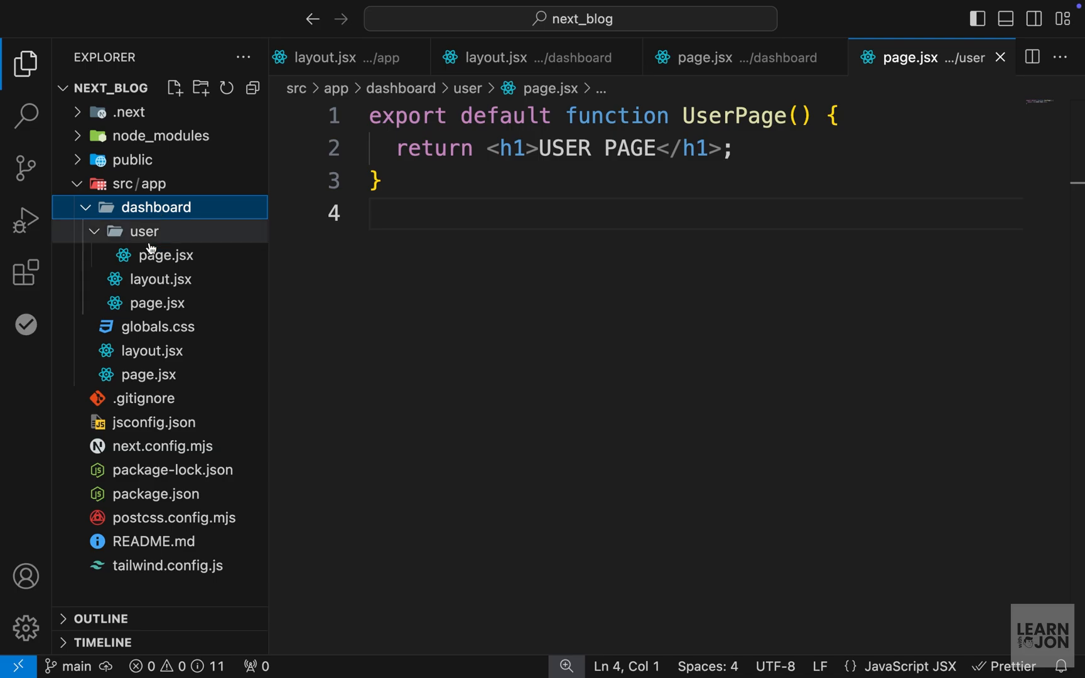
left_click(156, 303)
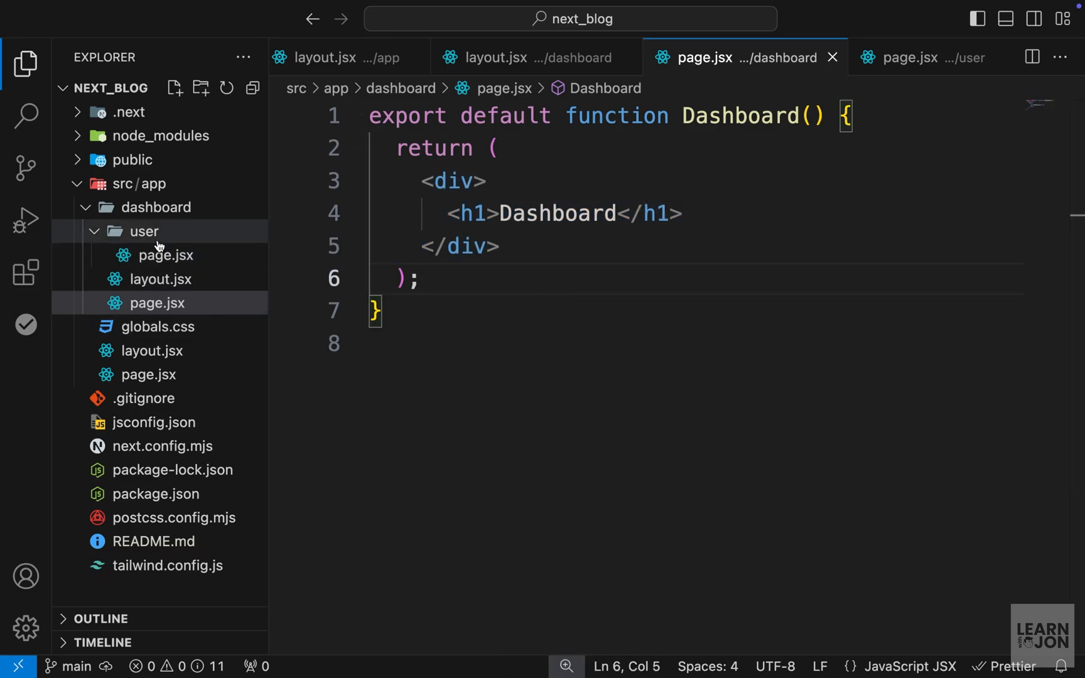
Delete the user folder and dashboard/layout.jsx, confirming the deletion prompt
left_click(143, 231)
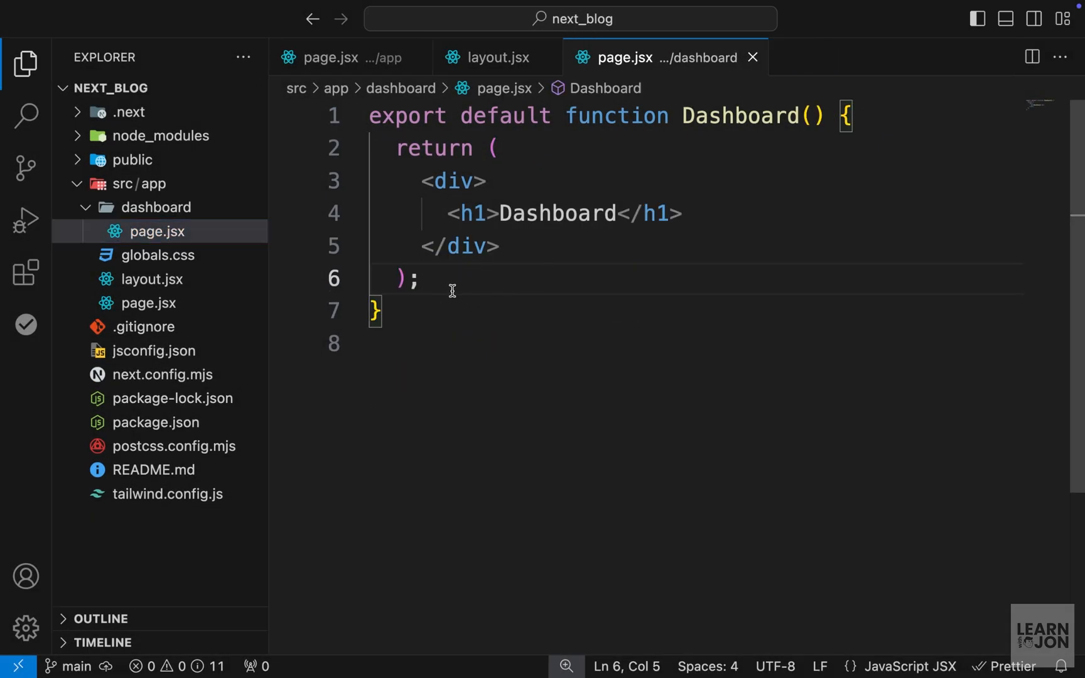
left_click(429, 312)
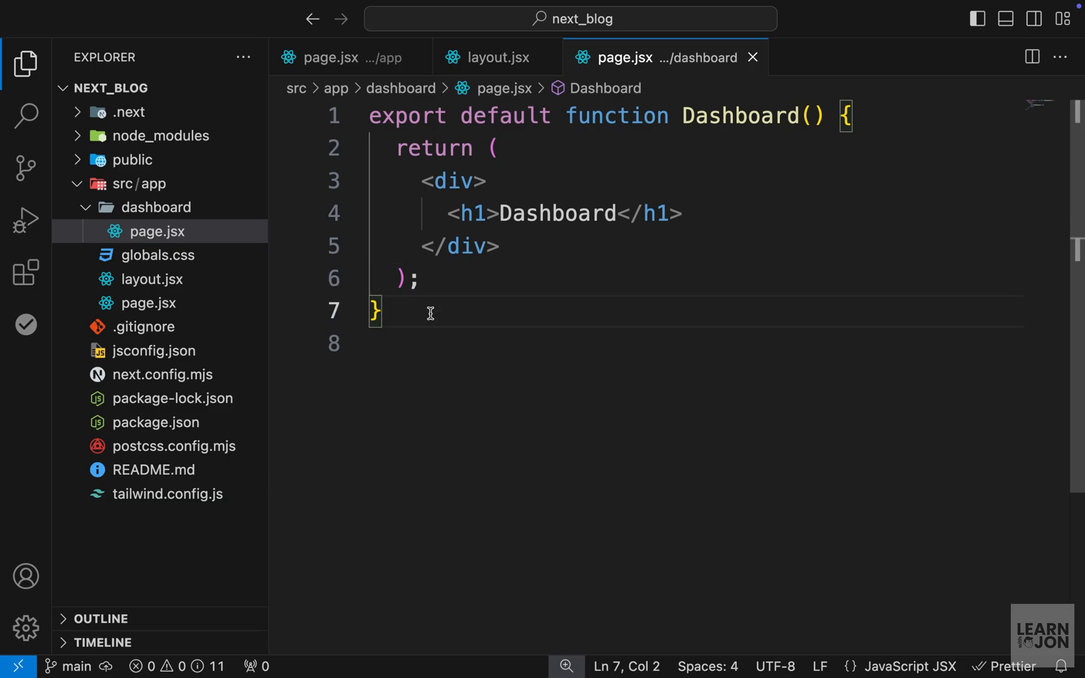